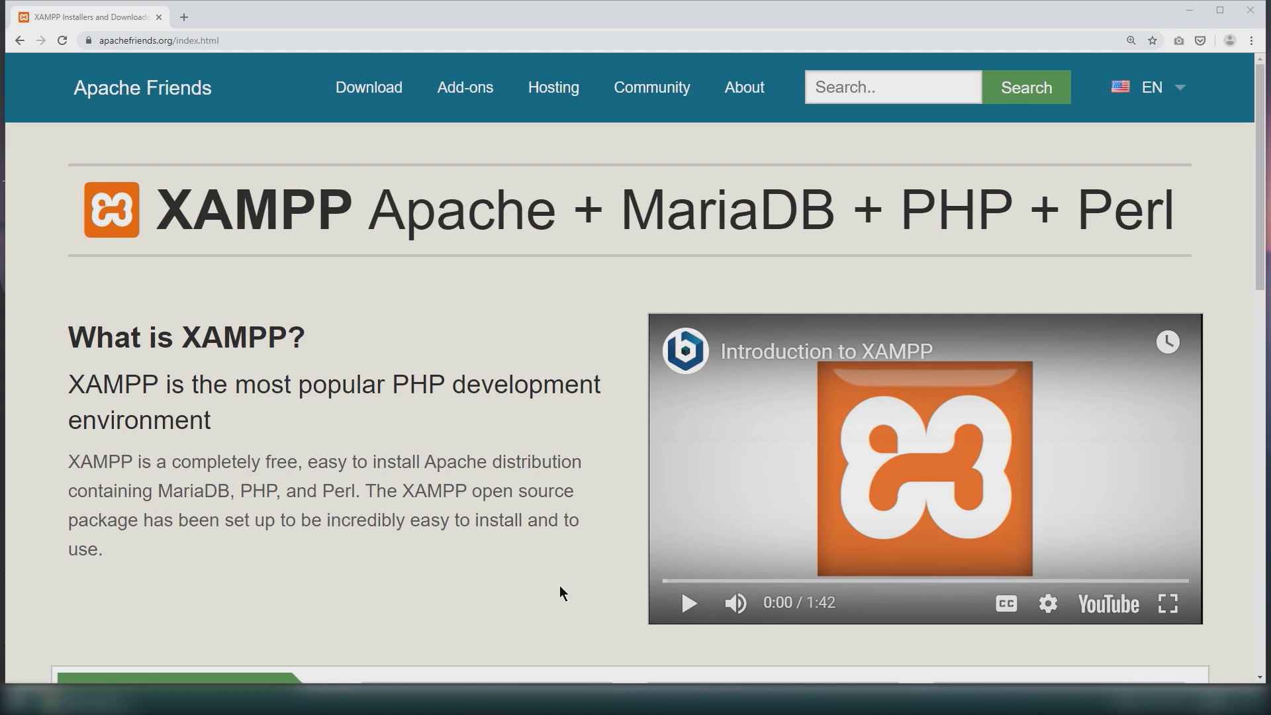
# - Scroll the XAMPP download page before leaving Chrome for the desktop
pyautogui.scroll(-3)
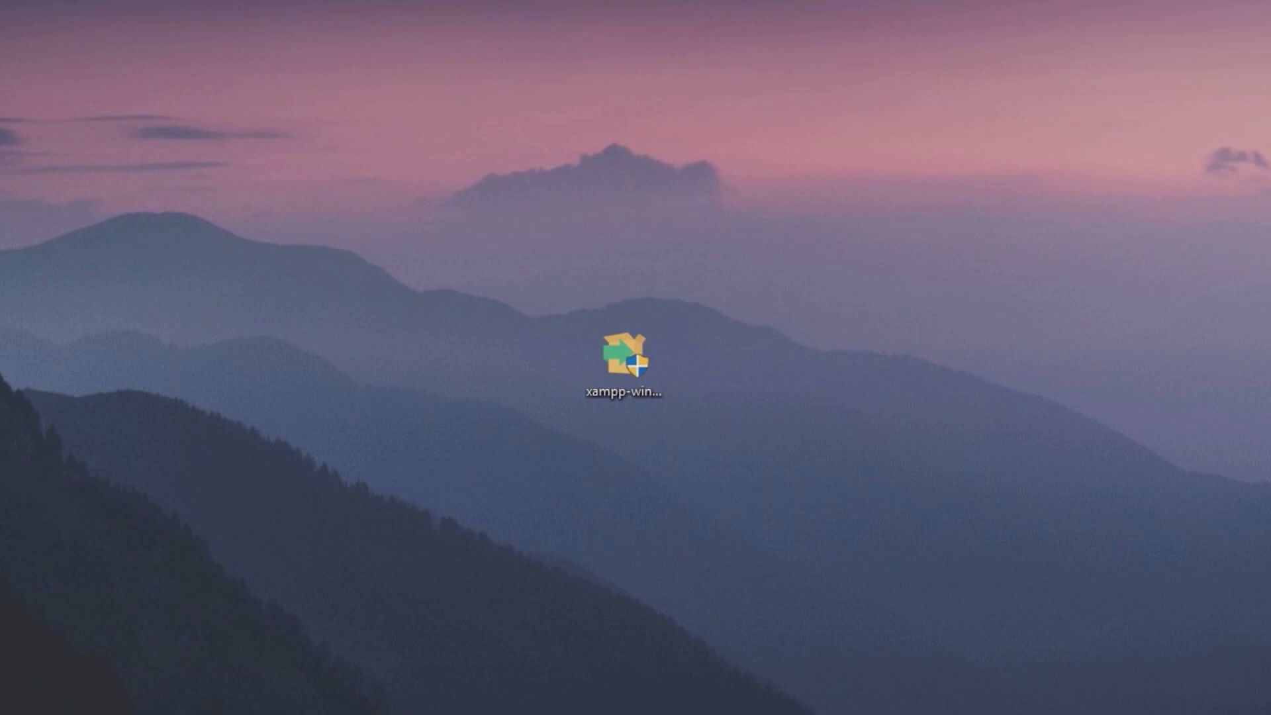
# - Launch the XAMPP installer past the UAC warning and keep only Apache, MySQL, PHP and phpMyAdmin
pyautogui.doubleClick(624, 349)
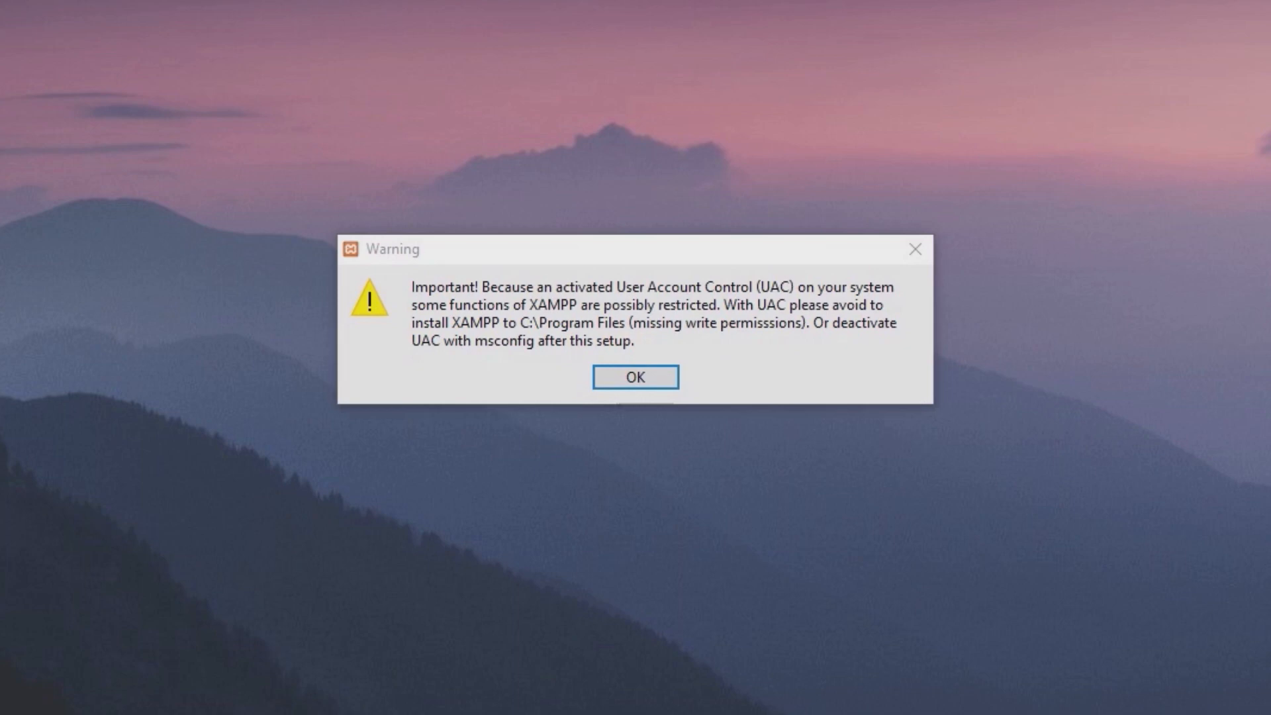
pyautogui.click(634, 378)
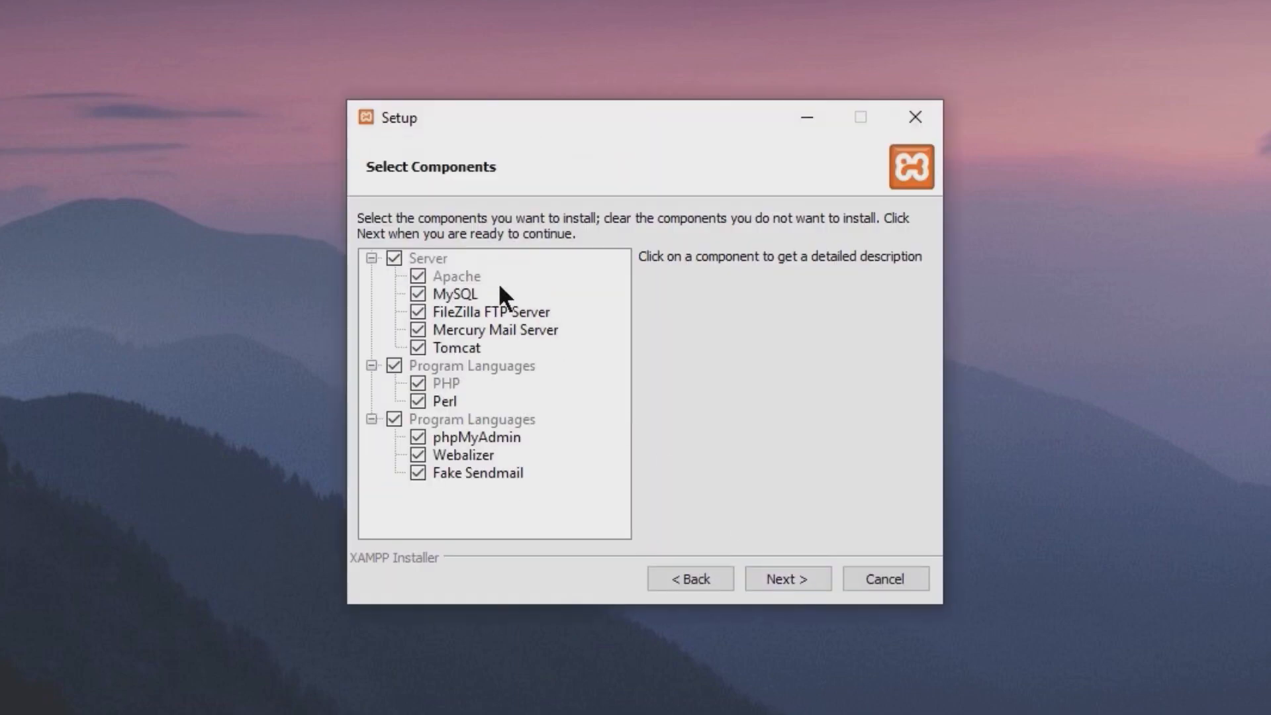
pyautogui.moveTo(470, 301)
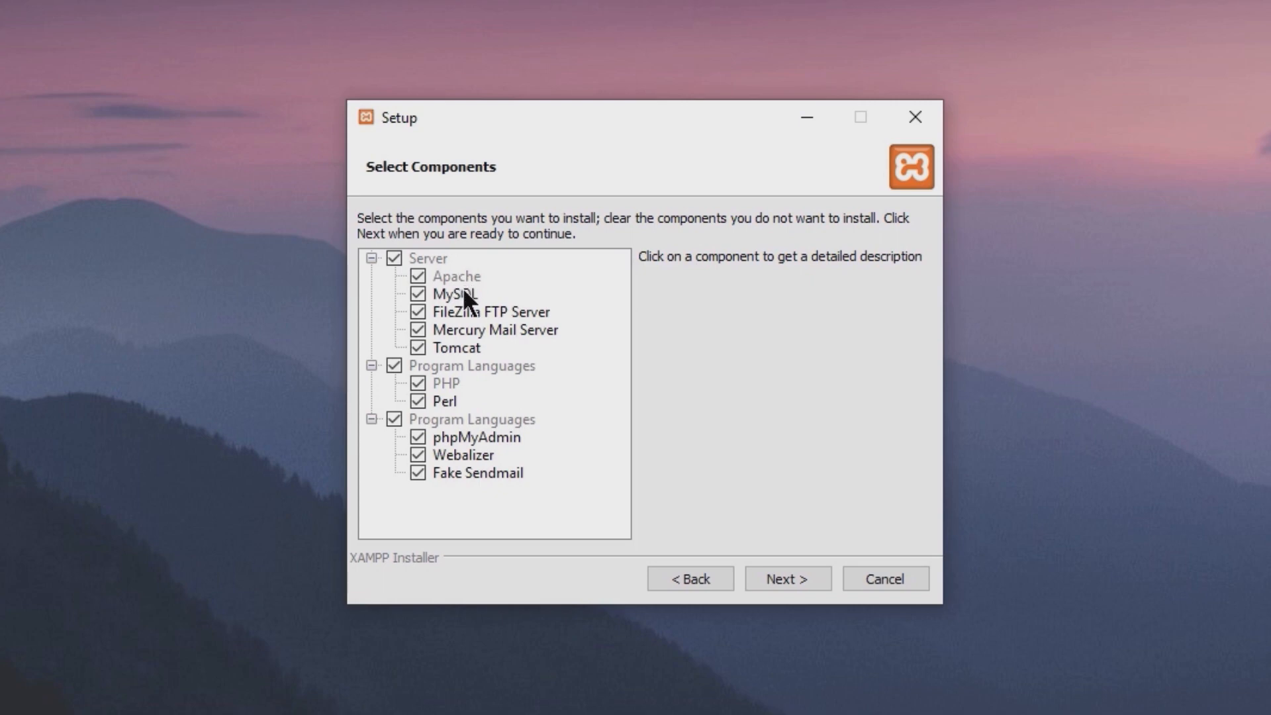
pyautogui.moveTo(476, 438)
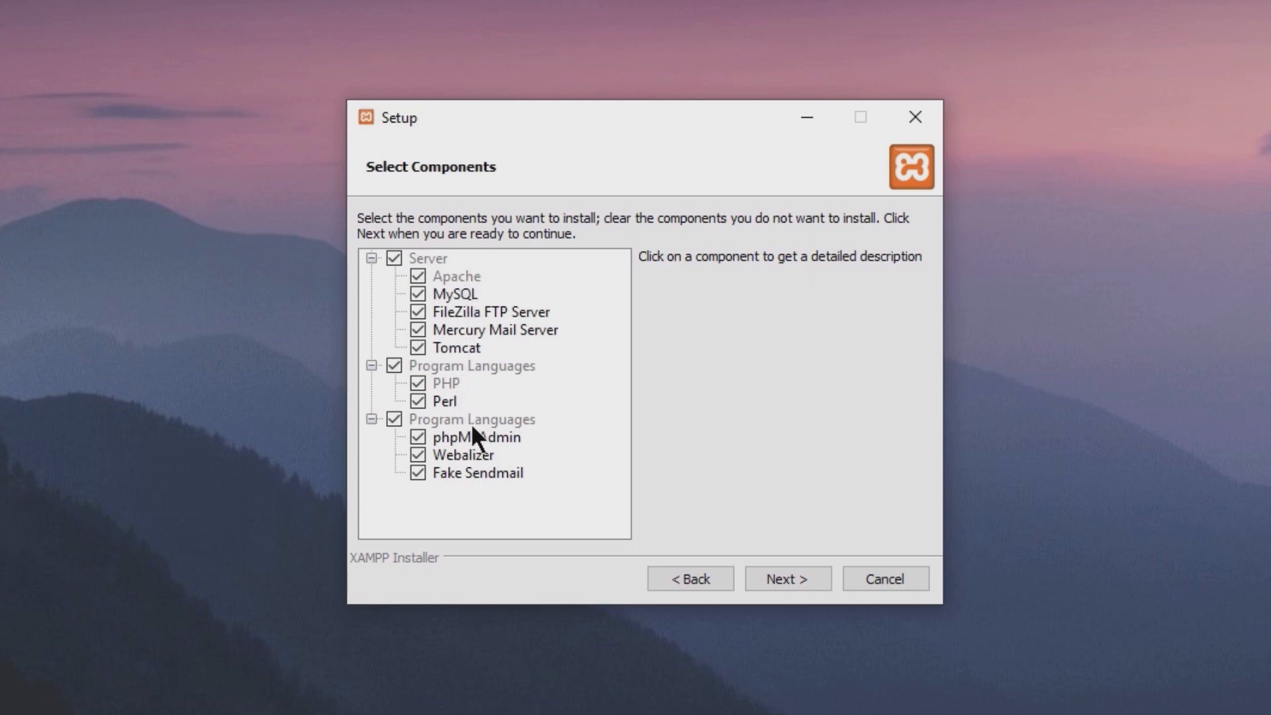
pyautogui.click(486, 311)
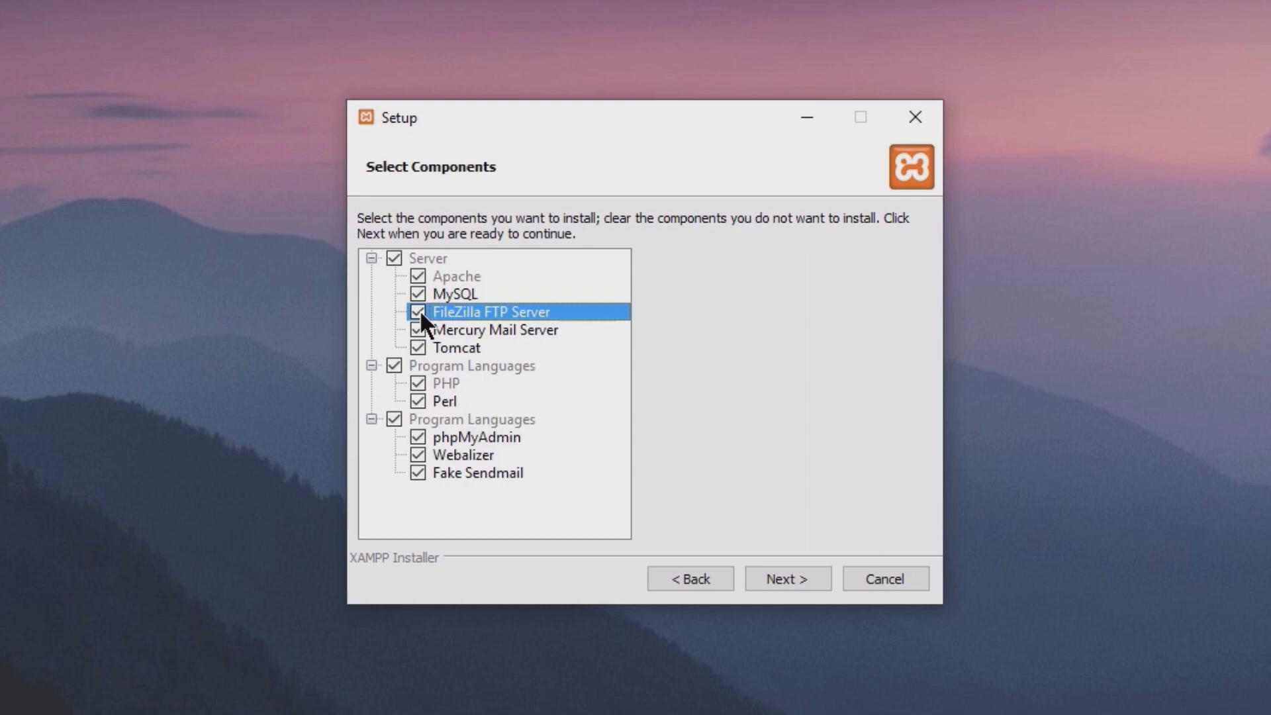
pyautogui.click(420, 312)
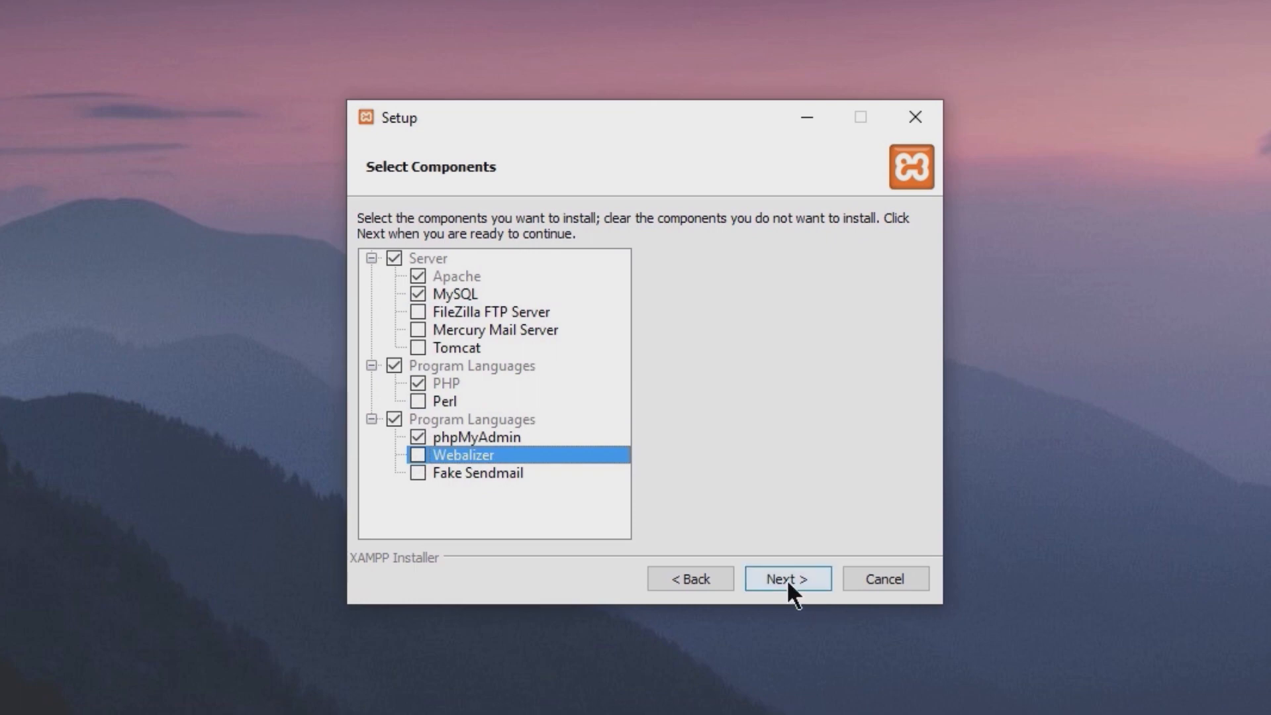
pyautogui.click(787, 579)
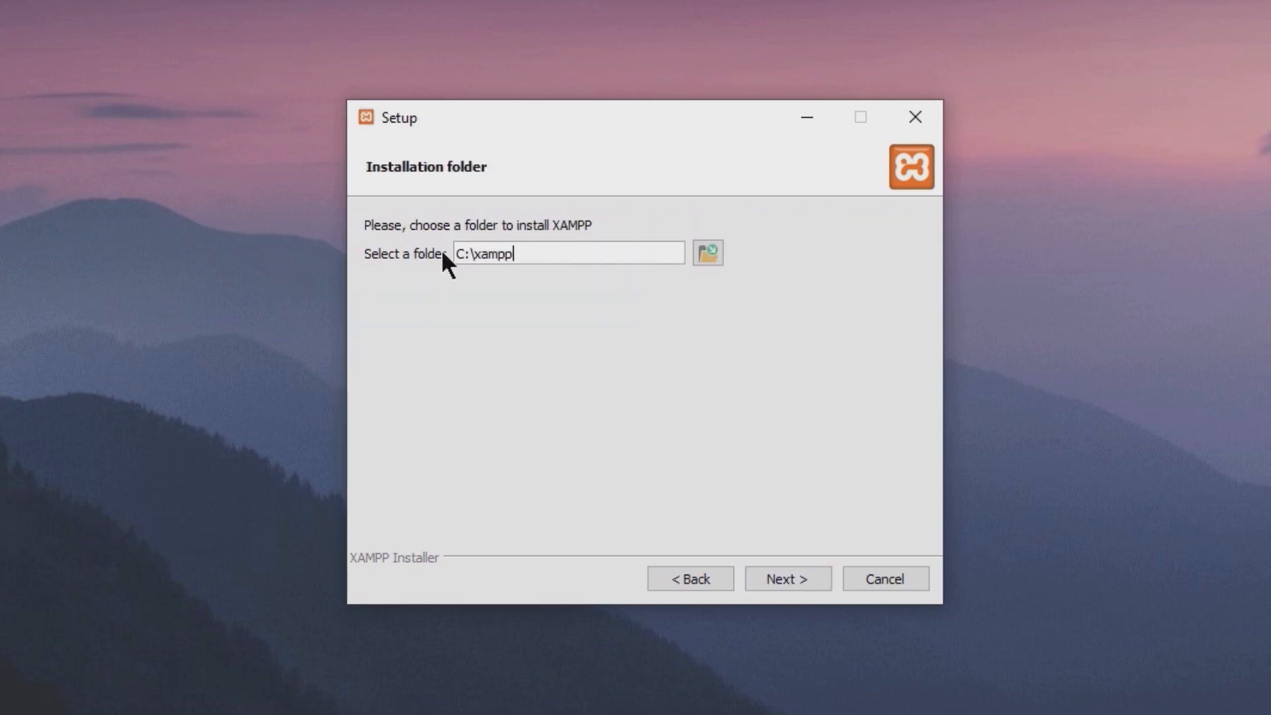
# - Keep C:\xampp as the install folder, skip the Bitnami info, and reach the ready-to-install page
pyautogui.click(787, 578)
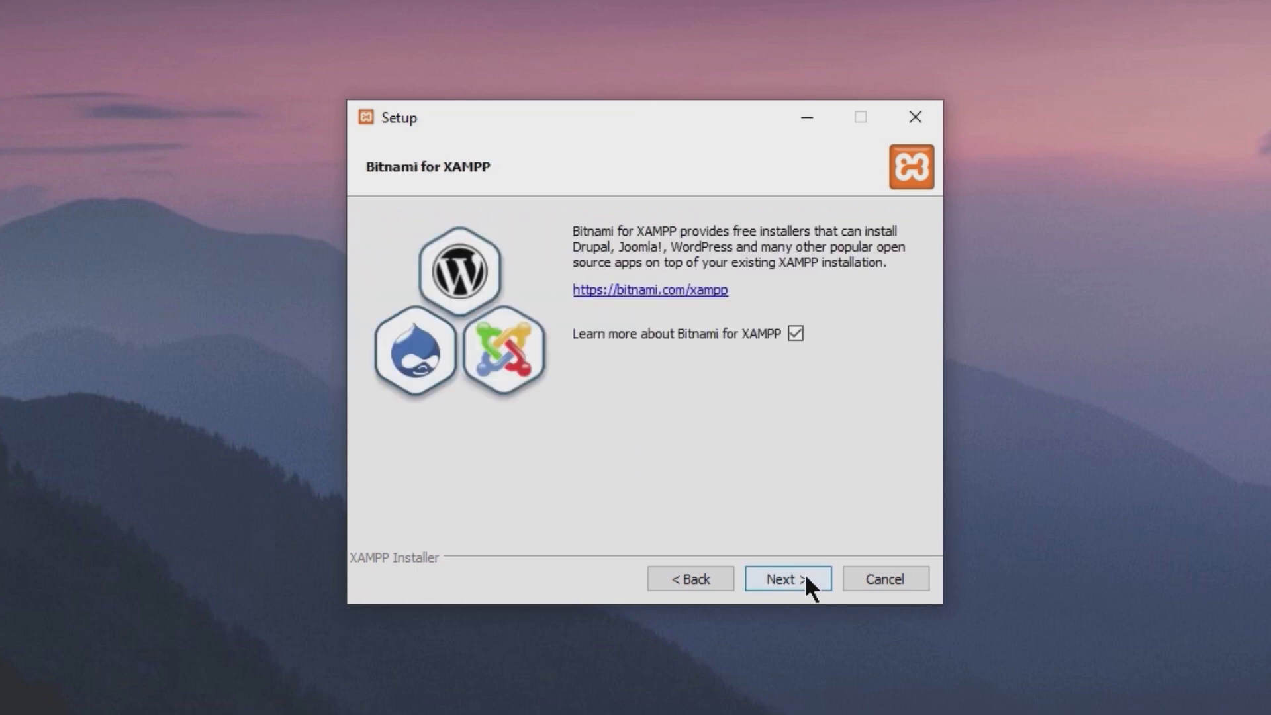
pyautogui.click(796, 334)
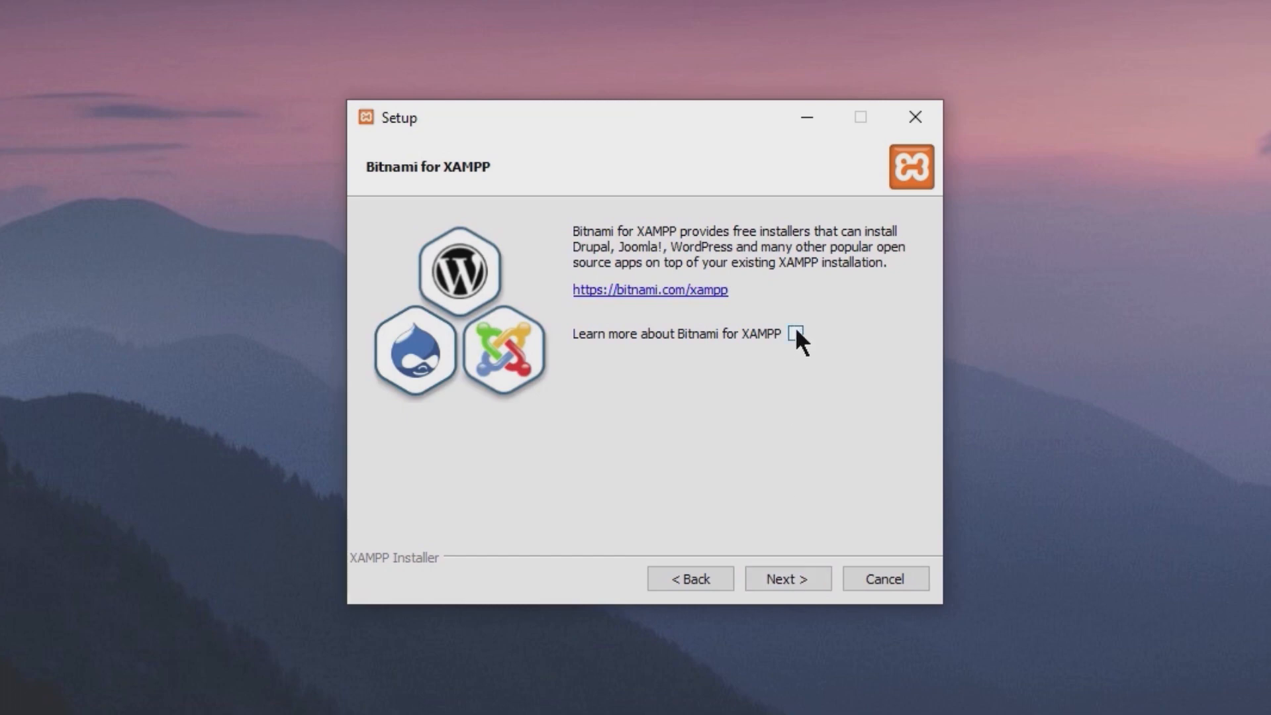
pyautogui.click(786, 578)
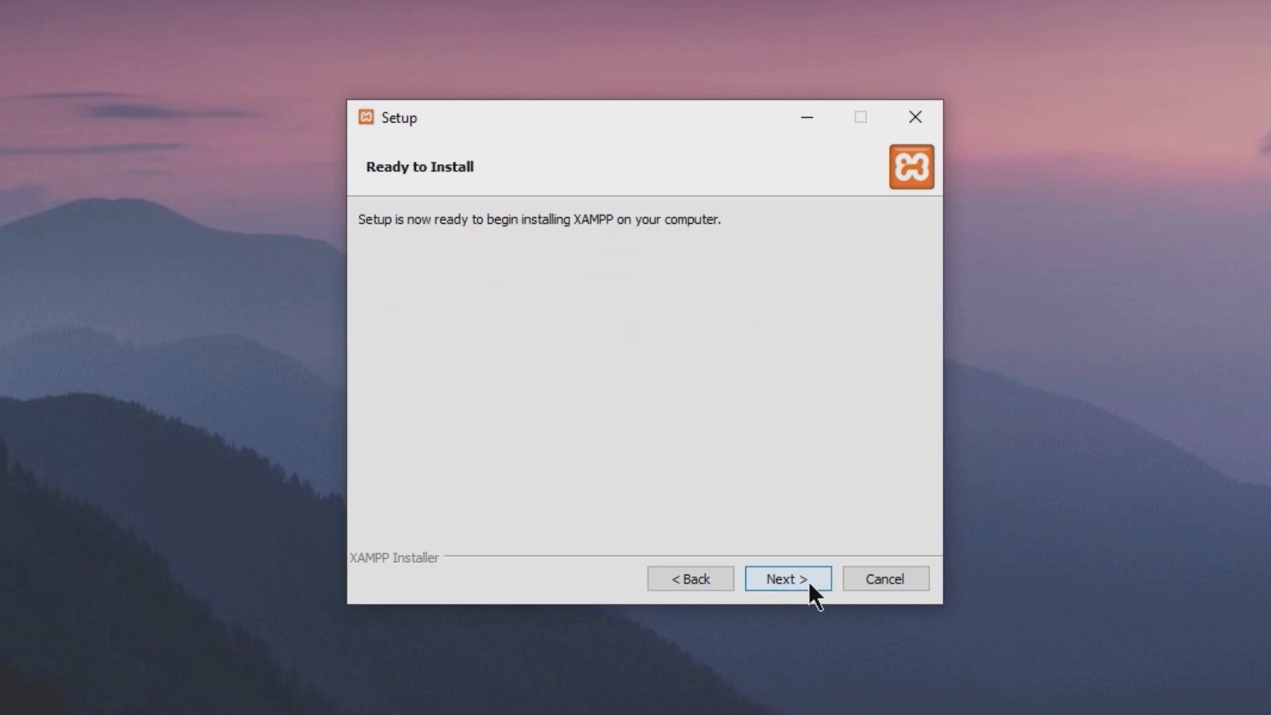
pyautogui.click(786, 579)
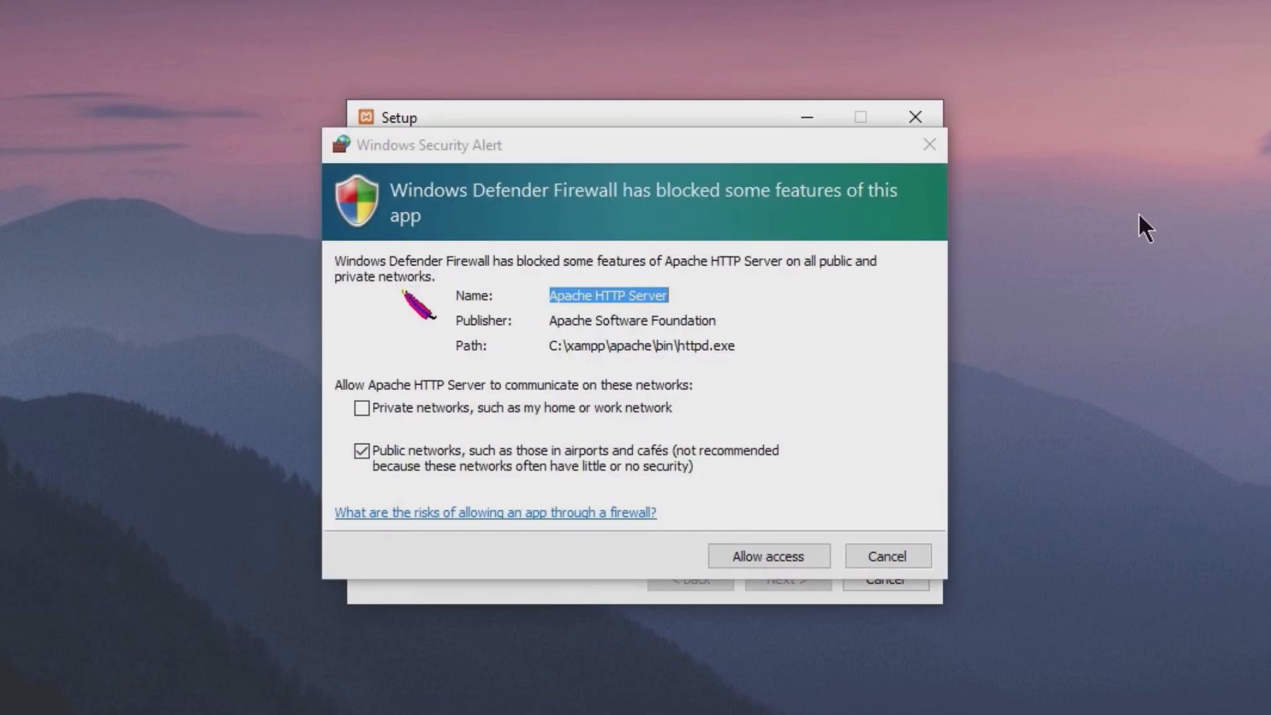
pyautogui.moveTo(420, 436)
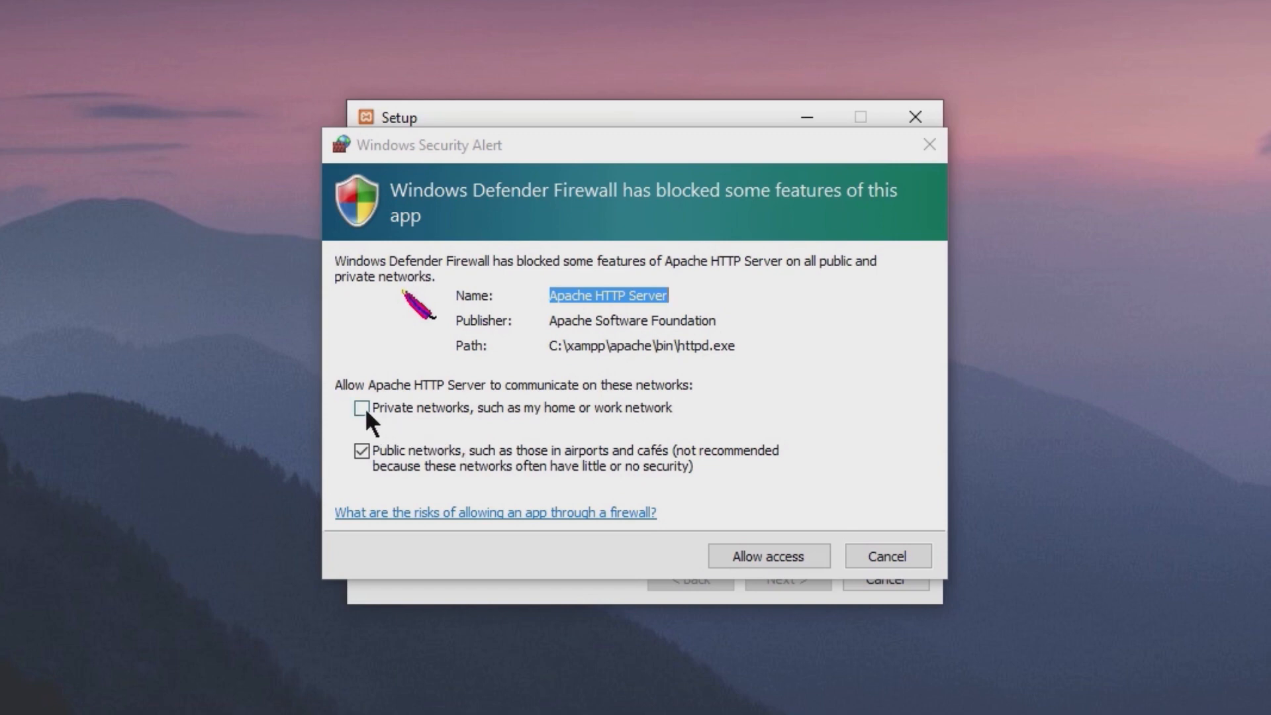
# - Allow Apache HTTP Server through the firewall on private networks only
pyautogui.click(361, 408)
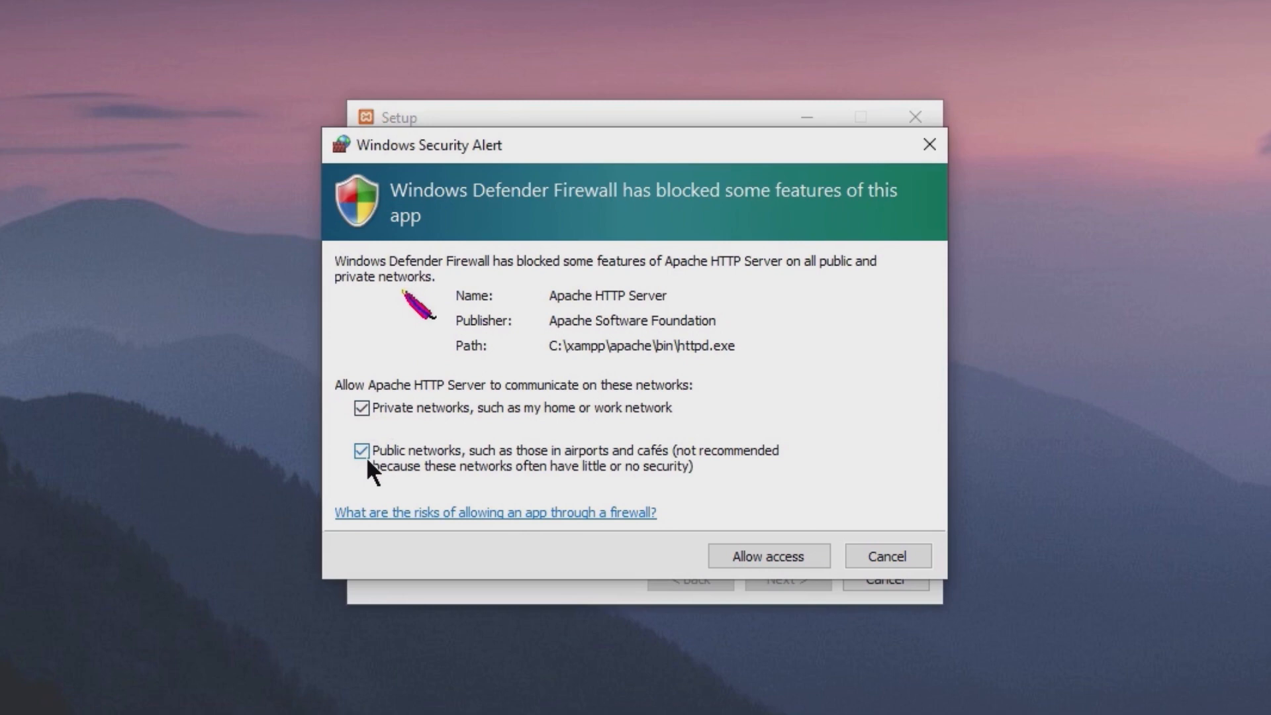
pyautogui.moveTo(374, 470)
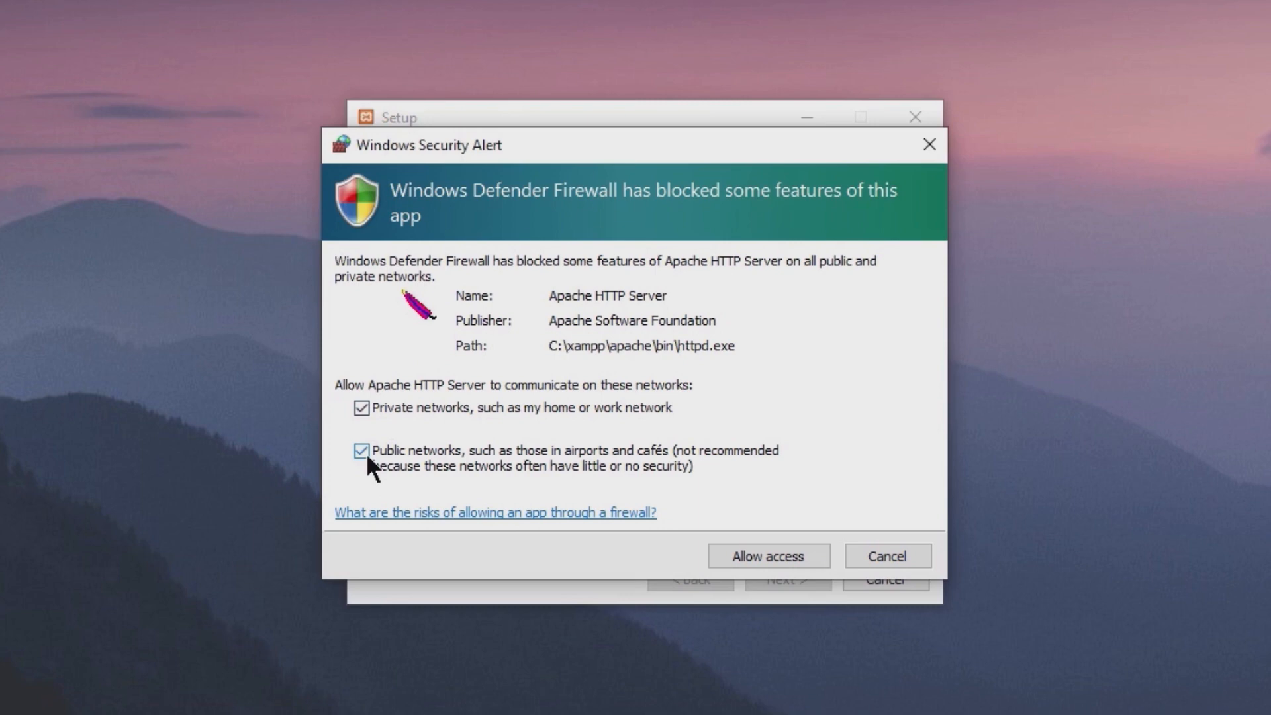
pyautogui.click(362, 450)
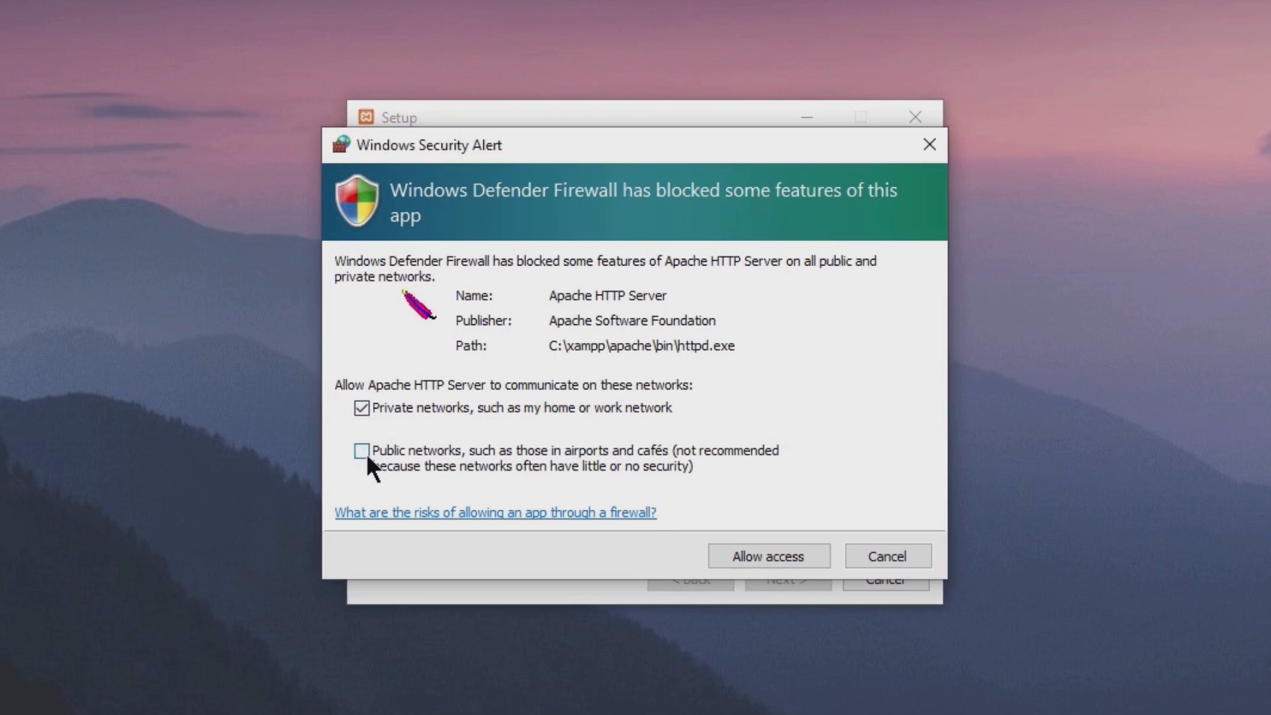
pyautogui.click(767, 556)
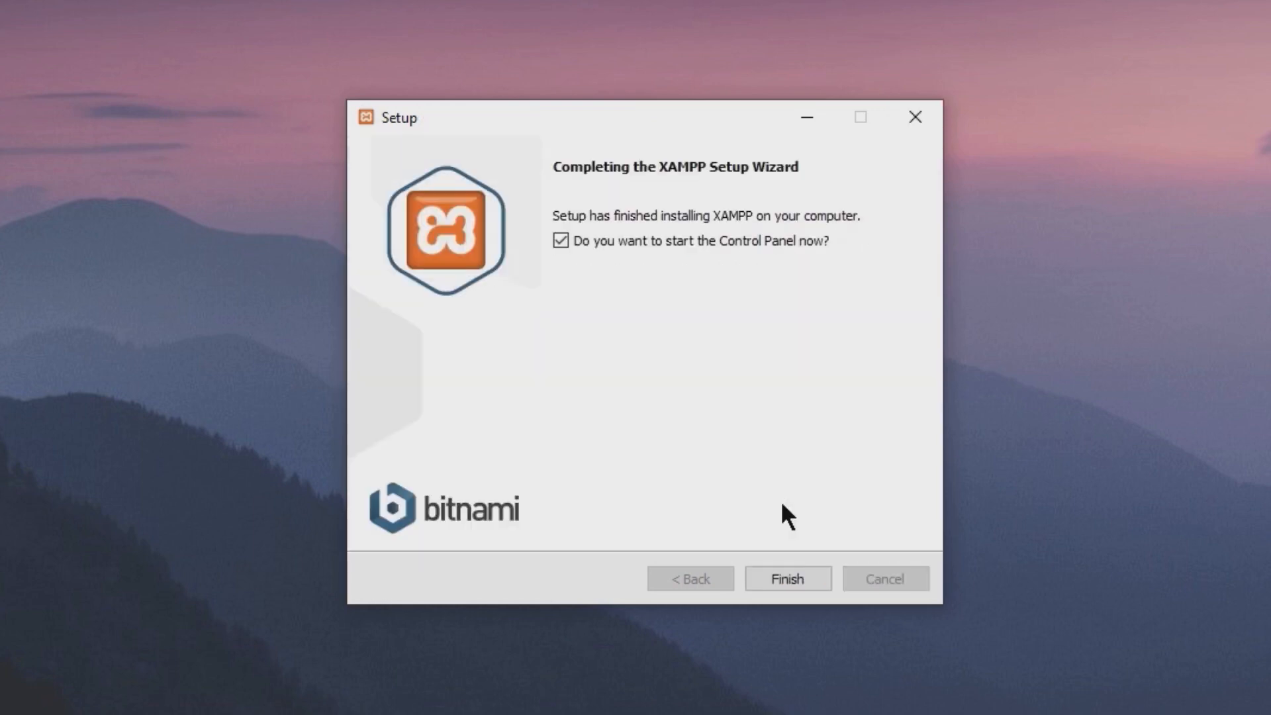
# - Finish setup, bring up the XAMPP Control Panel, and glance at Apache's Config file list without choosing one
pyautogui.click(785, 579)
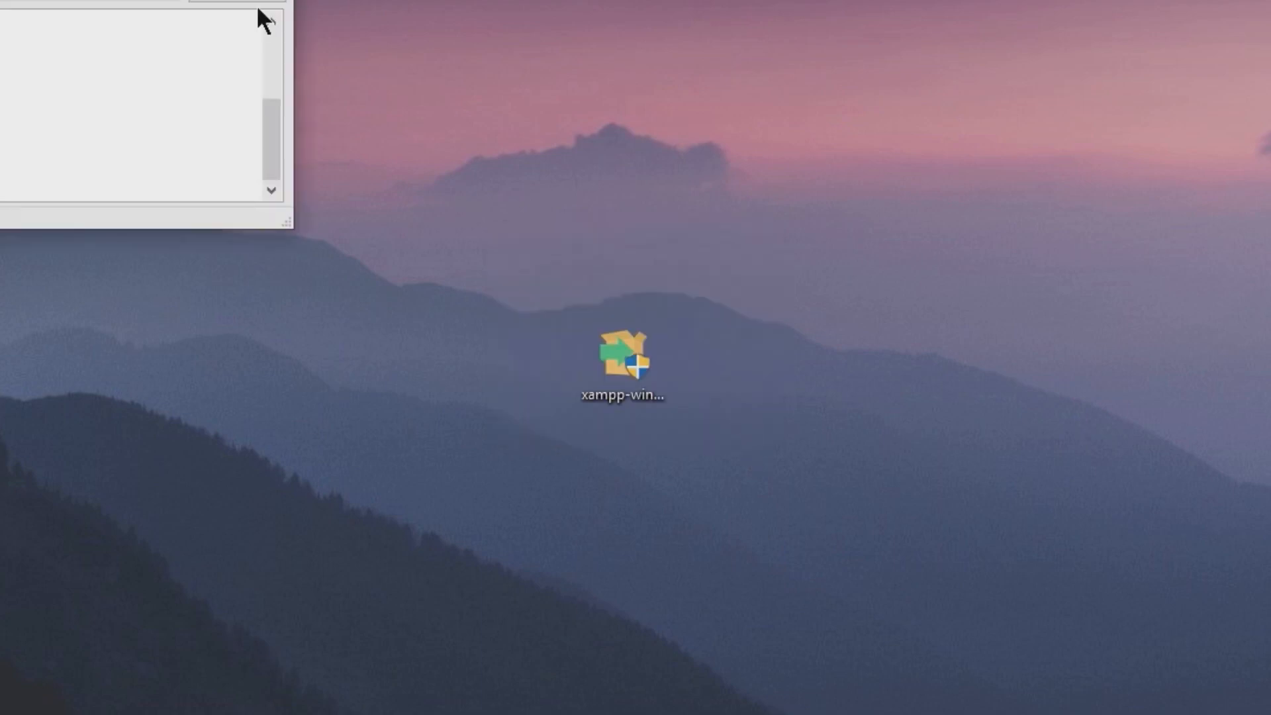
pyautogui.doubleClick(623, 352)
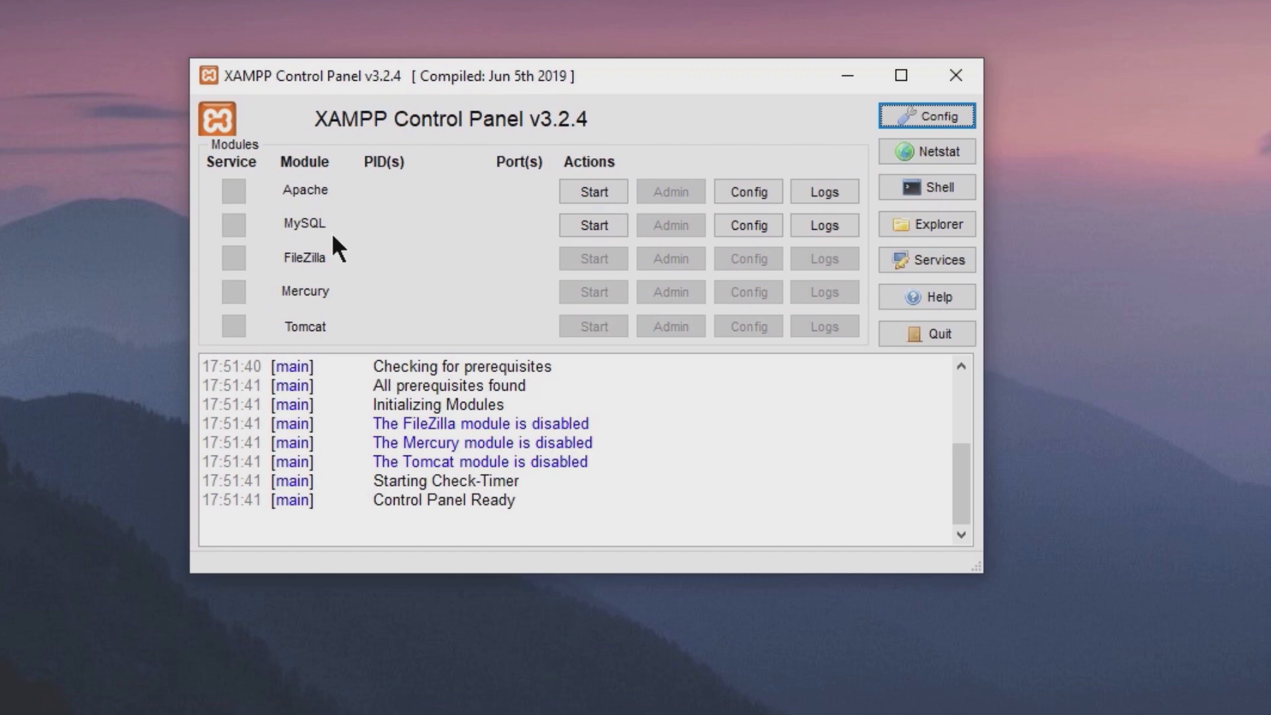
pyautogui.moveTo(321, 207)
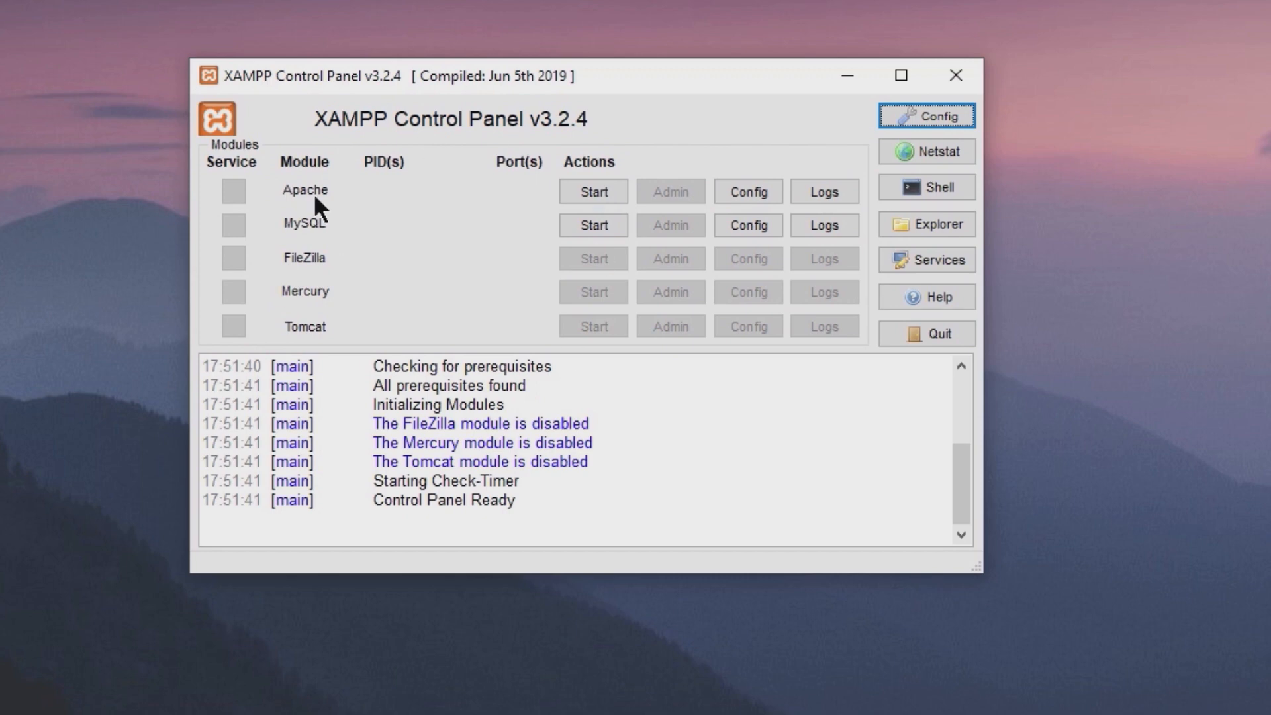
pyautogui.moveTo(326, 348)
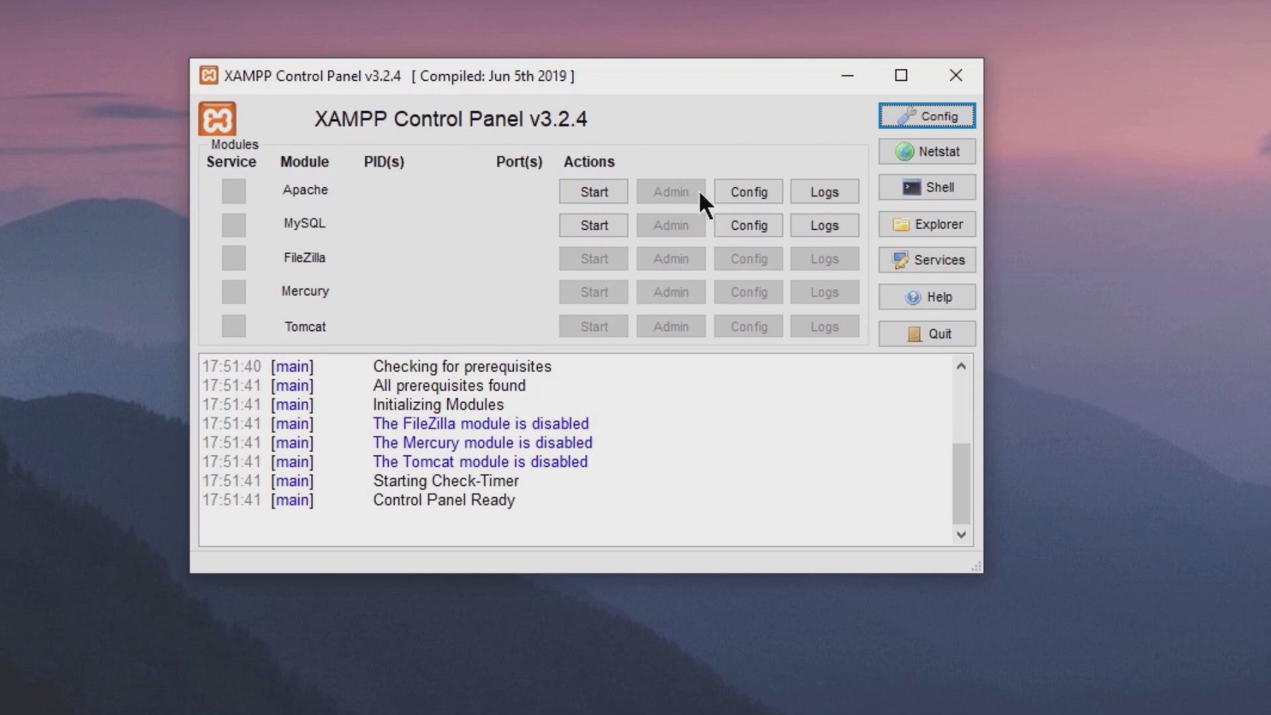
pyautogui.click(745, 191)
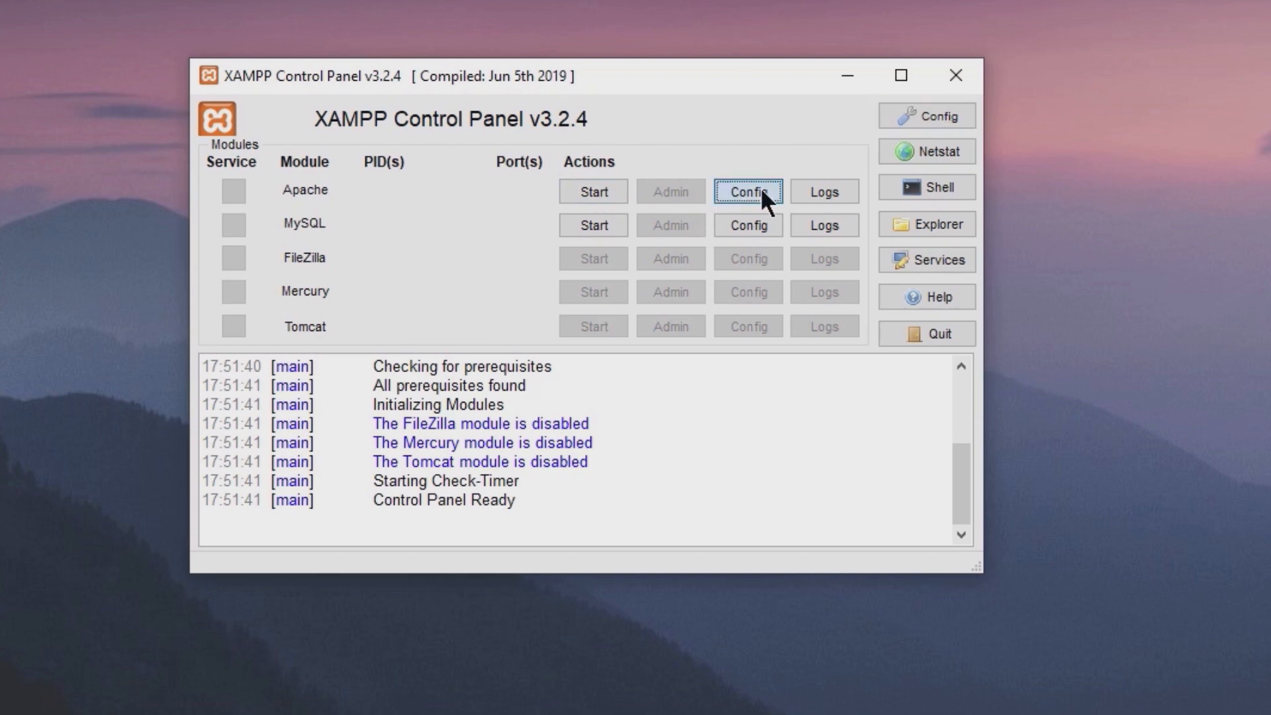
pyautogui.click(747, 191)
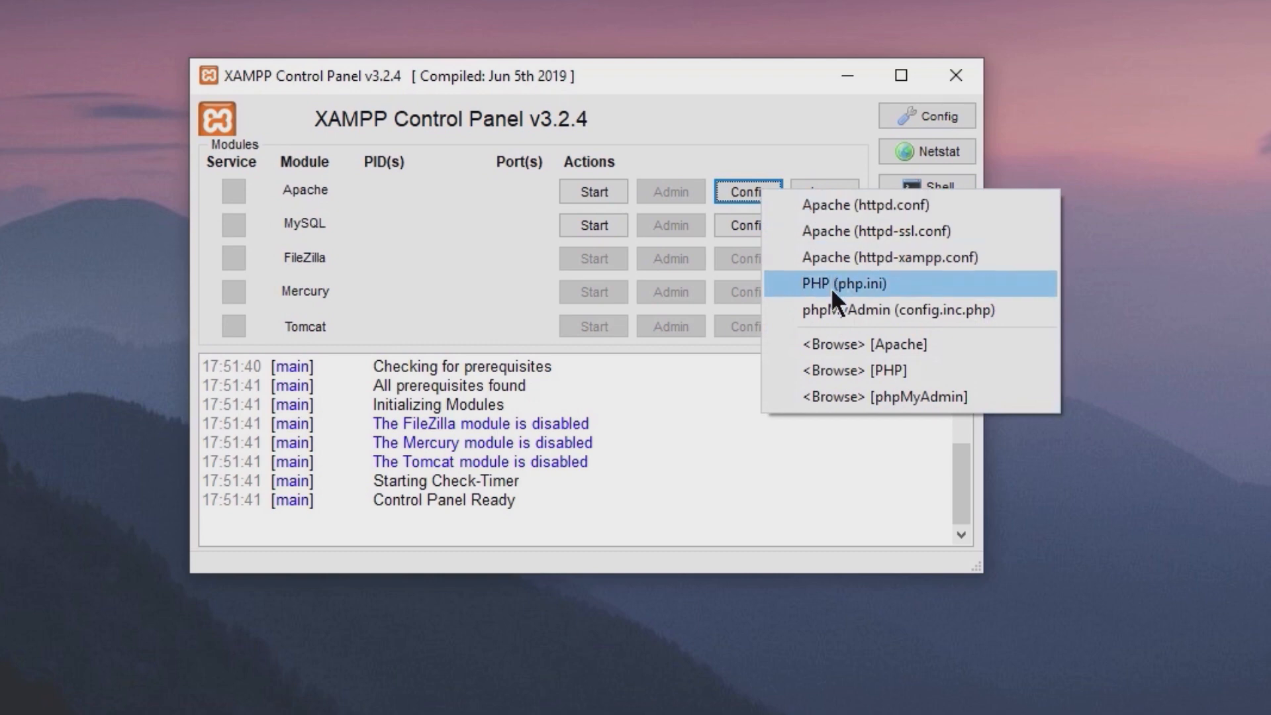
pyautogui.moveTo(776, 158)
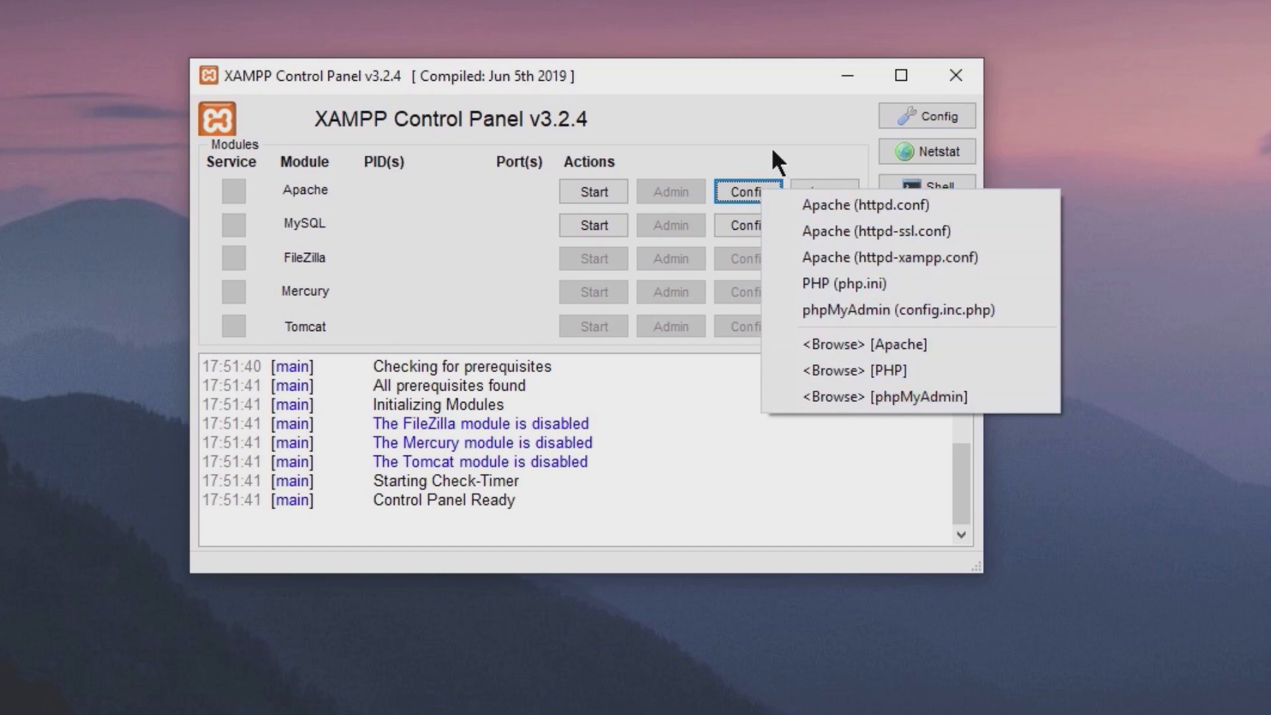
pyautogui.click(822, 191)
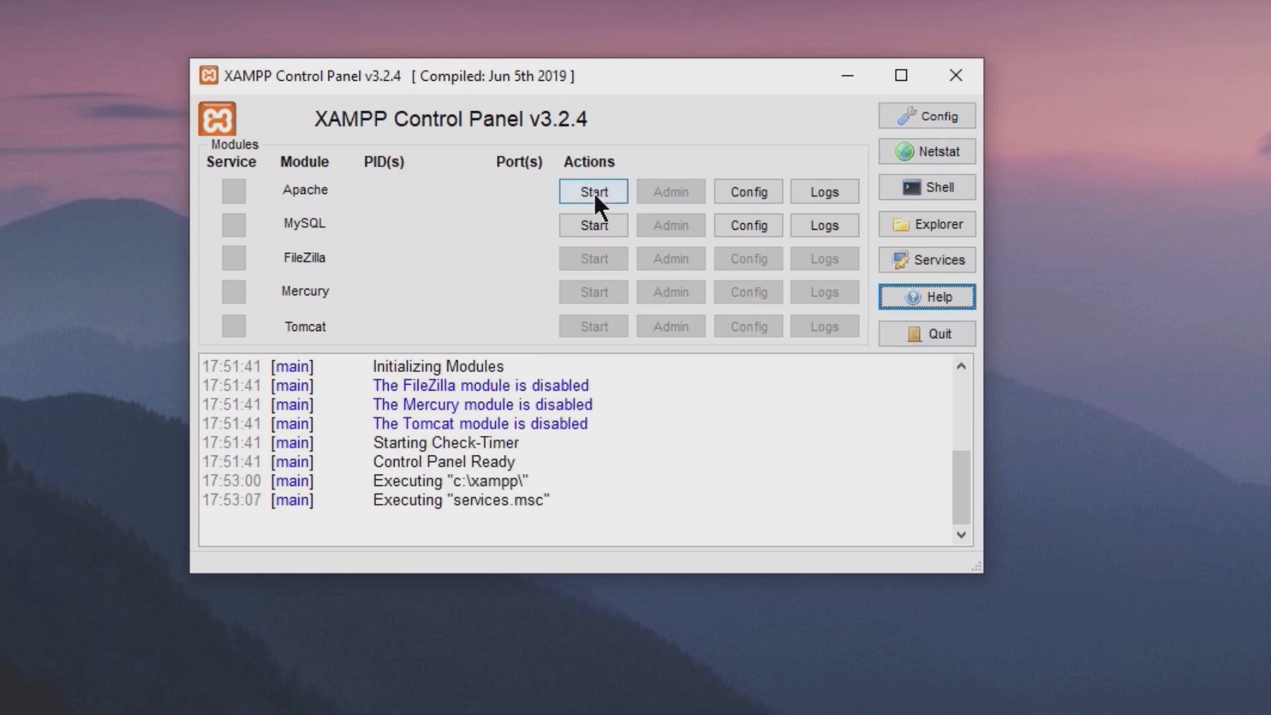
# - Start Apache on ports 80 and 443 and open its local welcome dashboard via Admin
pyautogui.click(594, 191)
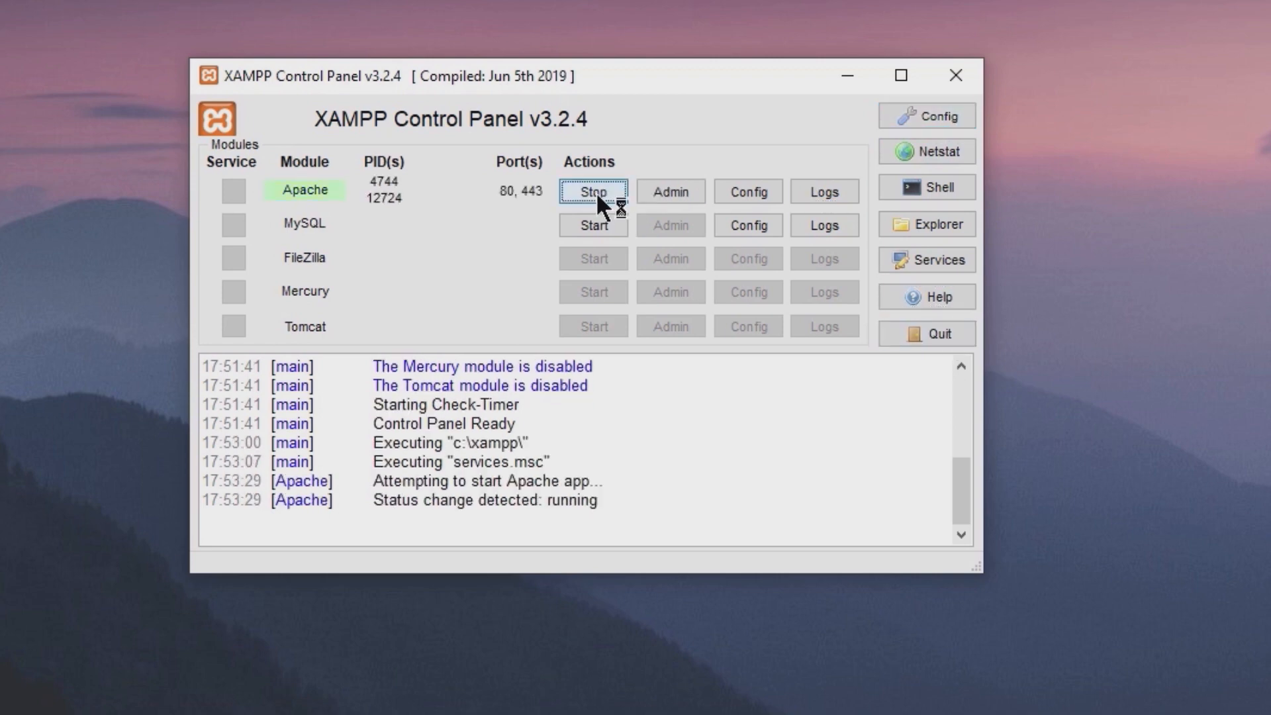
pyautogui.moveTo(527, 210)
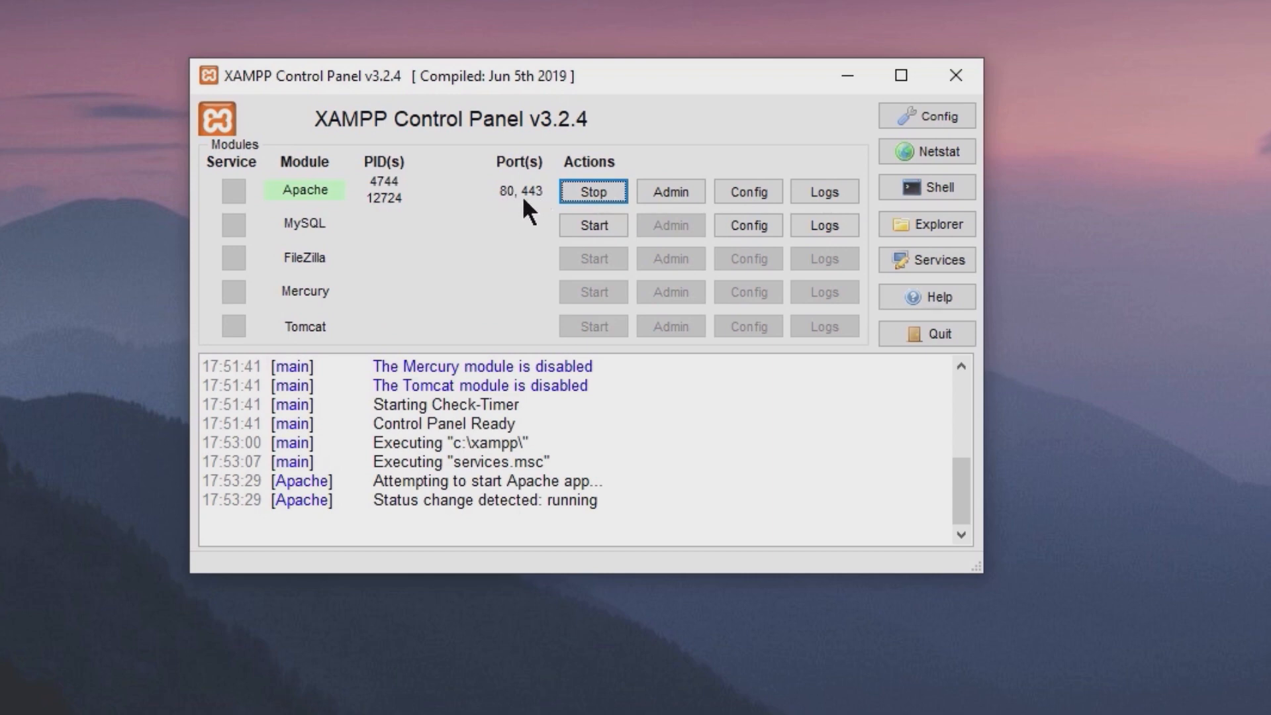
pyautogui.click(670, 190)
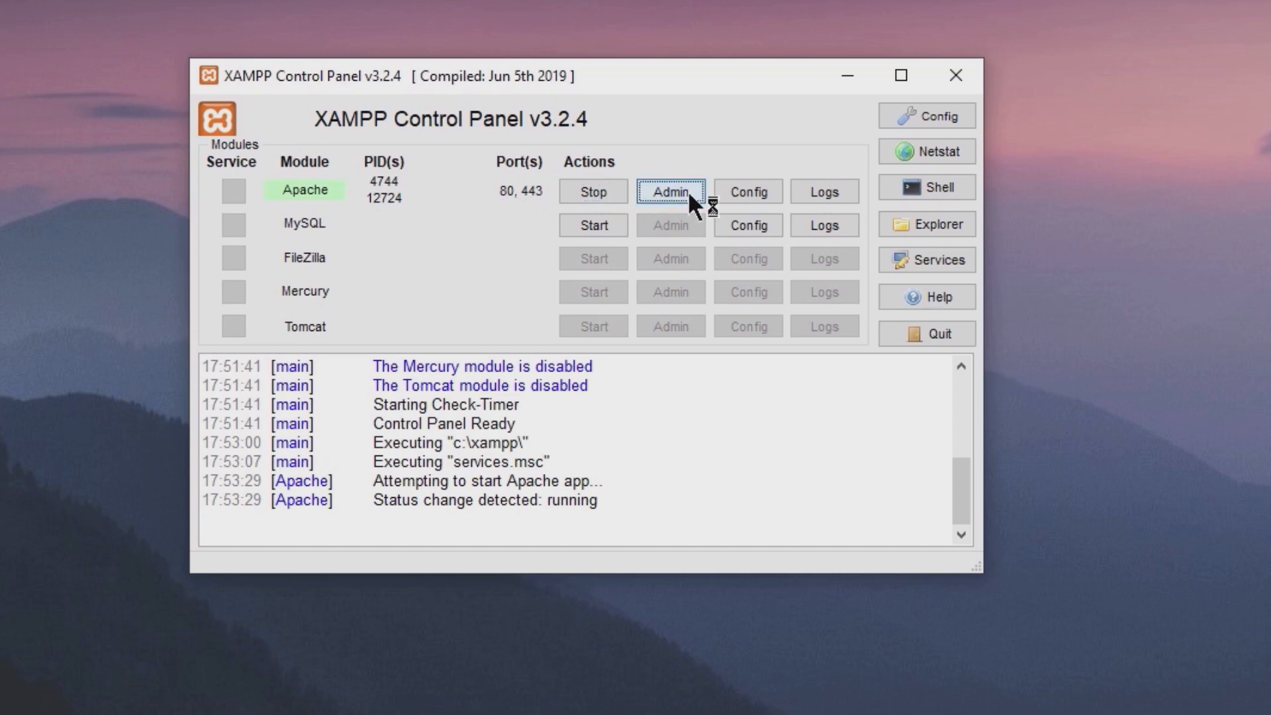
pyautogui.click(670, 191)
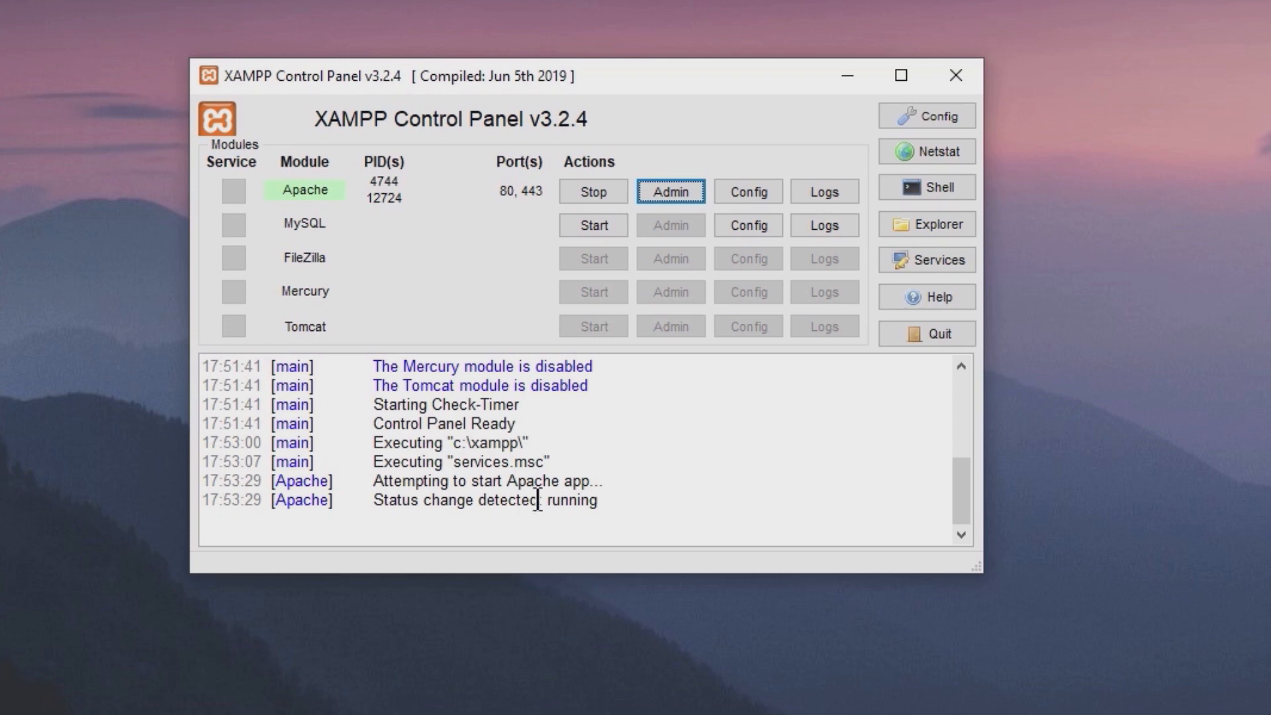
# - Start MySQL on port 3306, allow it on private networks only, and open phpMyAdmin via Admin
pyautogui.click(592, 225)
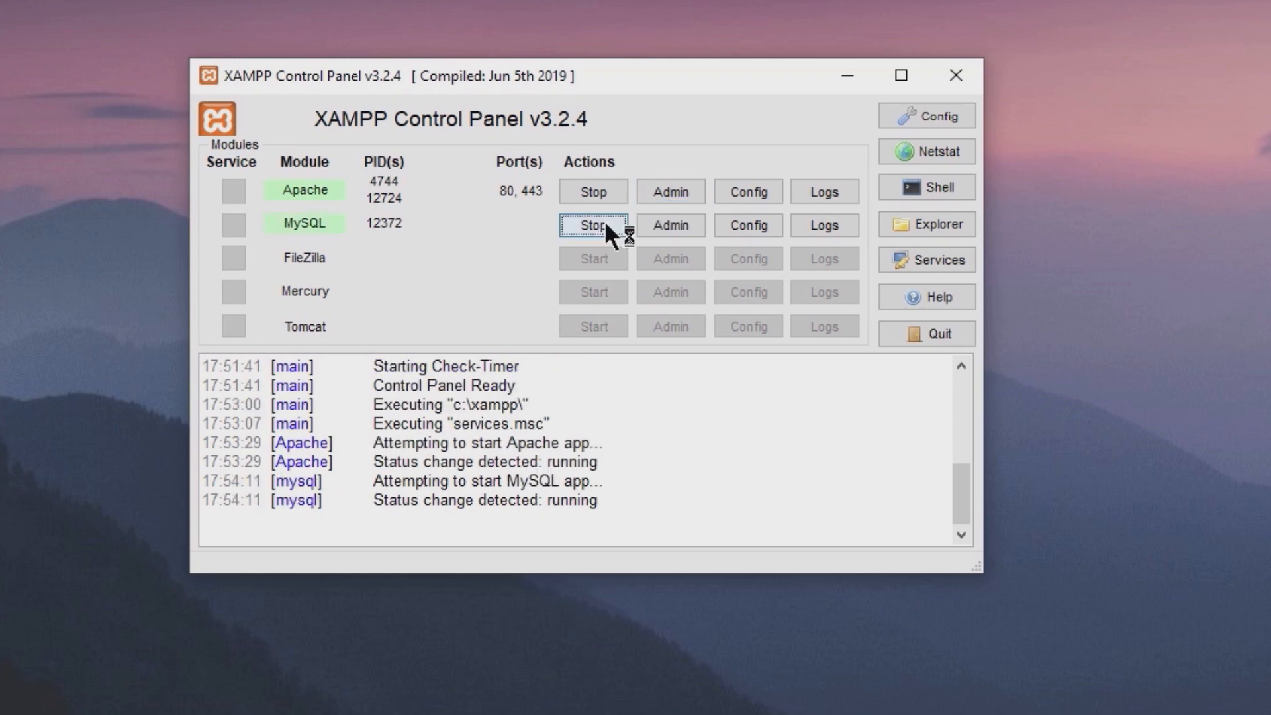
pyautogui.click(593, 225)
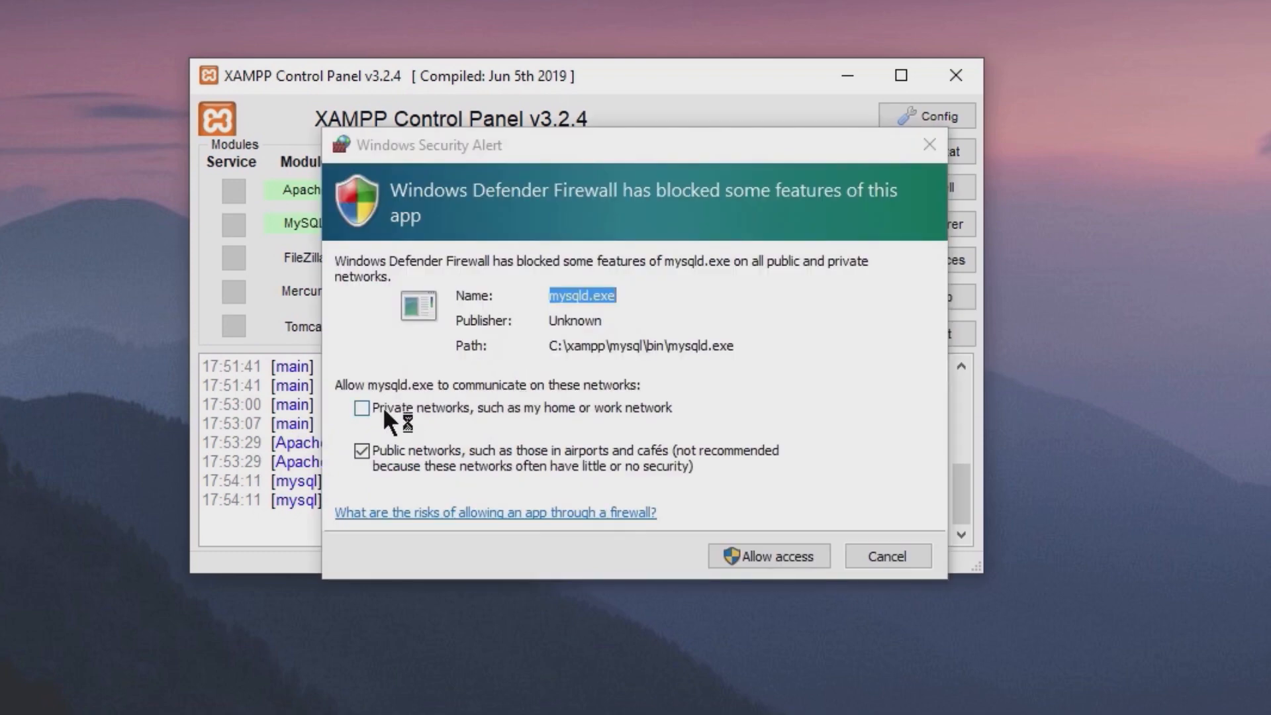
pyautogui.click(361, 407)
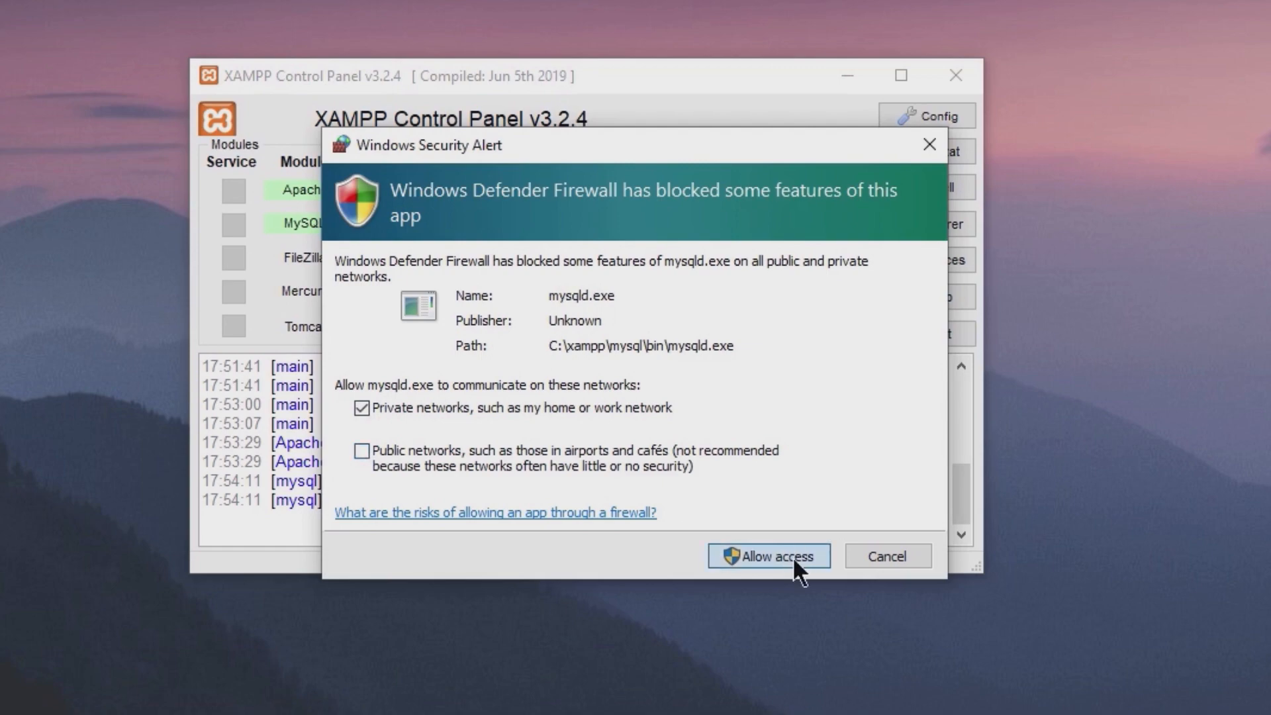
pyautogui.click(767, 556)
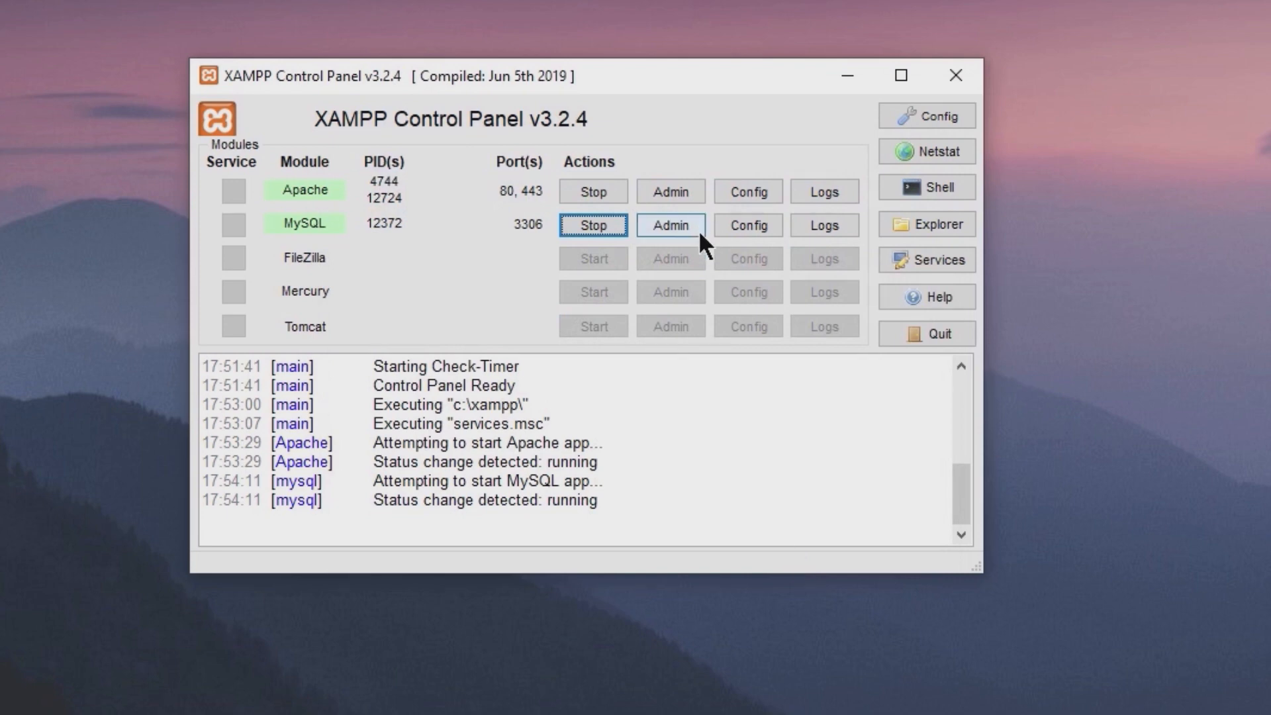
pyautogui.click(669, 225)
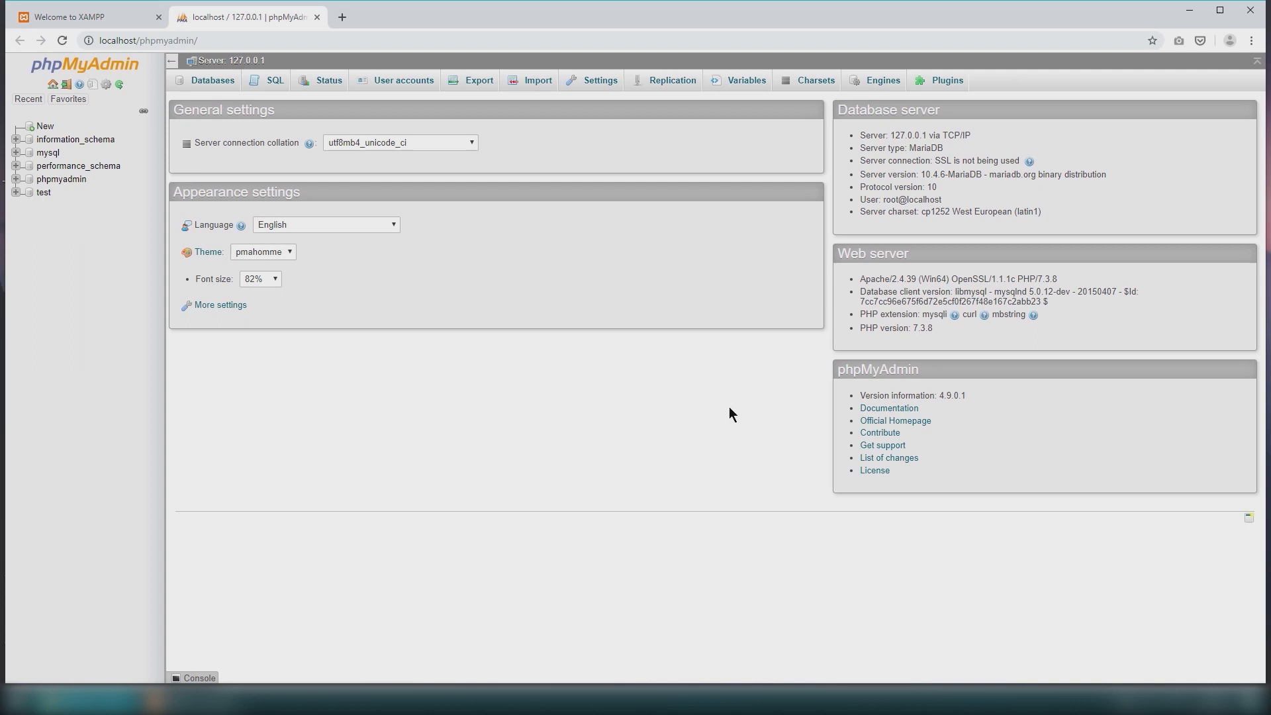
pyautogui.moveTo(539, 453)
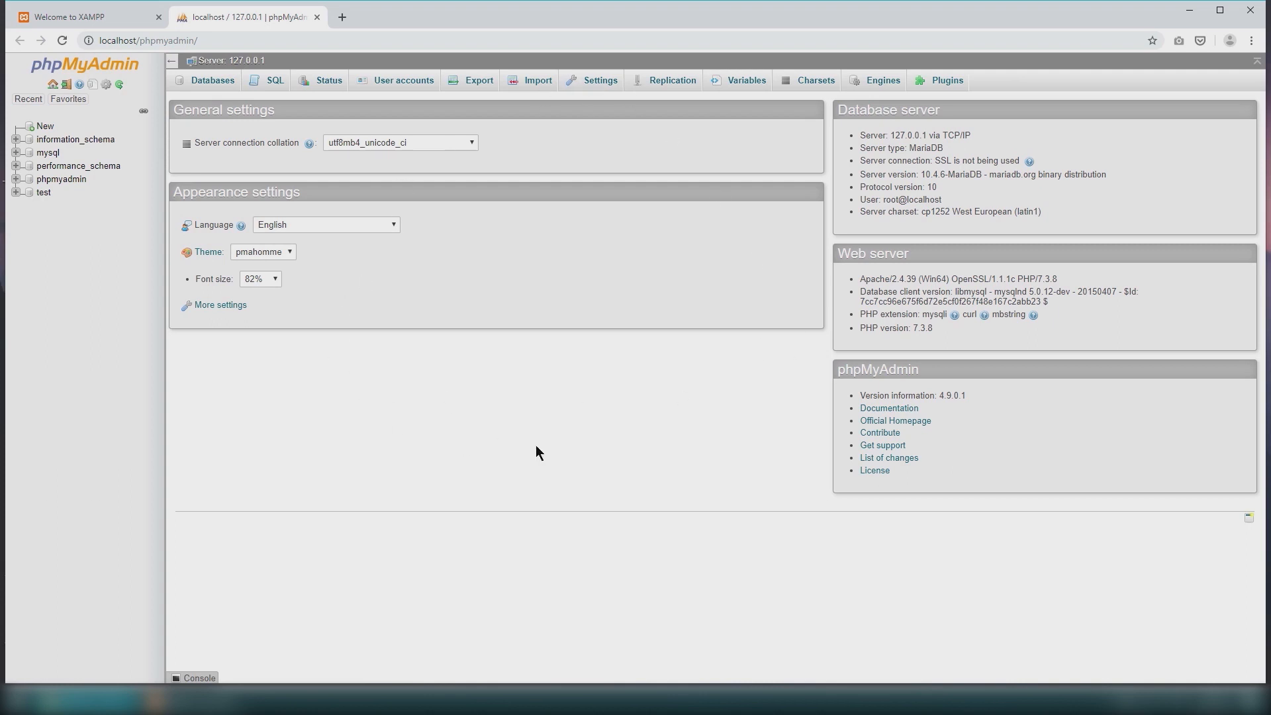
pyautogui.moveTo(1019, 75)
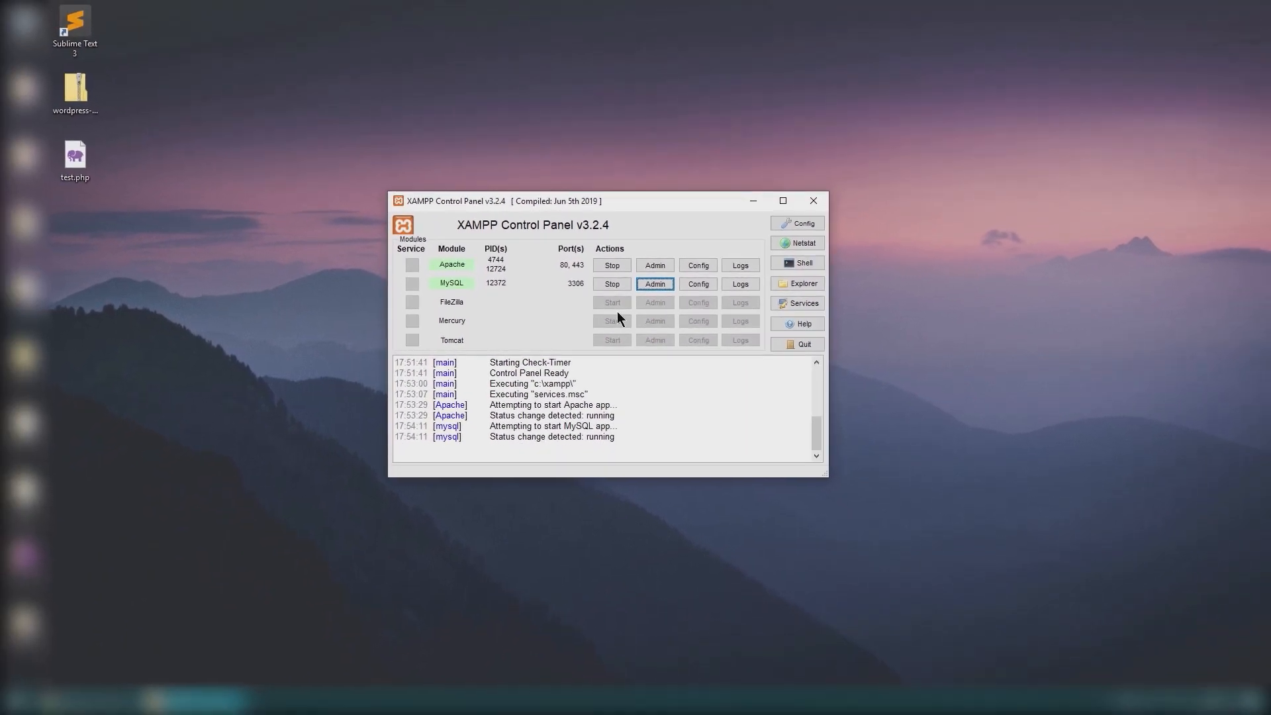
# - Open test.php from the desktop through its right-click menu, then return to the XAMPP Control Panel
pyautogui.click(75, 157)
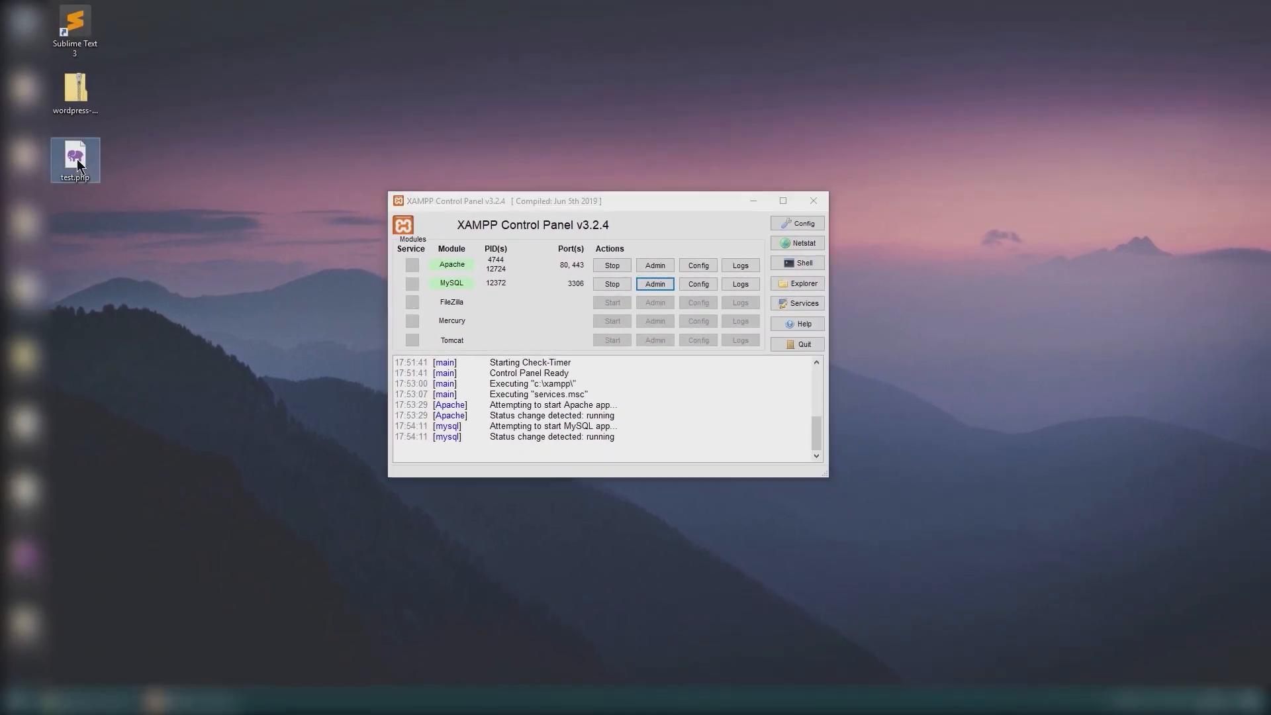
pyautogui.rightClick(74, 159)
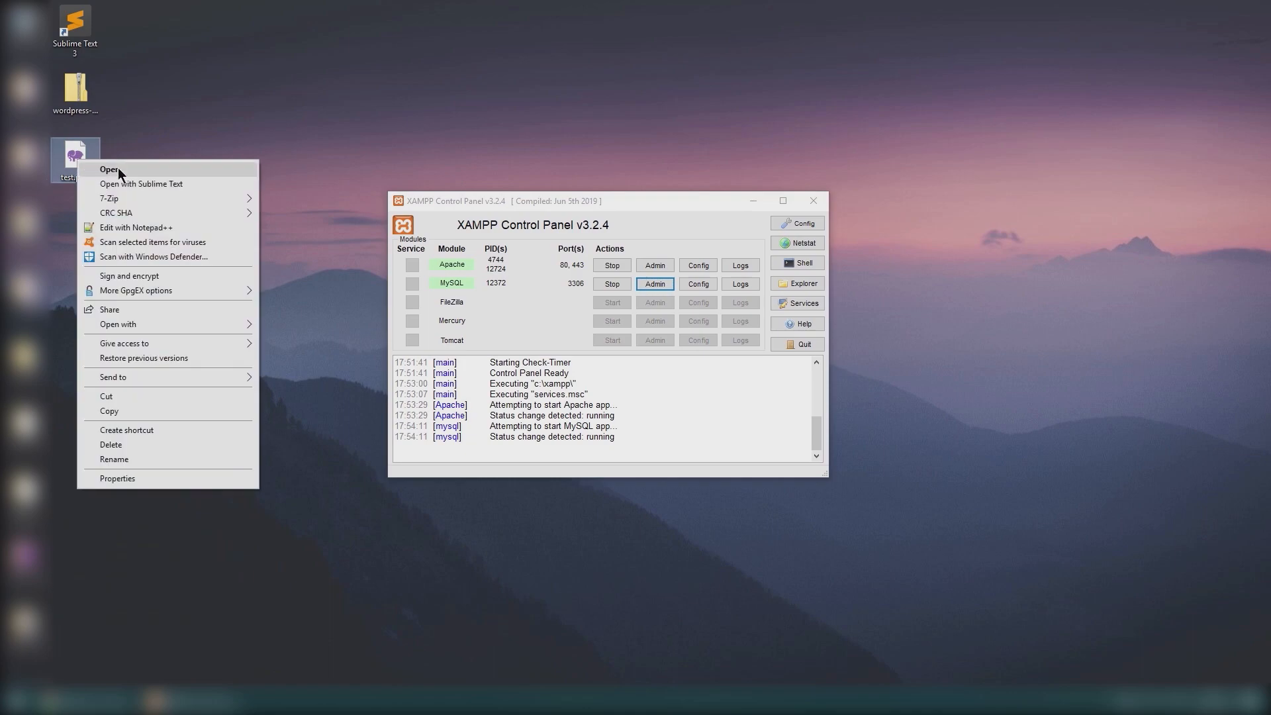
pyautogui.click(109, 170)
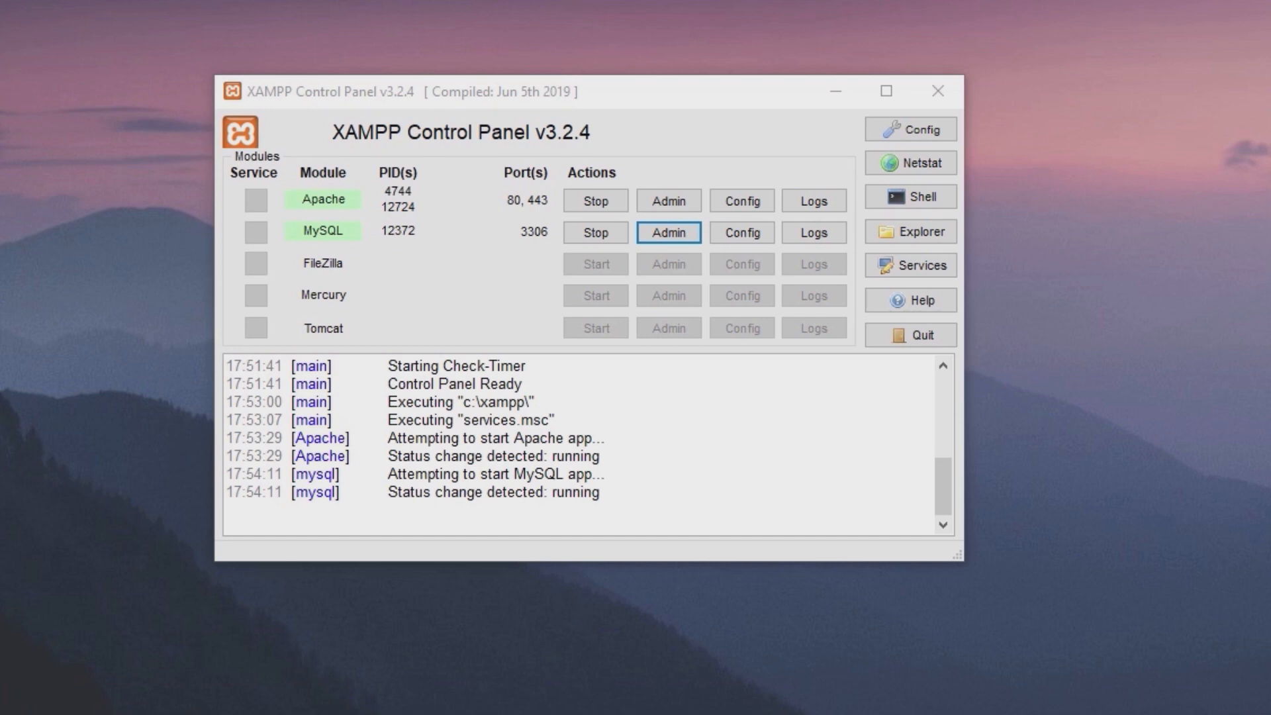
pyautogui.click(916, 232)
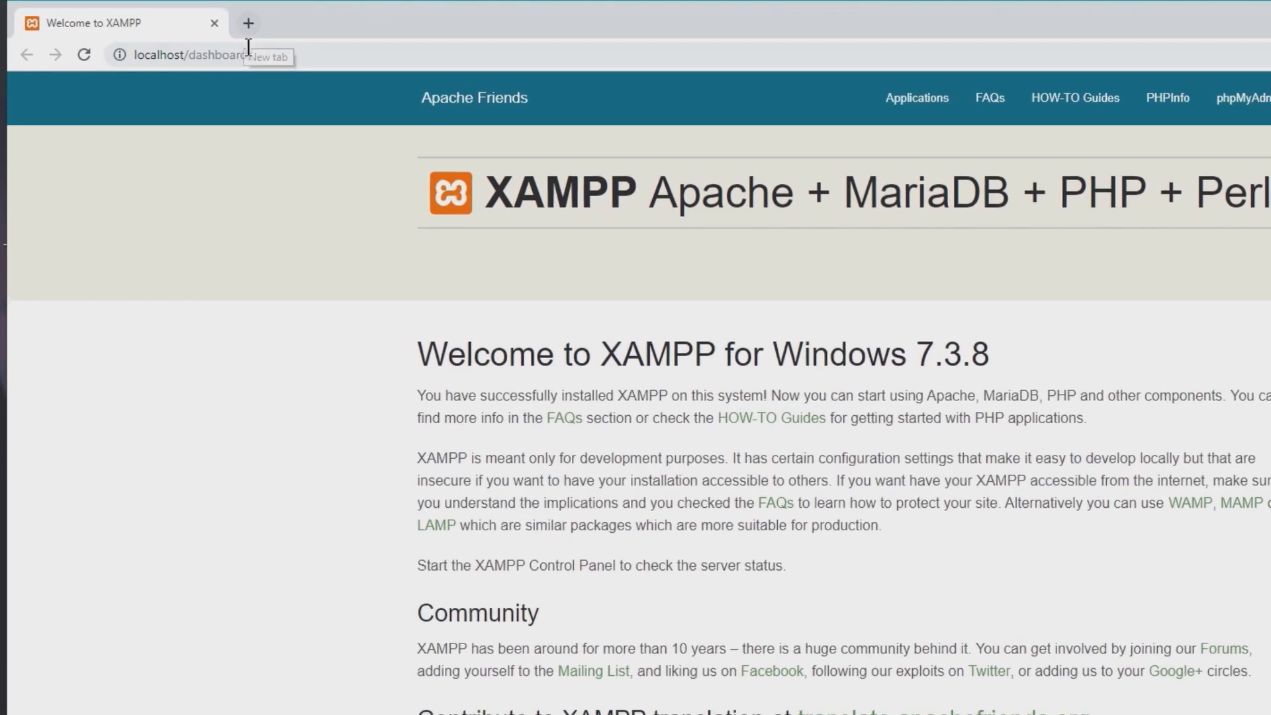
# - Load localhost/test/test.php from the Chrome address bar suggestion
pyautogui.write('localhost/test')
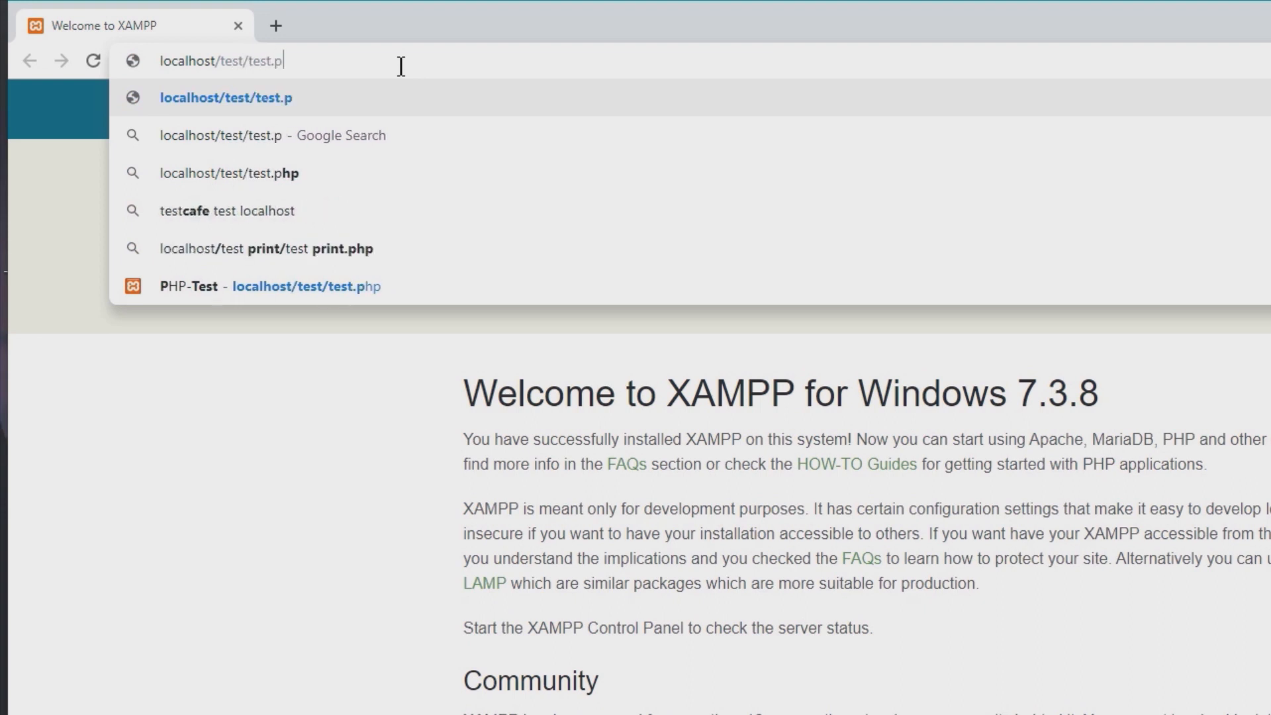
pyautogui.click(225, 97)
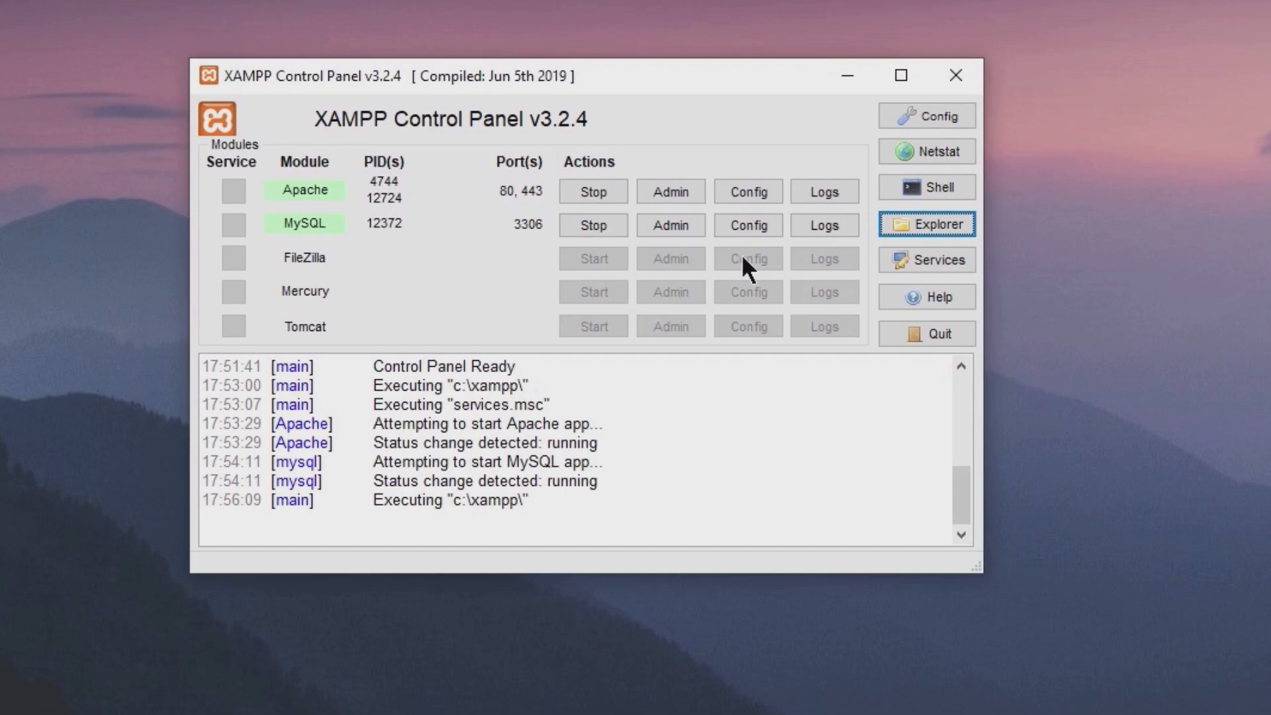
# - In phpMyAdmin's Databases page, create the wpmudev database with utf8mb4_unicode_ci collation
pyautogui.click(670, 225)
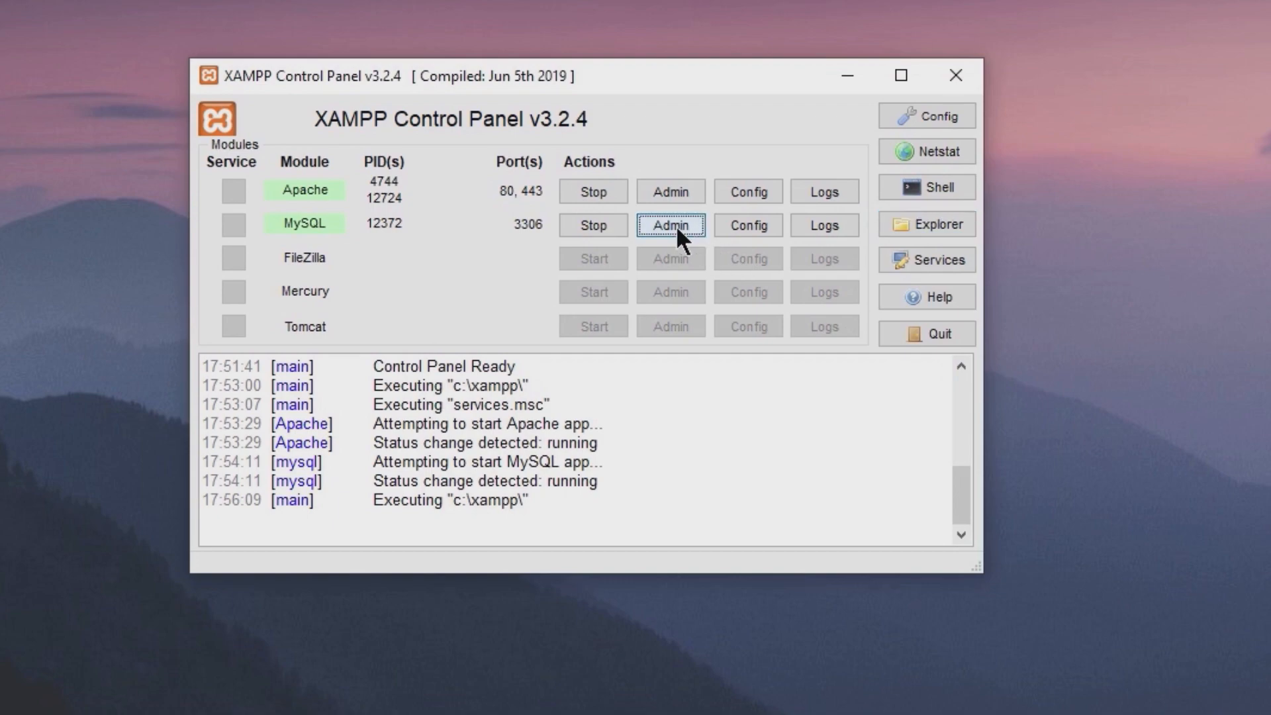
pyautogui.click(670, 225)
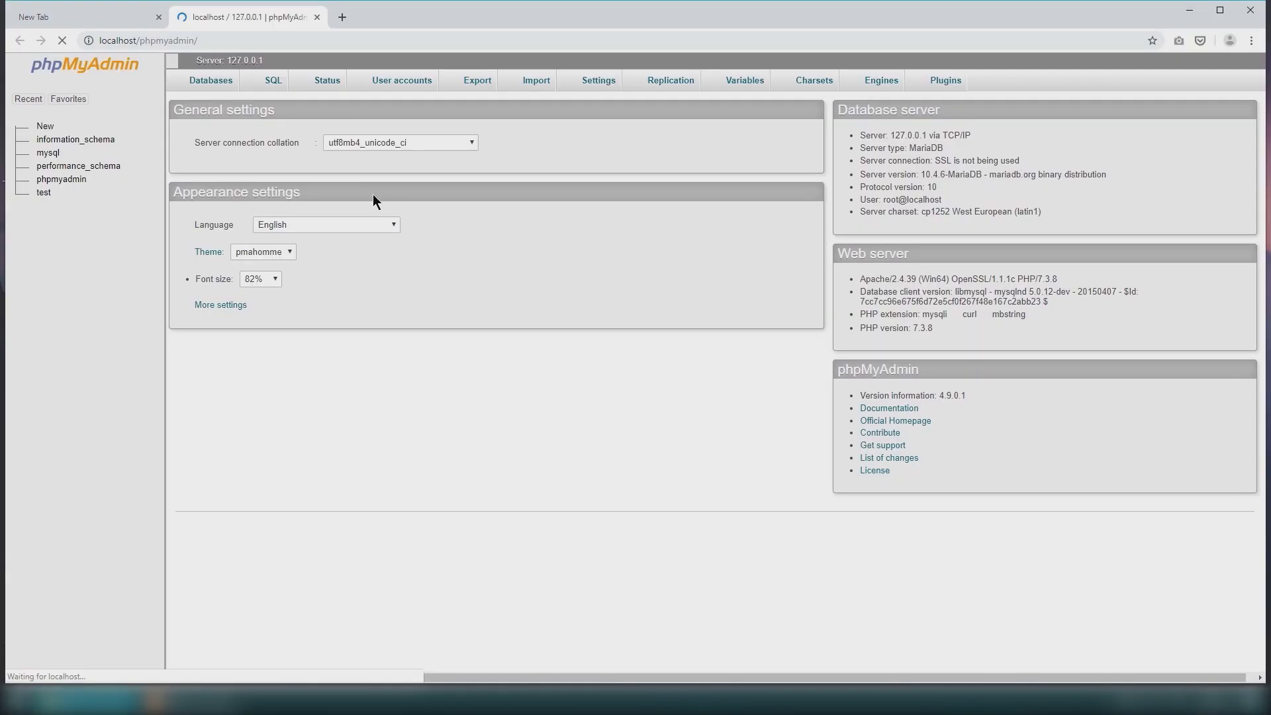
pyautogui.click(211, 79)
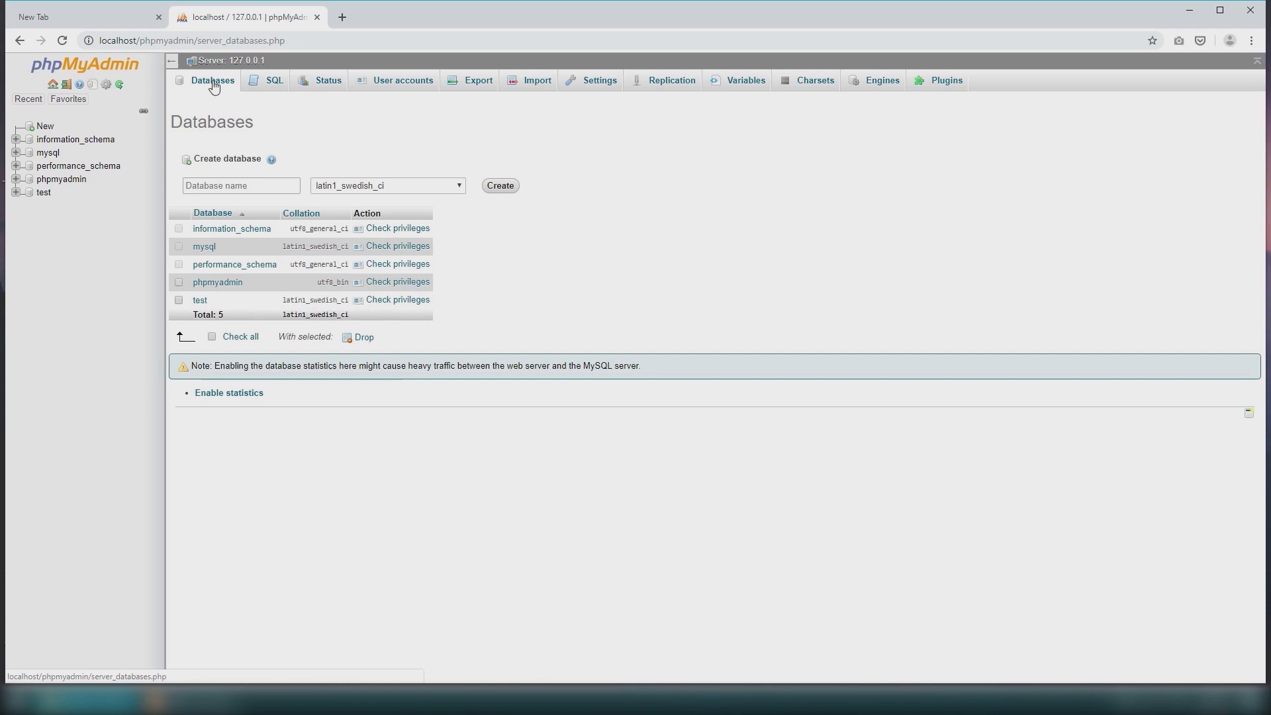
pyautogui.click(499, 186)
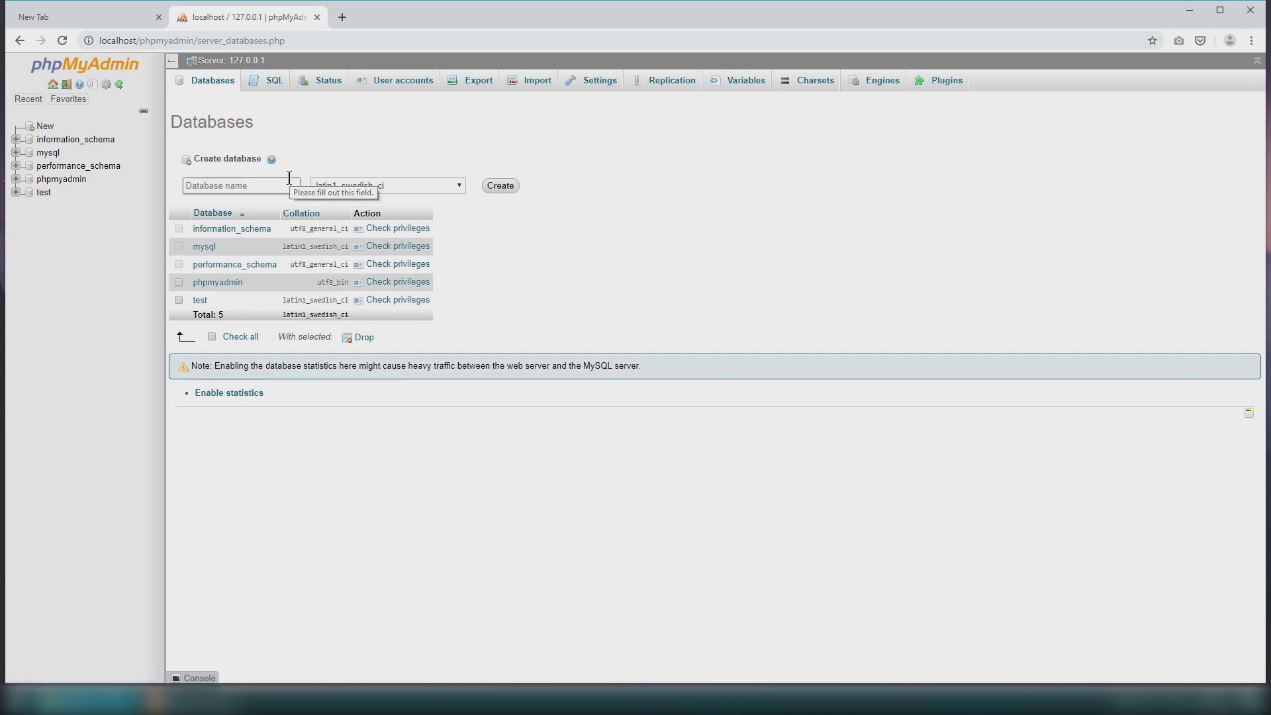
pyautogui.click(385, 185)
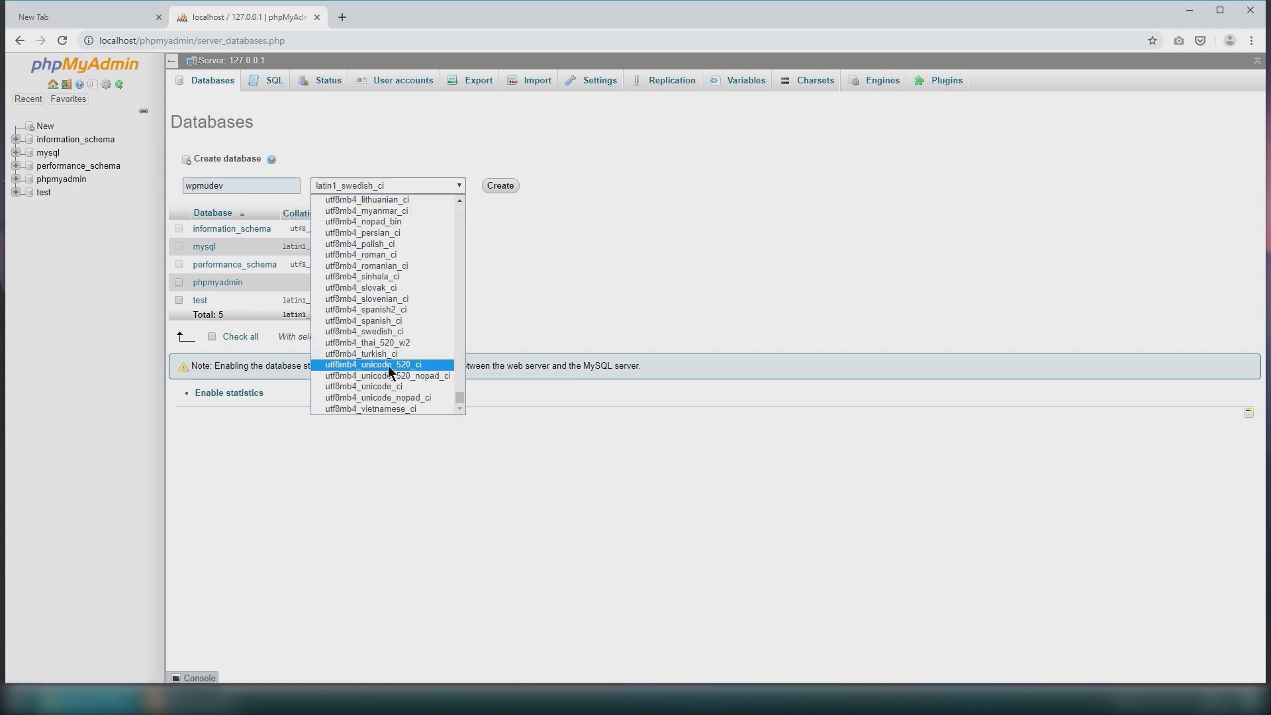
pyautogui.click(364, 386)
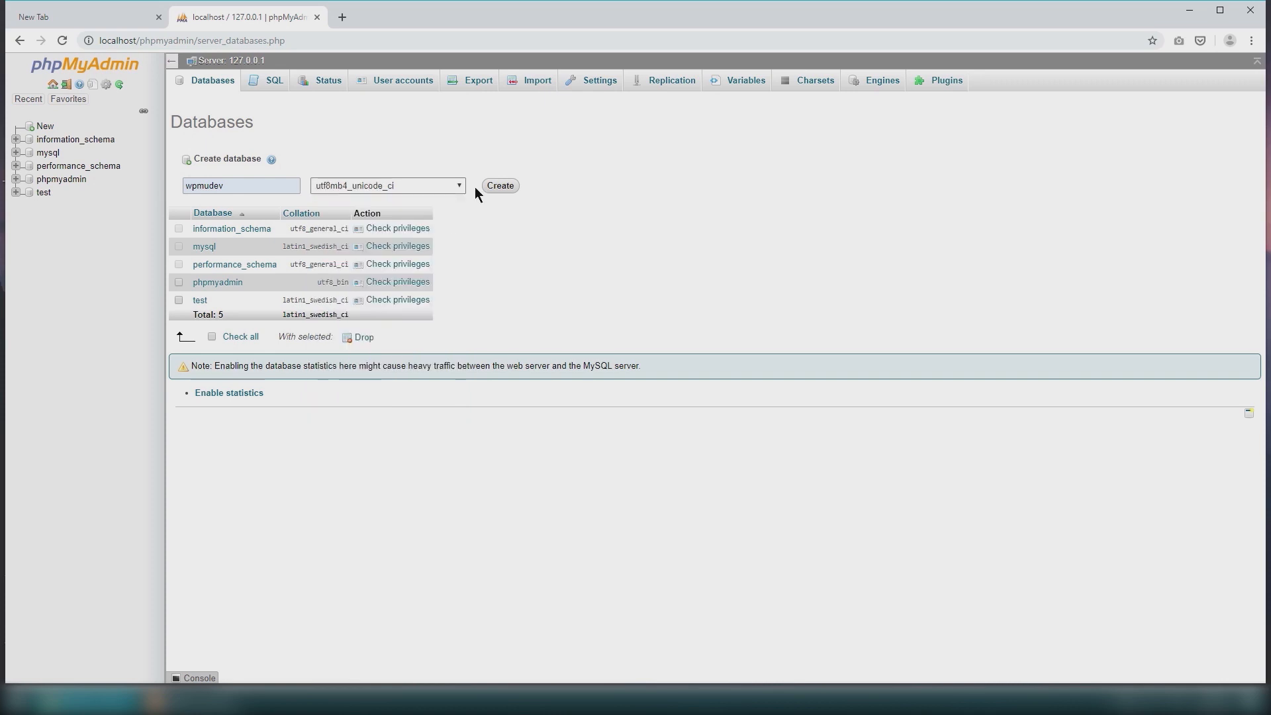
pyautogui.click(499, 185)
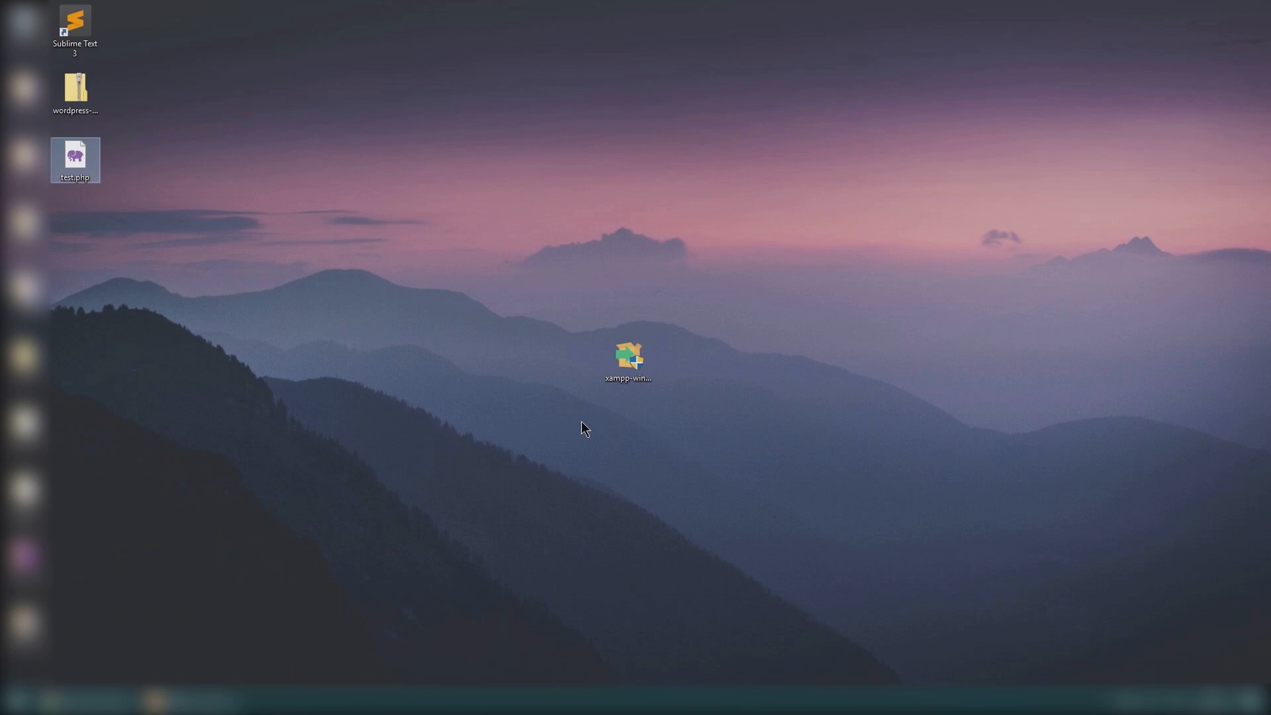
# - Extract wordpress-5.2.2.zip so its files land inside C:\xampp\htdocs\wptest
pyautogui.doubleClick(626, 356)
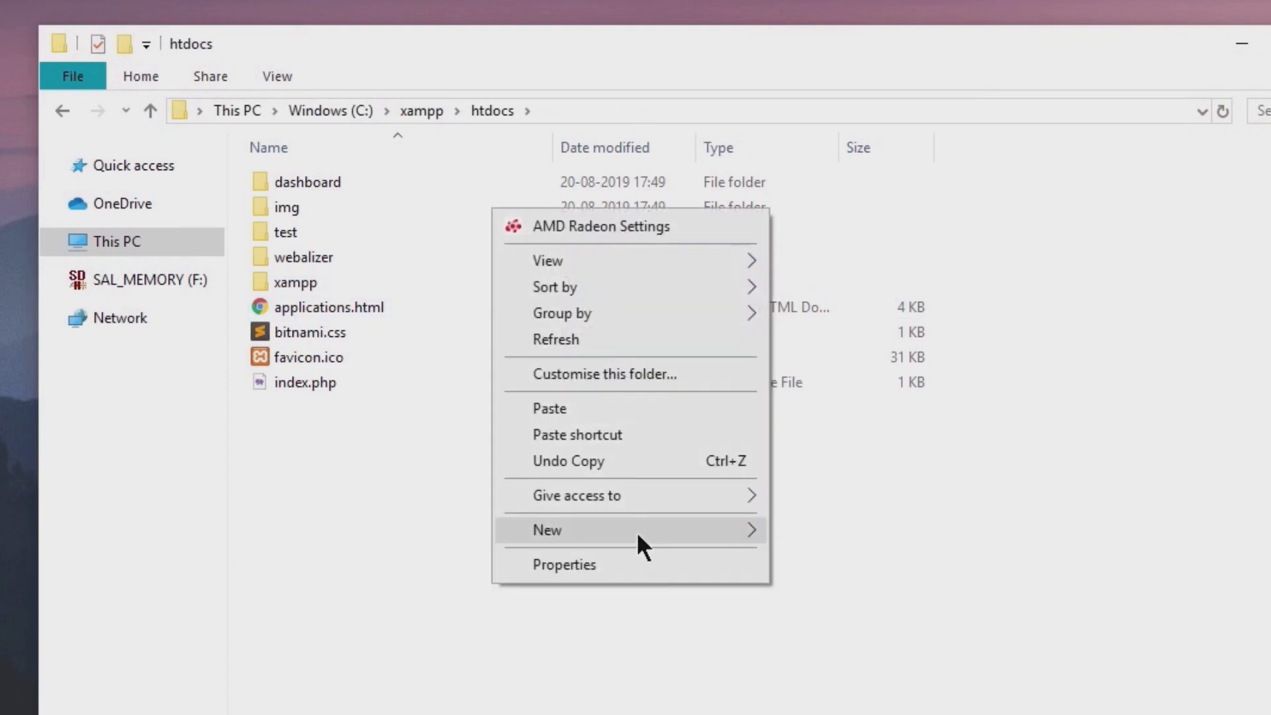
pyautogui.click(547, 530)
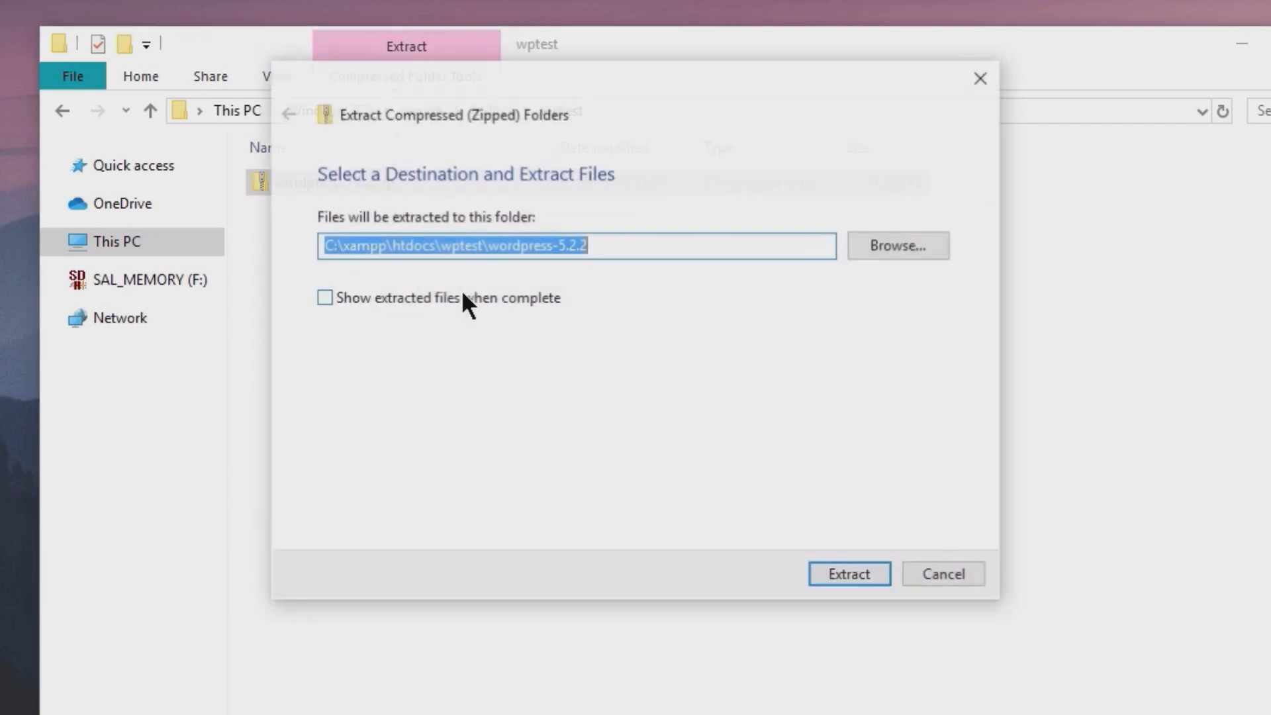
pyautogui.click(847, 573)
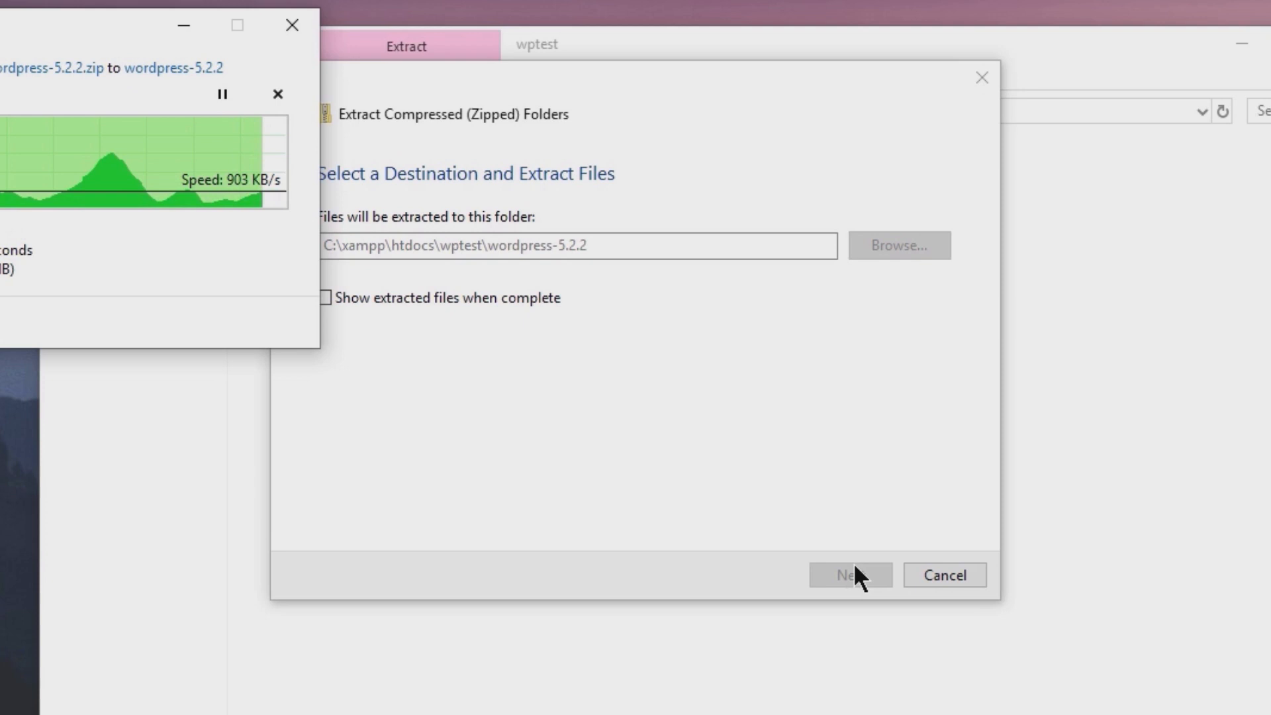
pyautogui.click(850, 575)
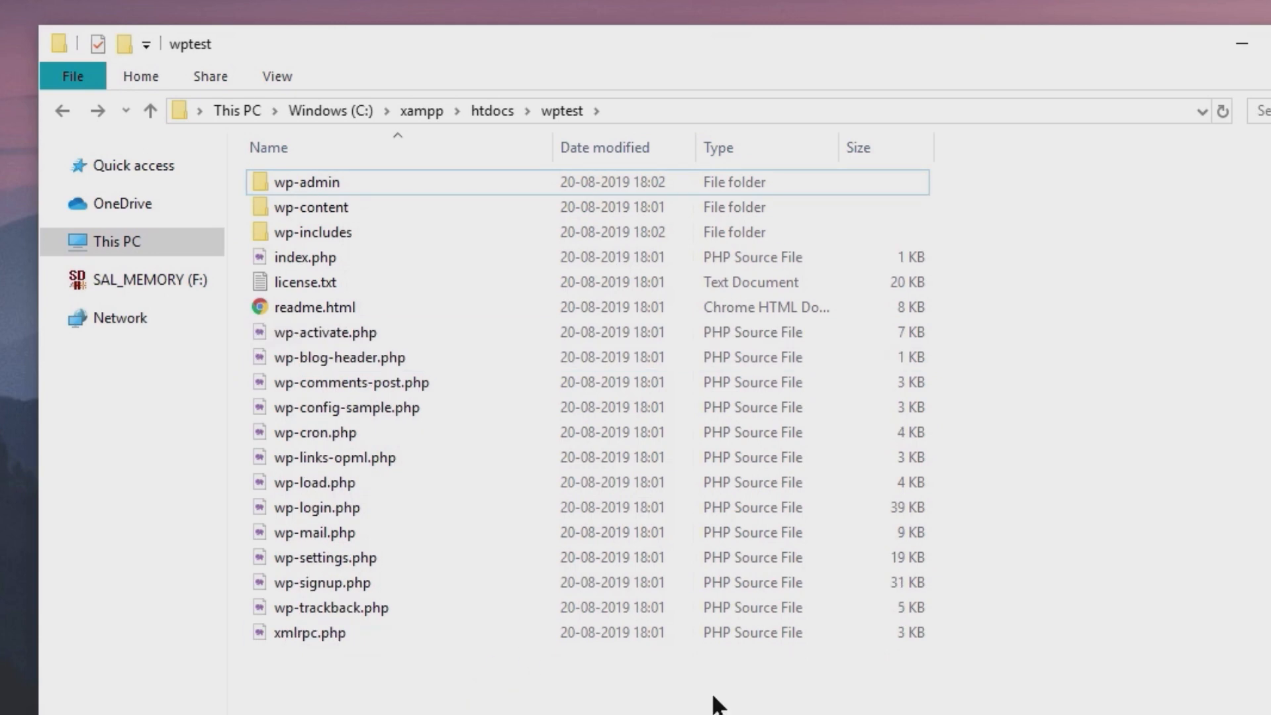
# - Rename wp-config-sample.php to wp-config.php and bring up its context menu
pyautogui.click(344, 406)
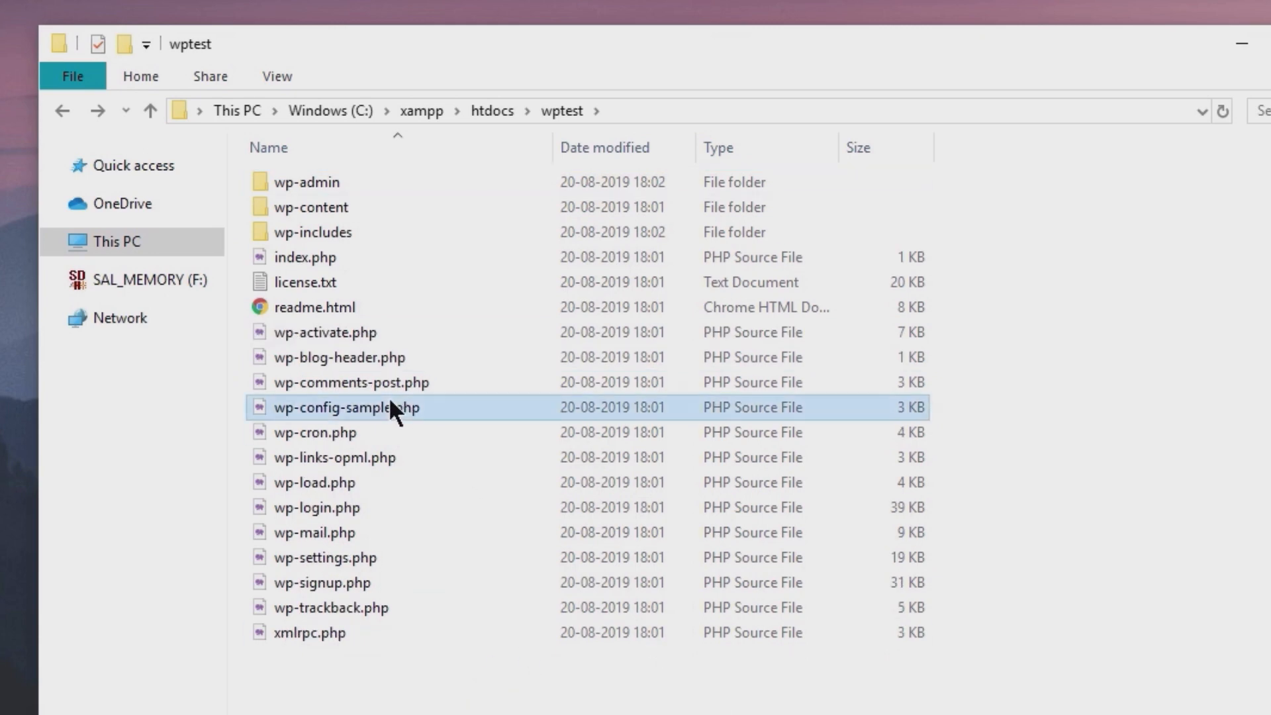
pyautogui.click(340, 407)
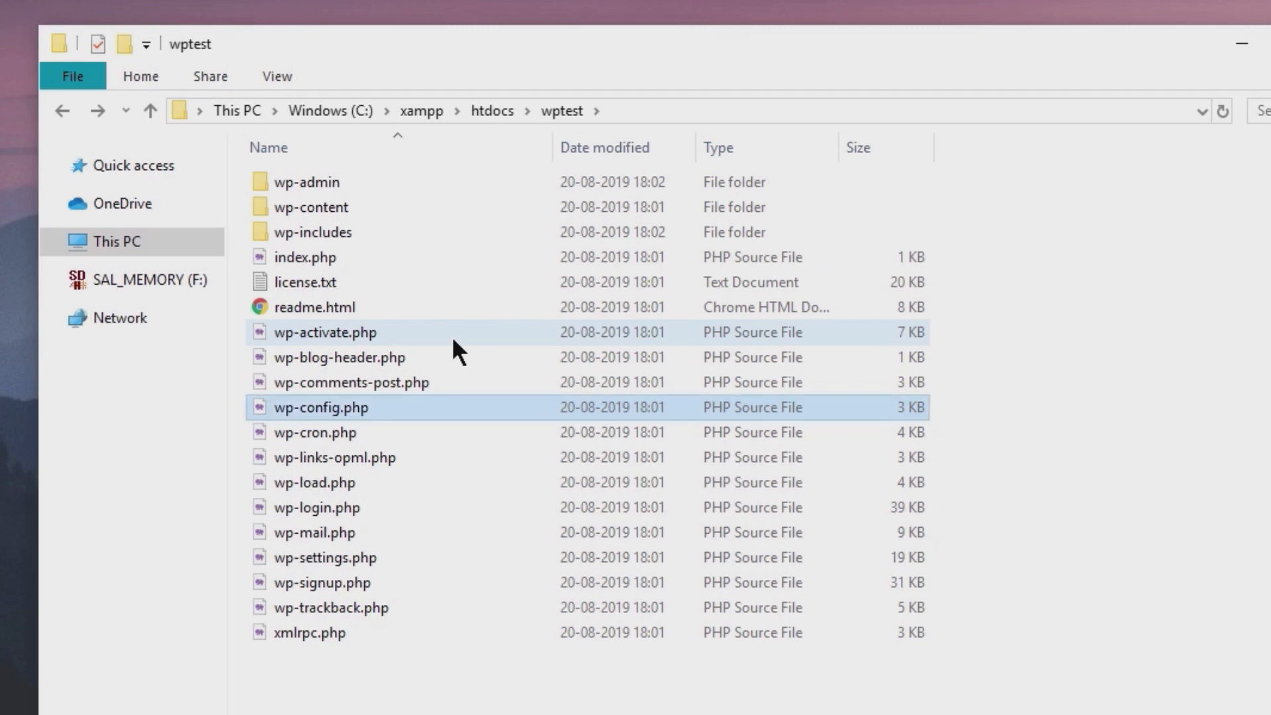
pyautogui.rightClick(324, 407)
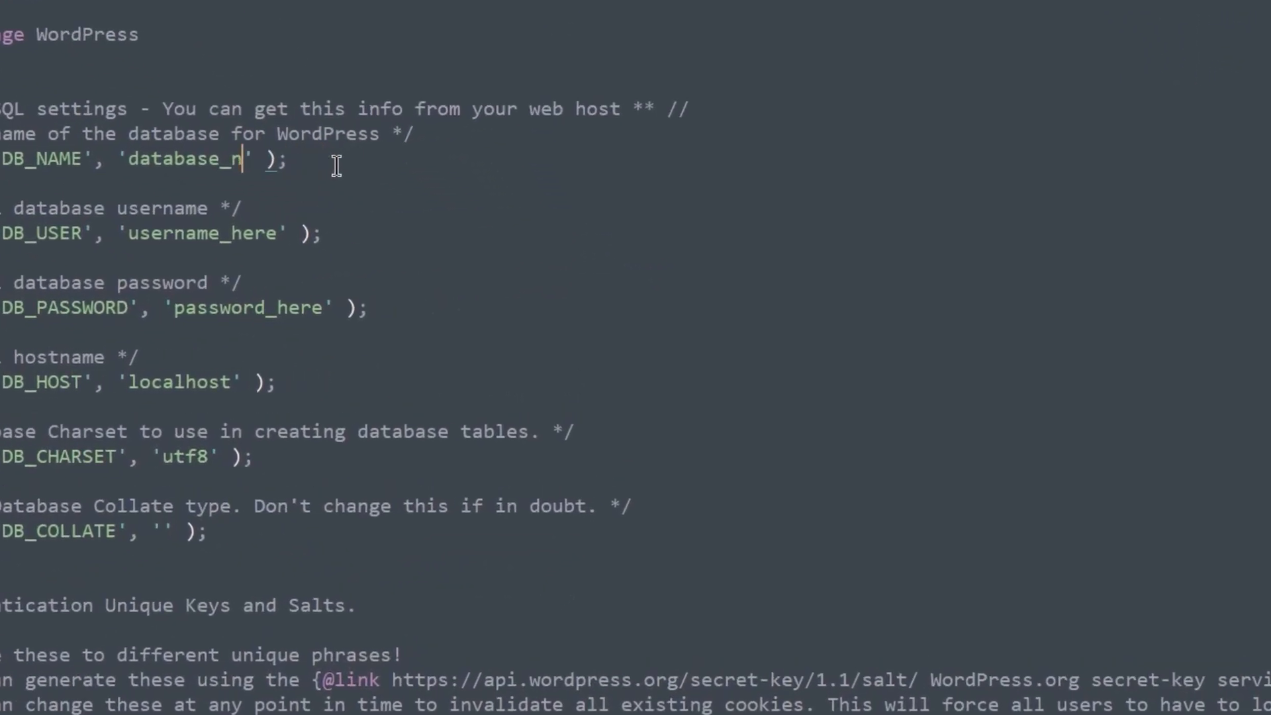
# - Set DB_NAME to wpmudev, DB_USER to root and leave the password empty
pyautogui.write('wpmudev')
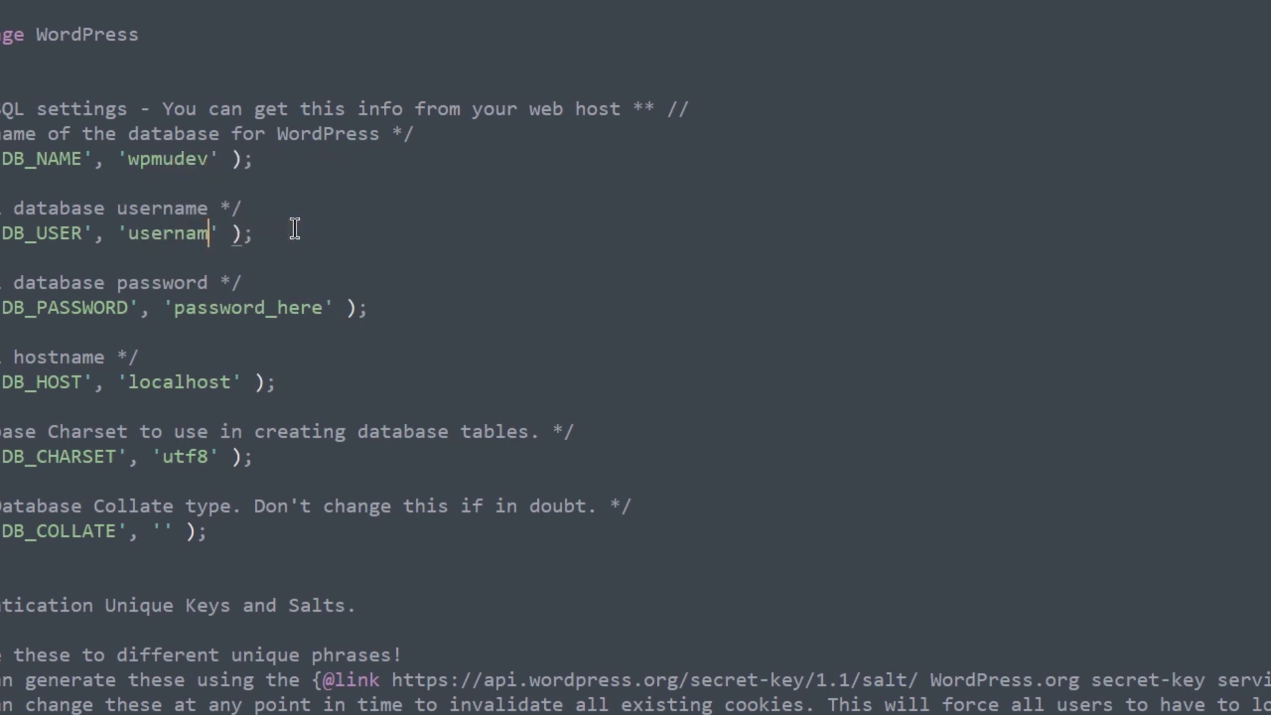
pyautogui.write('root')
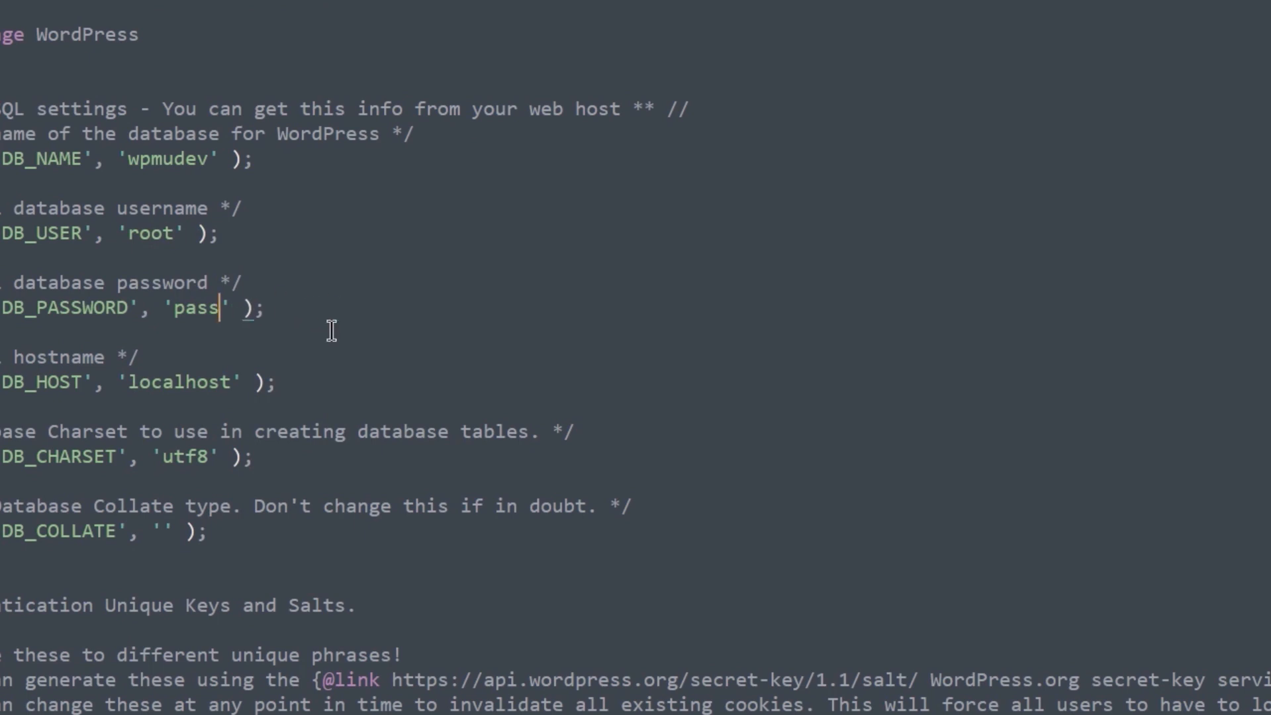
pyautogui.press('BackSpace')
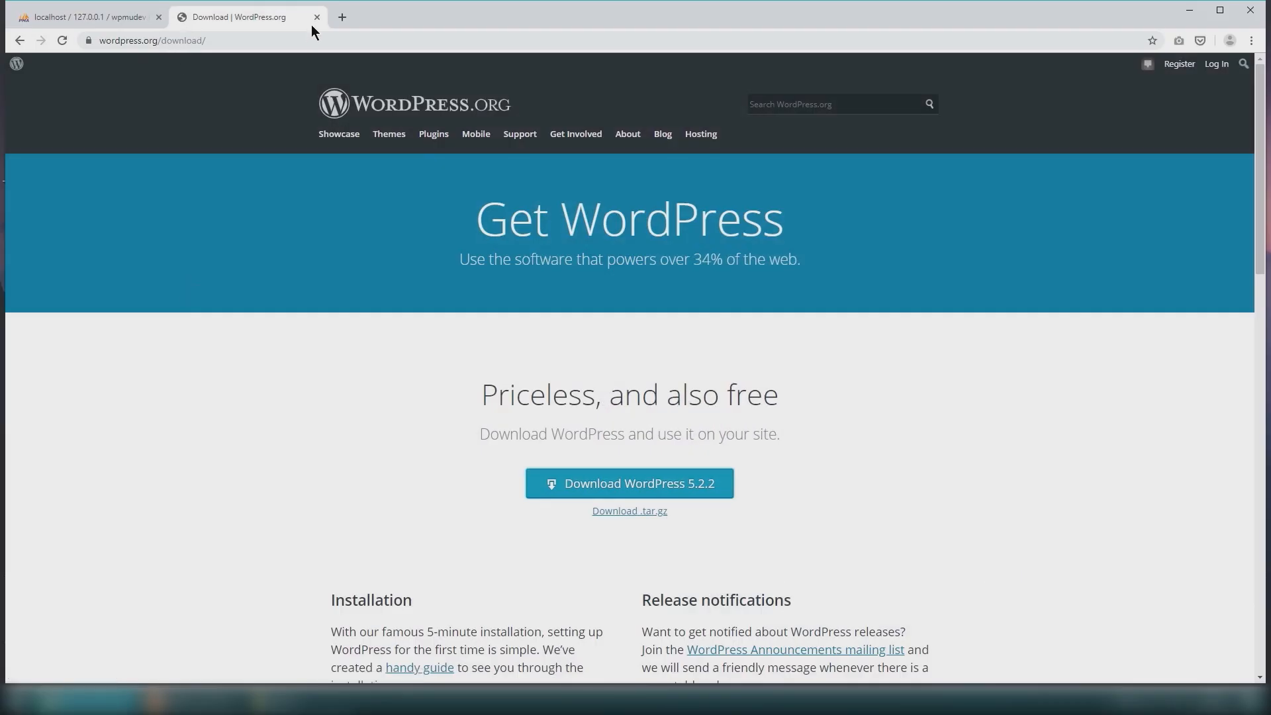
# - Run the installer at localhost/wptest with English (United States) through to the Welcome form
pyautogui.click(85, 17)
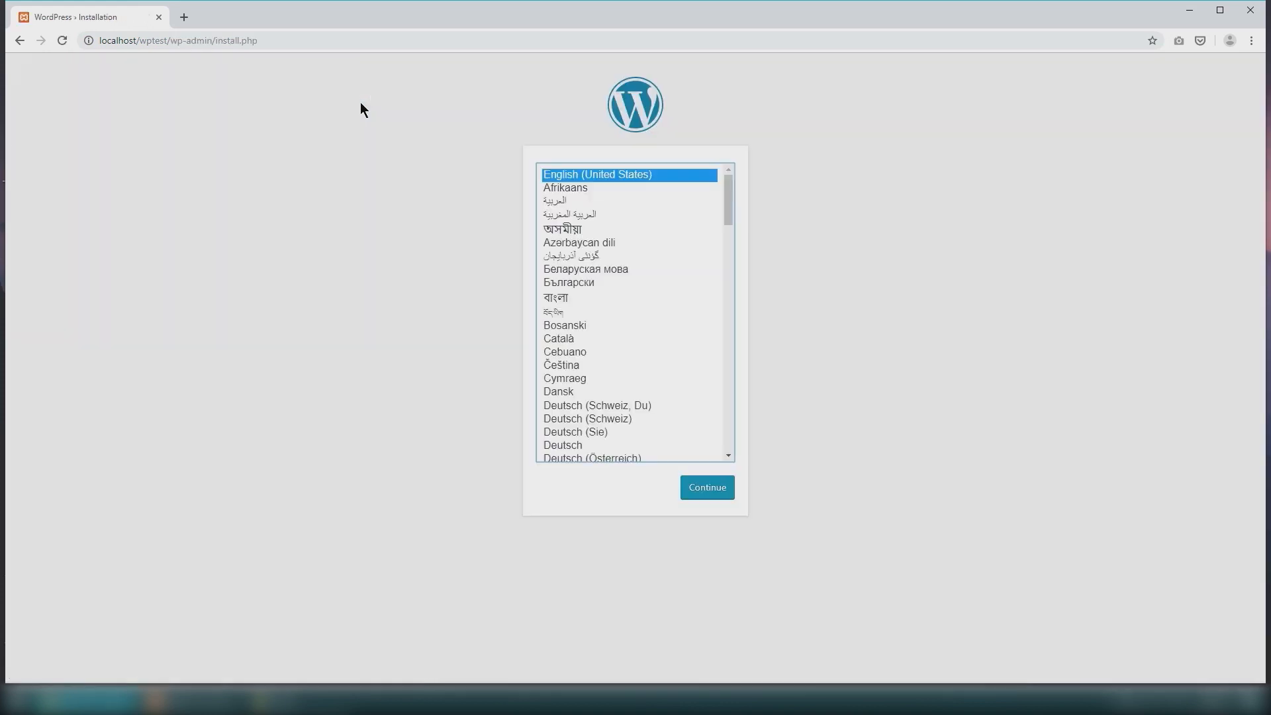
pyautogui.click(706, 487)
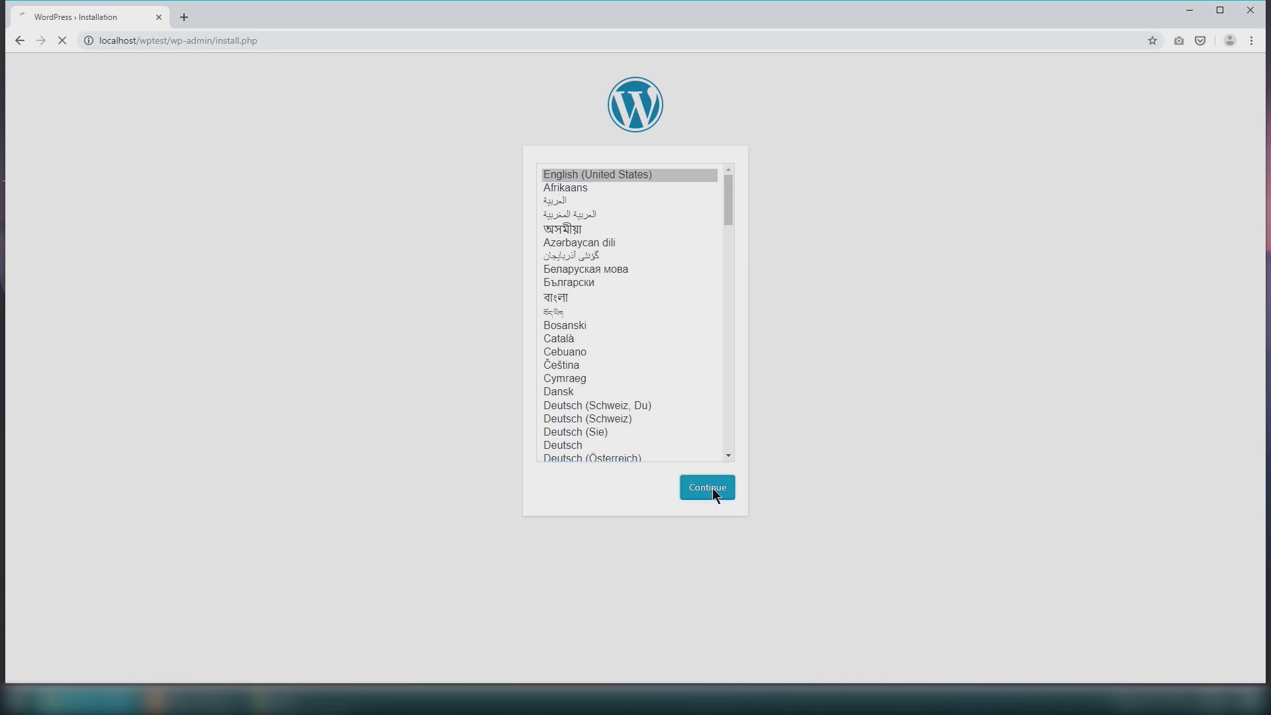
pyautogui.click(706, 488)
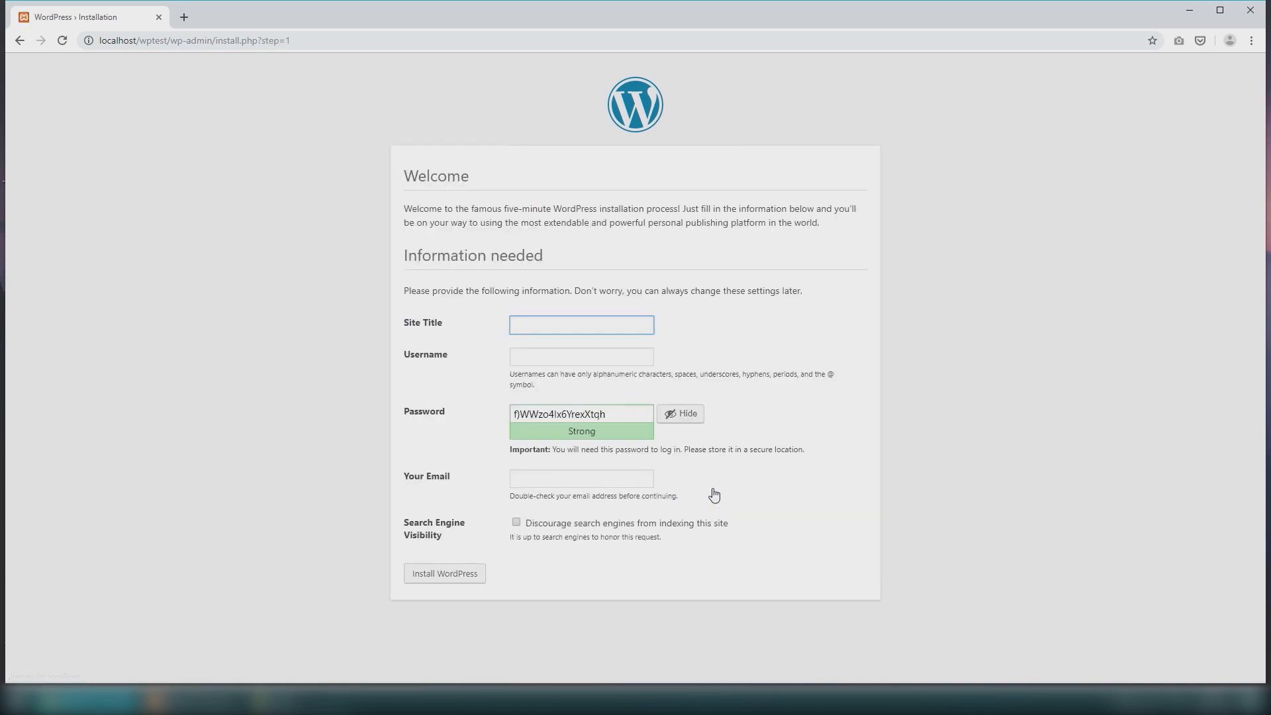
# - Install WordPress for site WP Test with user wptest_admin and go to its login page
pyautogui.click(445, 573)
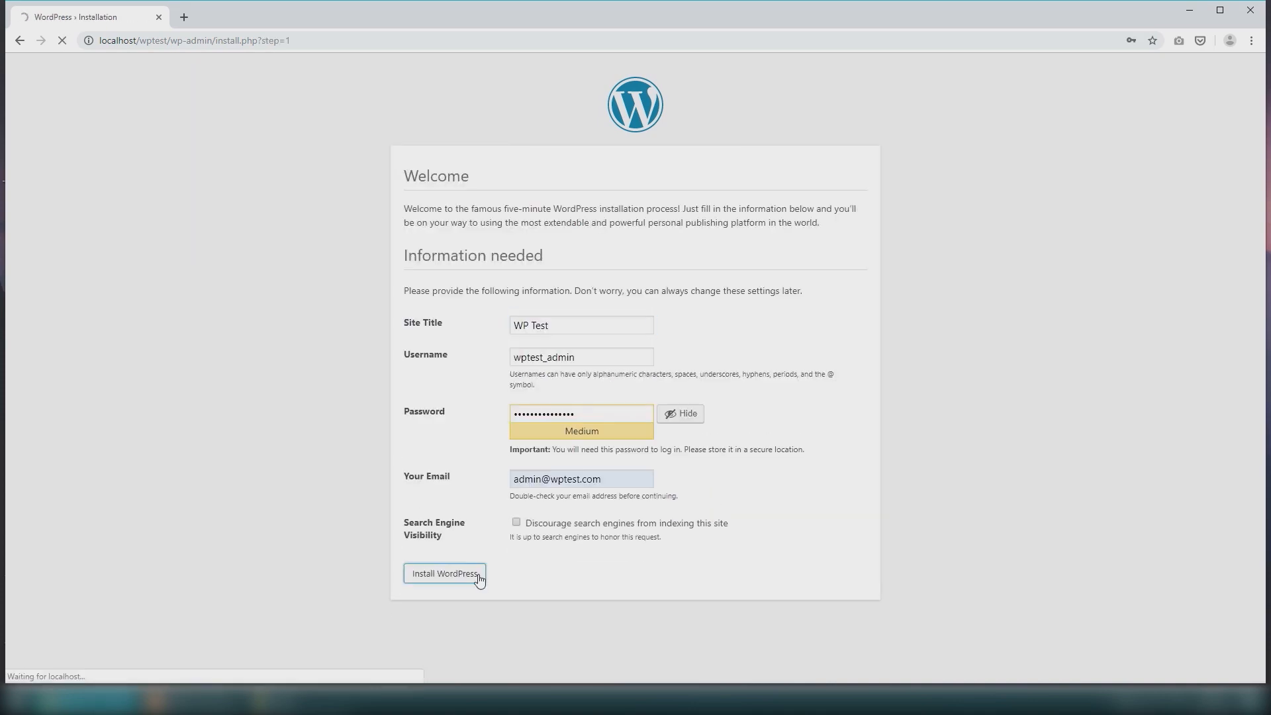
pyautogui.click(444, 573)
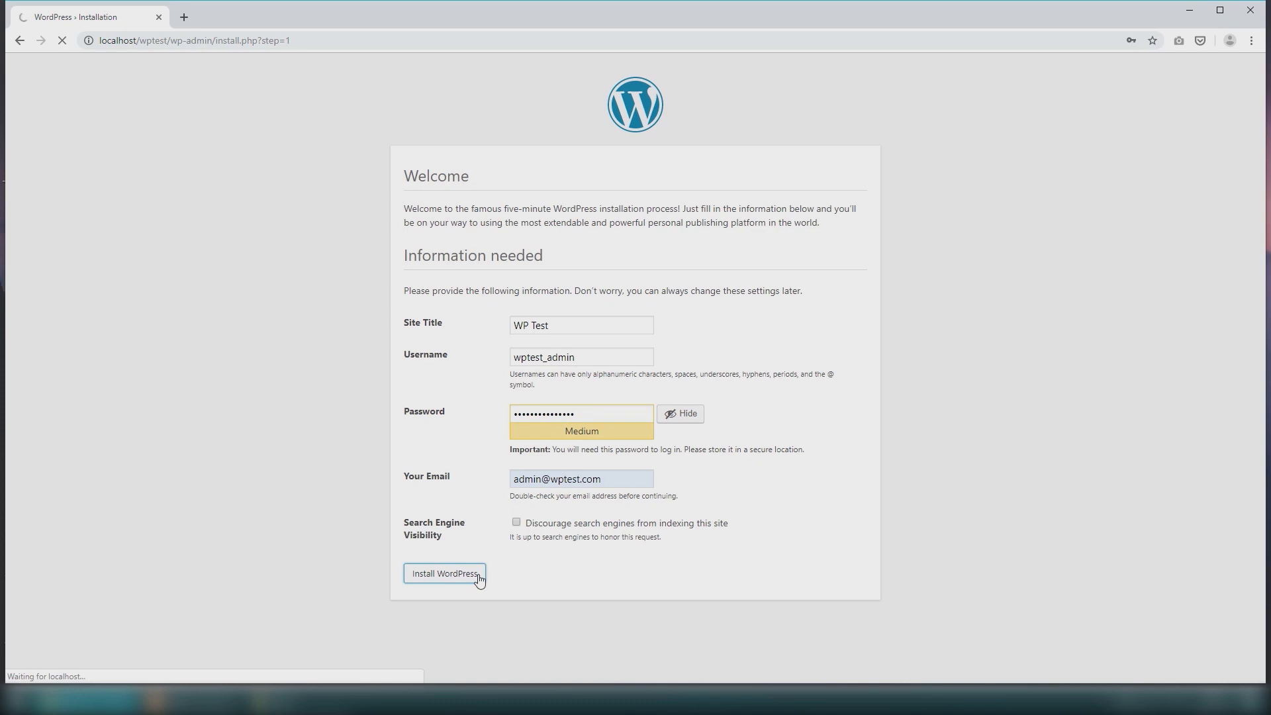
pyautogui.click(444, 573)
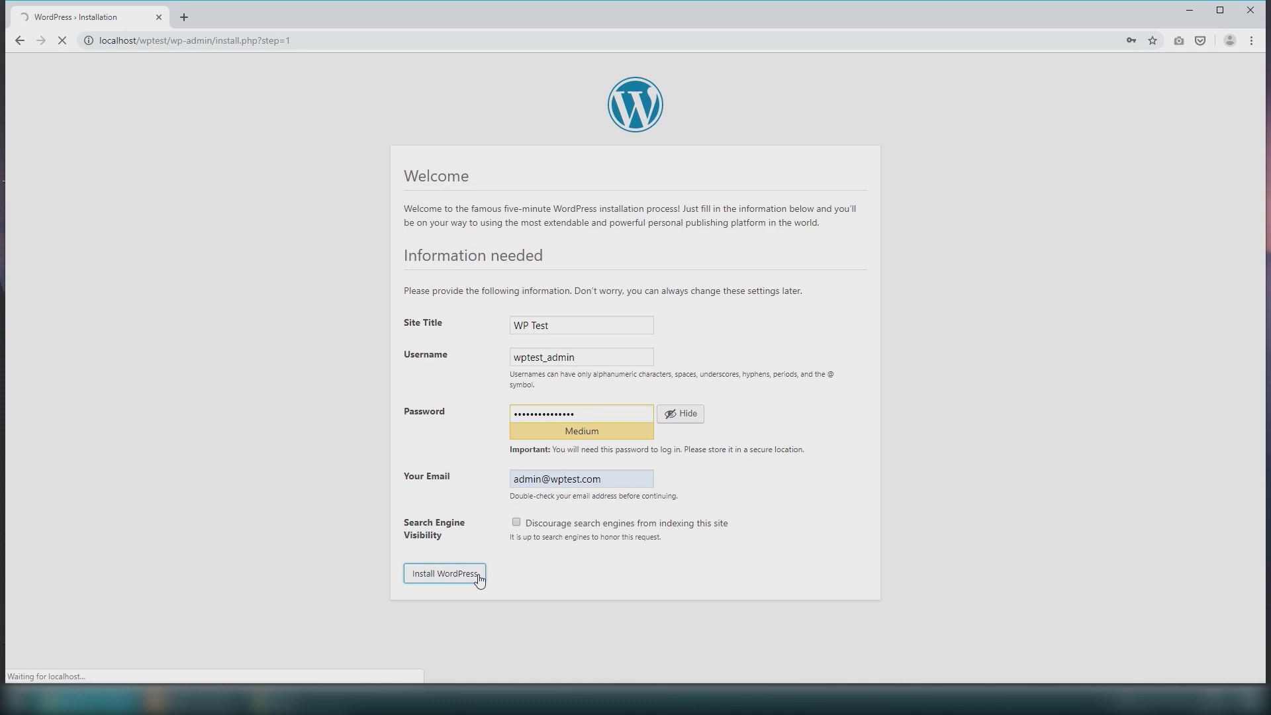
pyautogui.click(445, 574)
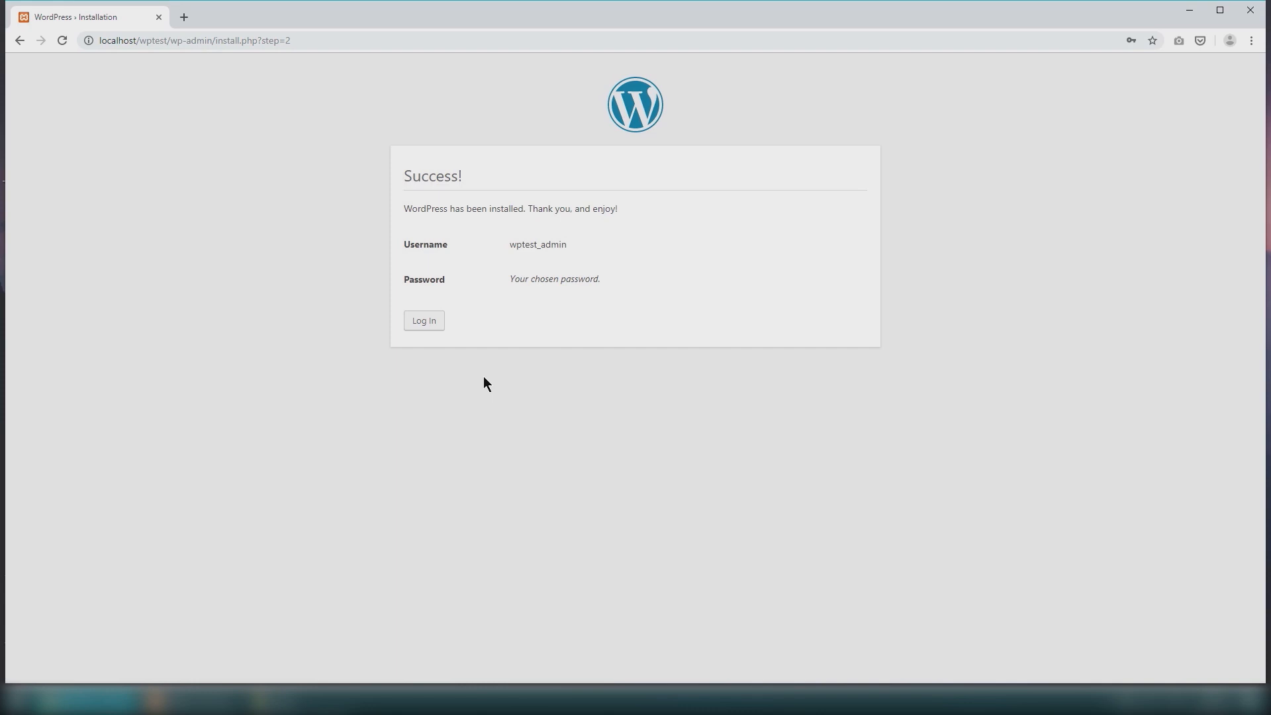
pyautogui.click(424, 321)
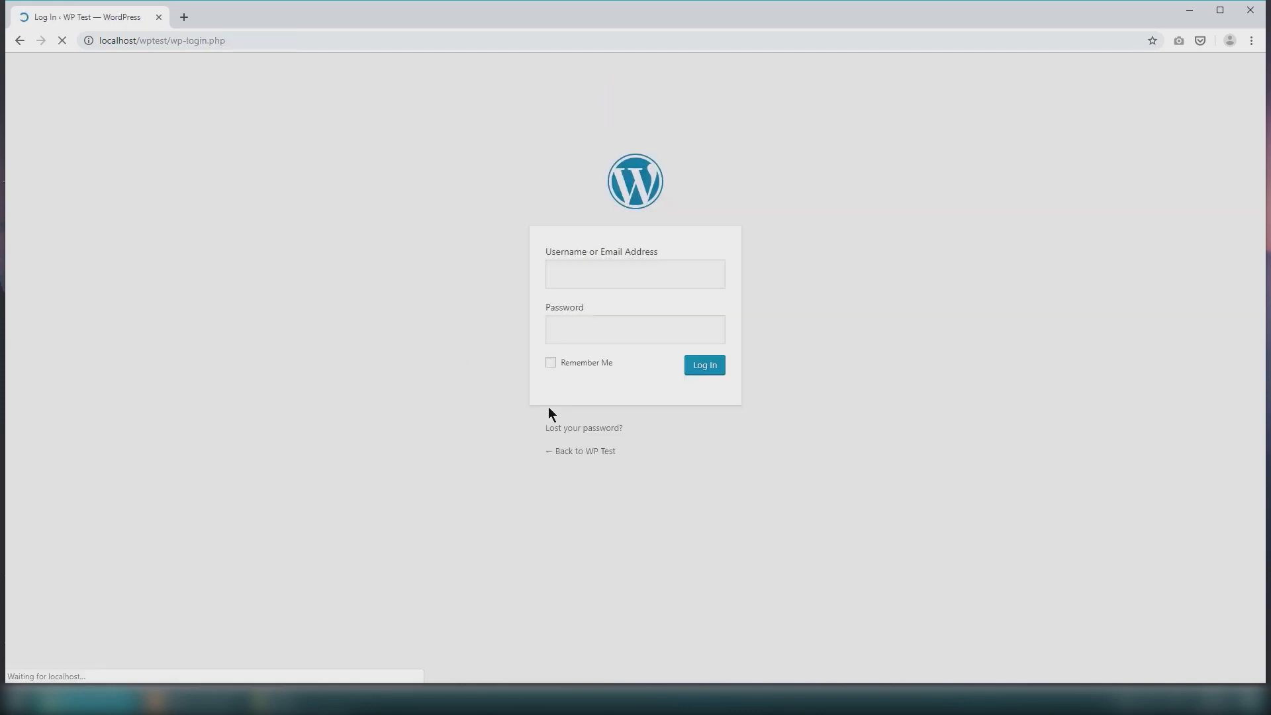
# - Log in as wptest_admin to reach the WP Test Dashboard
pyautogui.write('••••••')
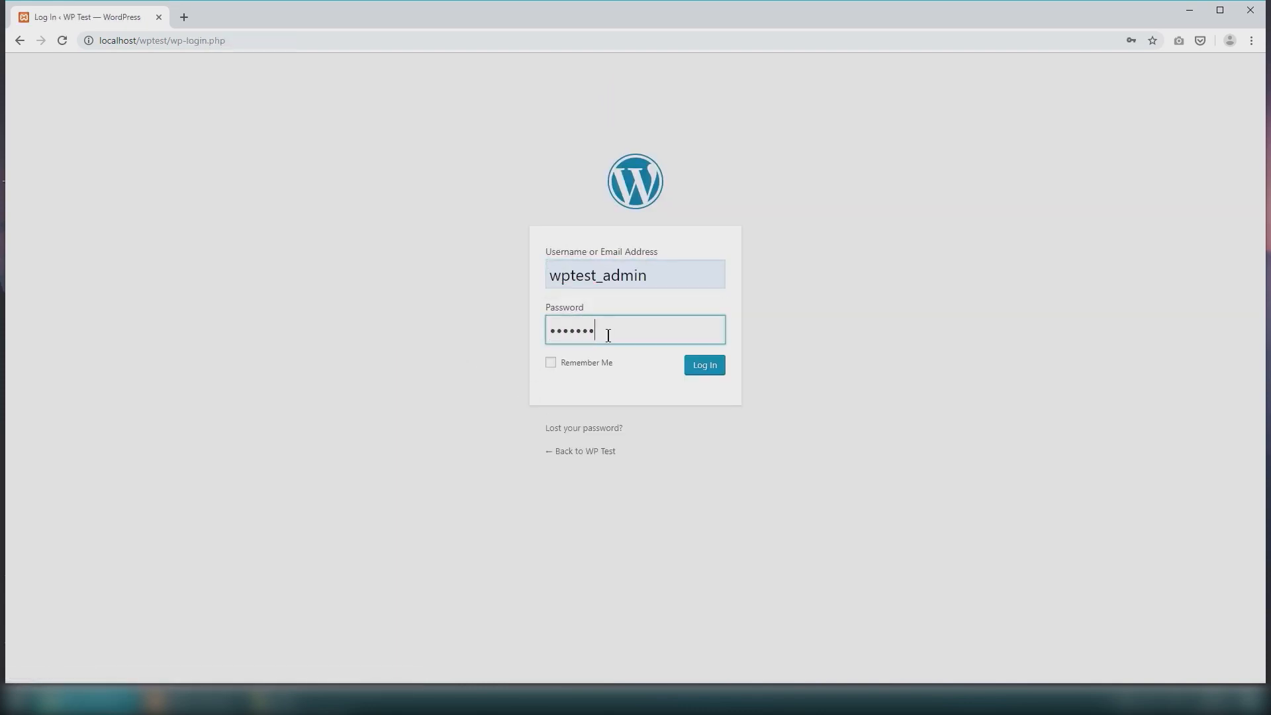
pyautogui.click(703, 365)
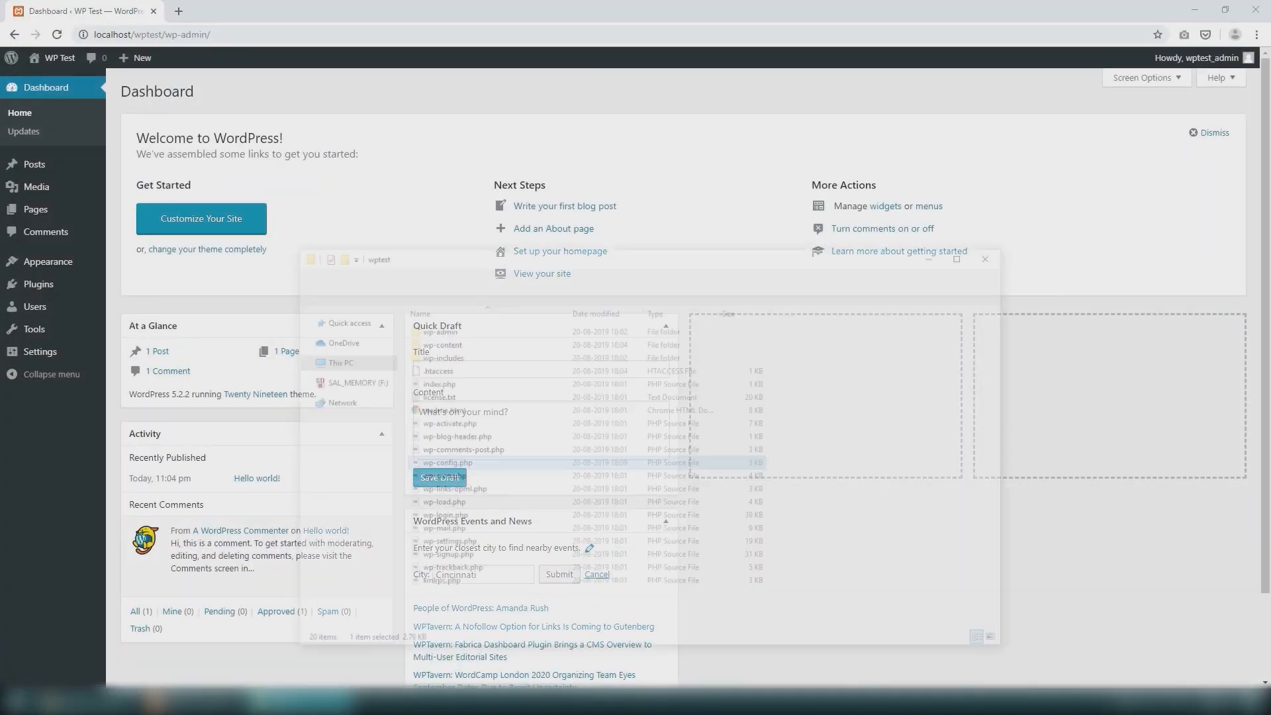
# - Add define( 'WP_ALLOW_MULTISITE', true); to wp-config.php below WP_DEBUG
pyautogui.rightClick(459, 398)
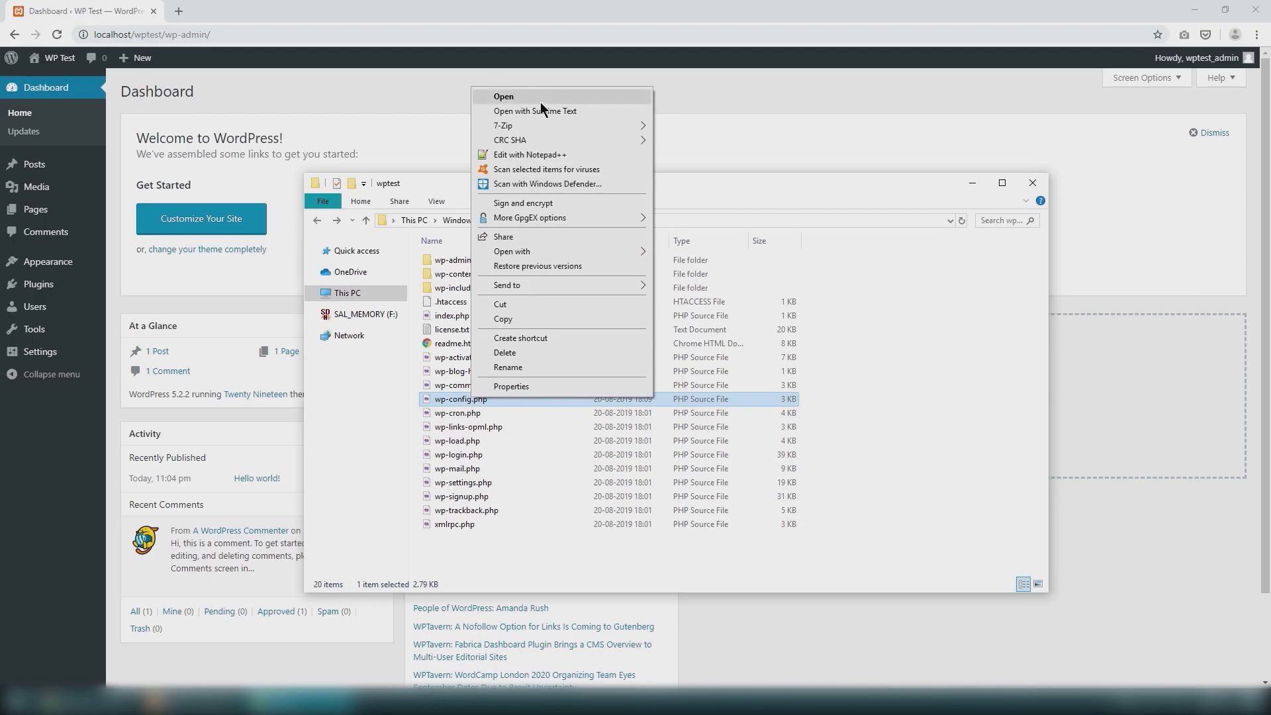
pyautogui.click(535, 111)
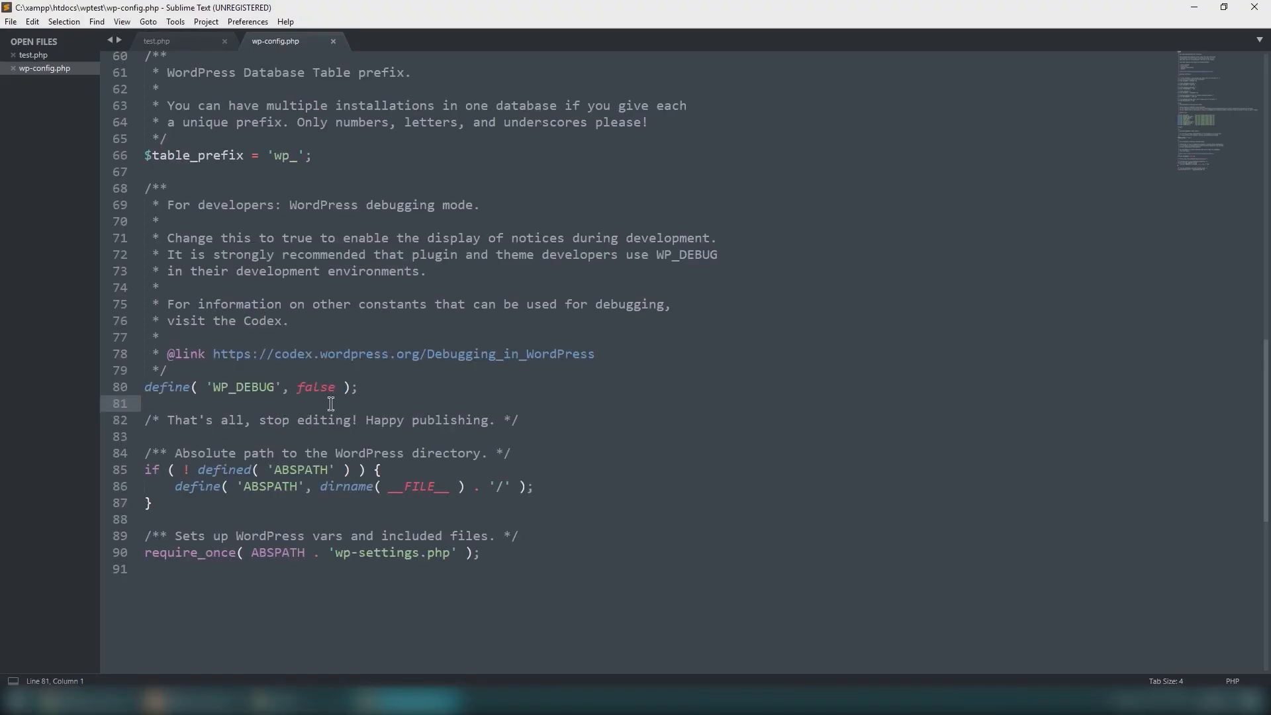
pyautogui.press('enter')
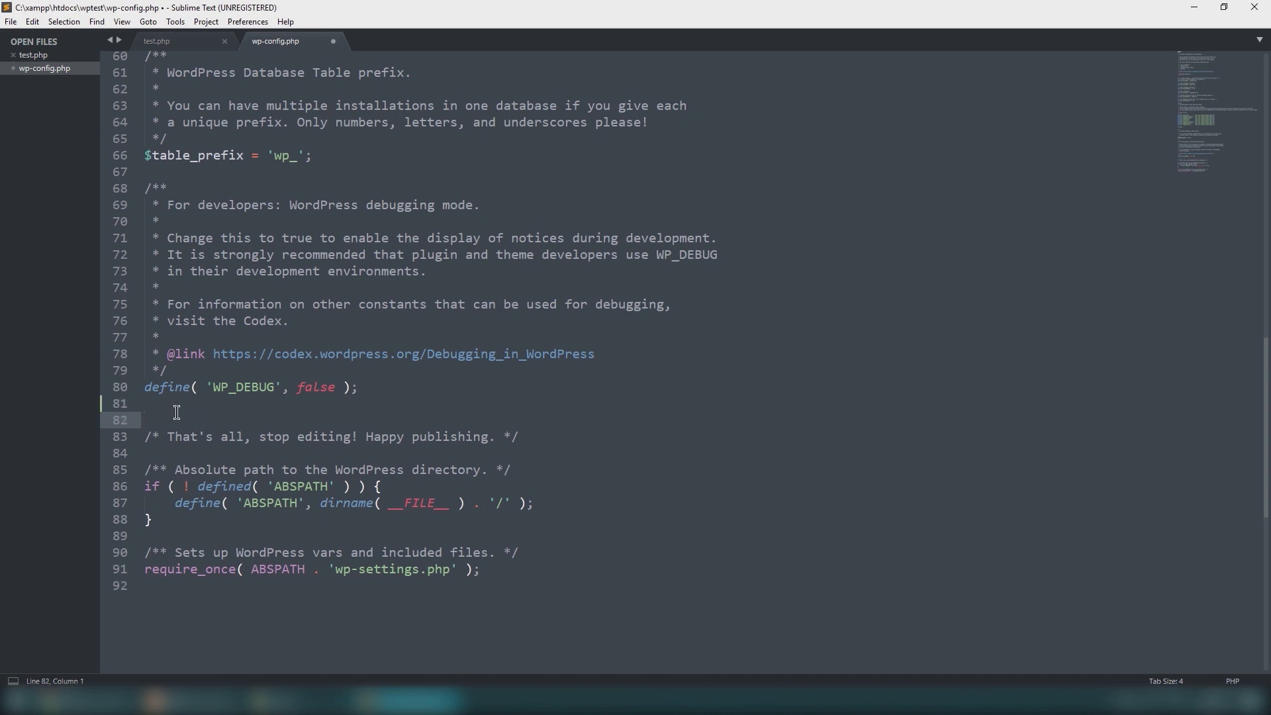
pyautogui.write("define( 'WP_ALLOW_MULTISITE', true);")
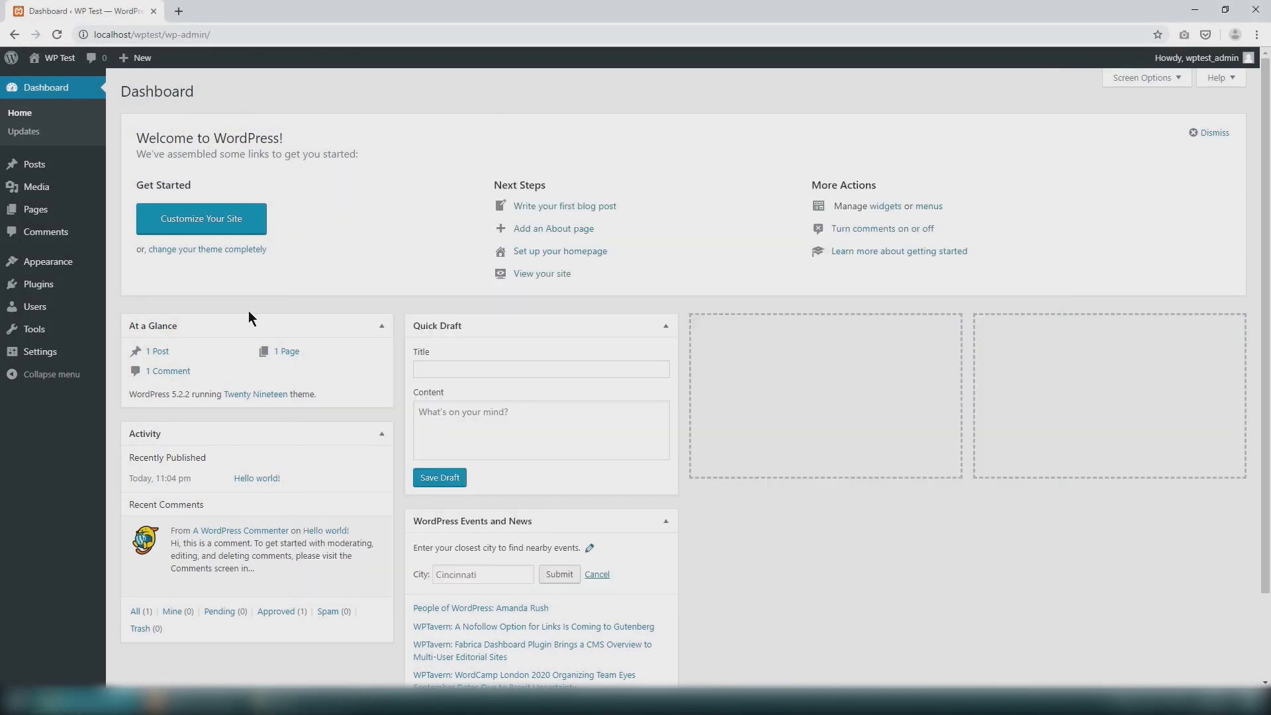
# - Reload the dashboard and install the WP Test Sites network from Network Setup
pyautogui.click(207, 249)
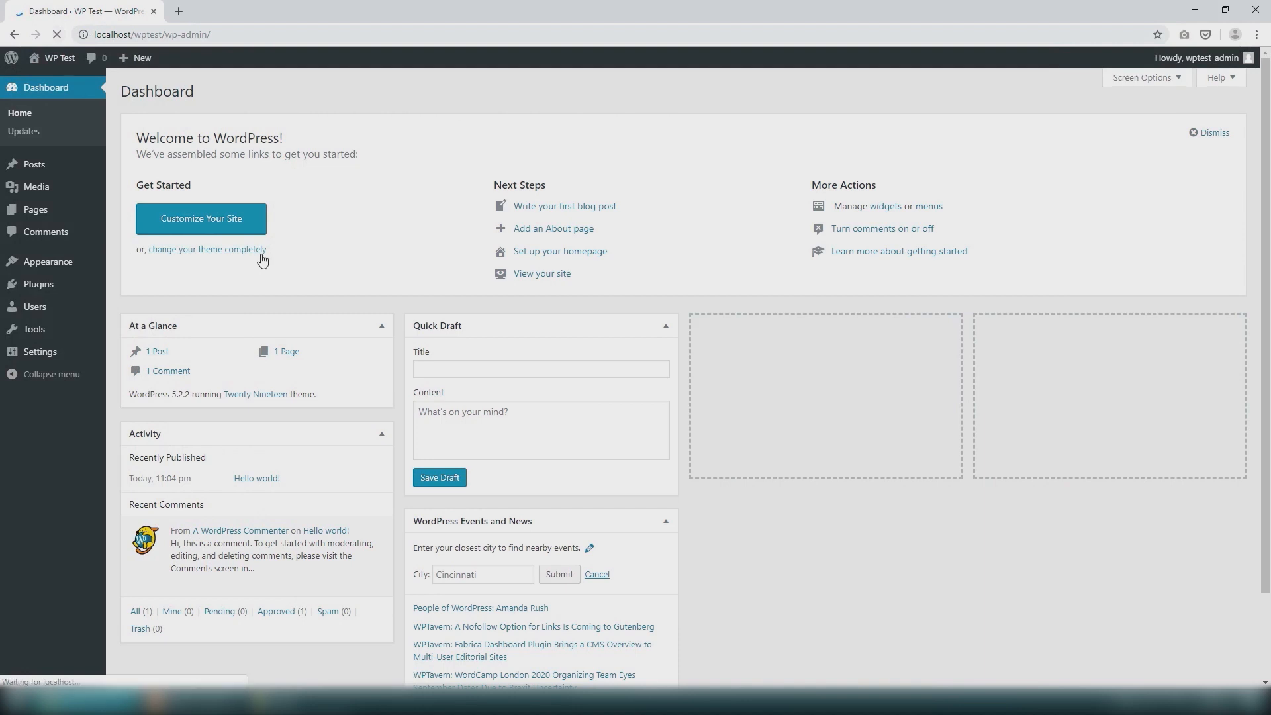
pyautogui.moveTo(34, 328)
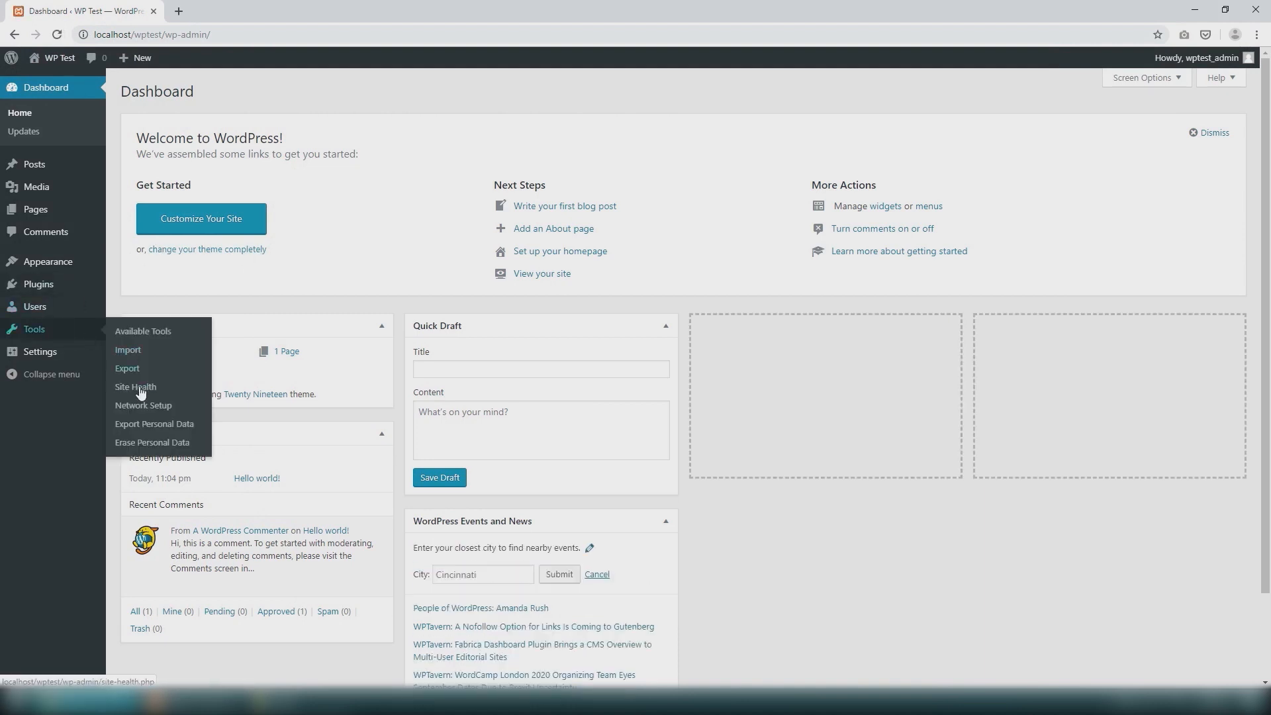
pyautogui.click(143, 406)
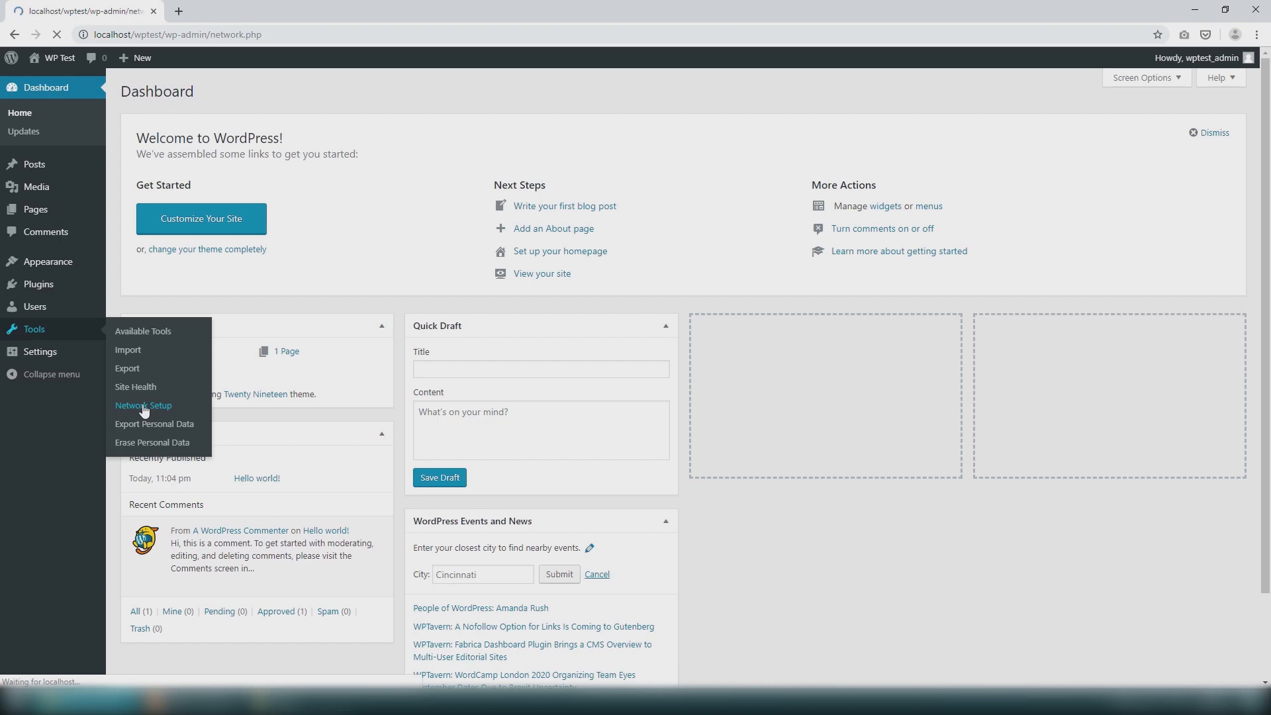
pyautogui.click(143, 405)
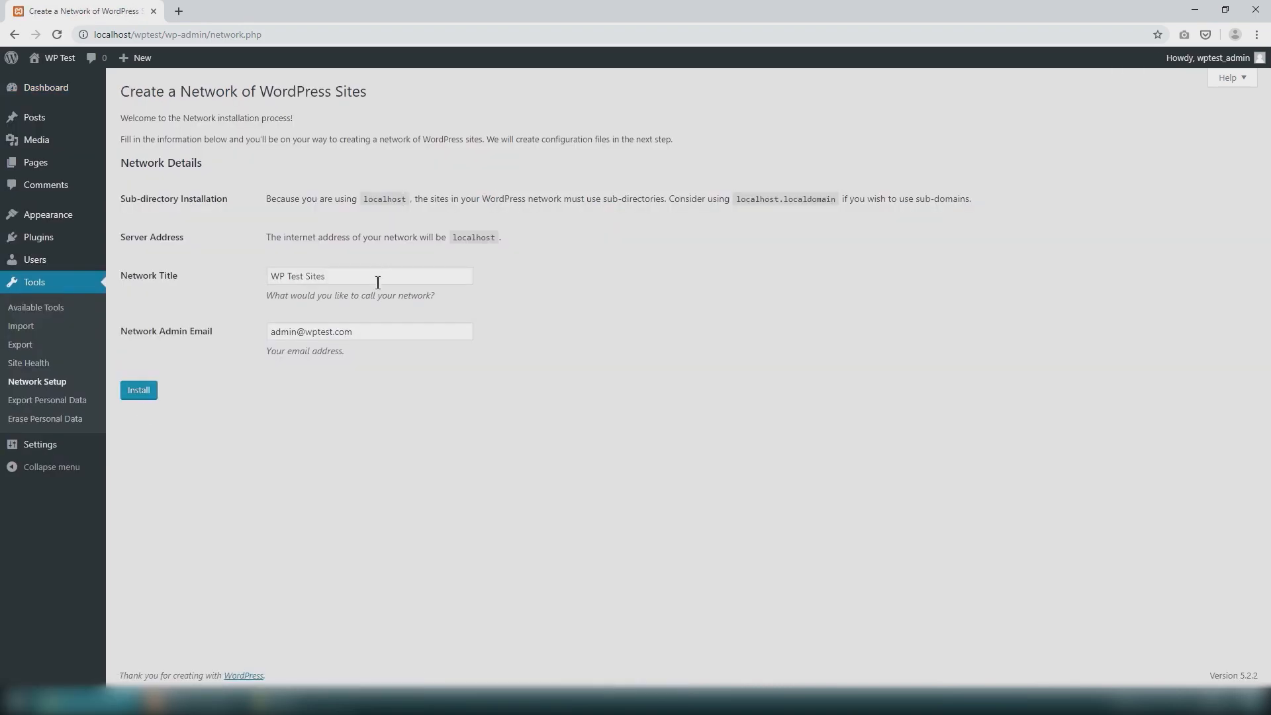
pyautogui.click(137, 389)
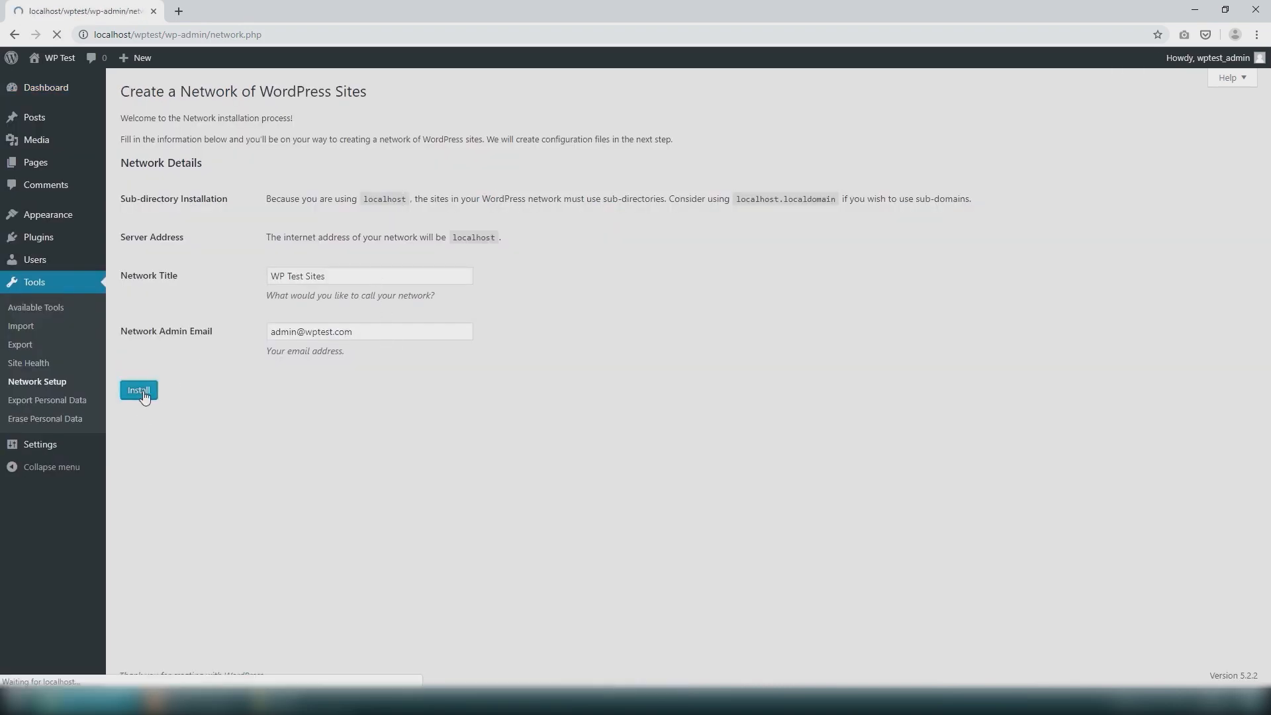
pyautogui.click(137, 389)
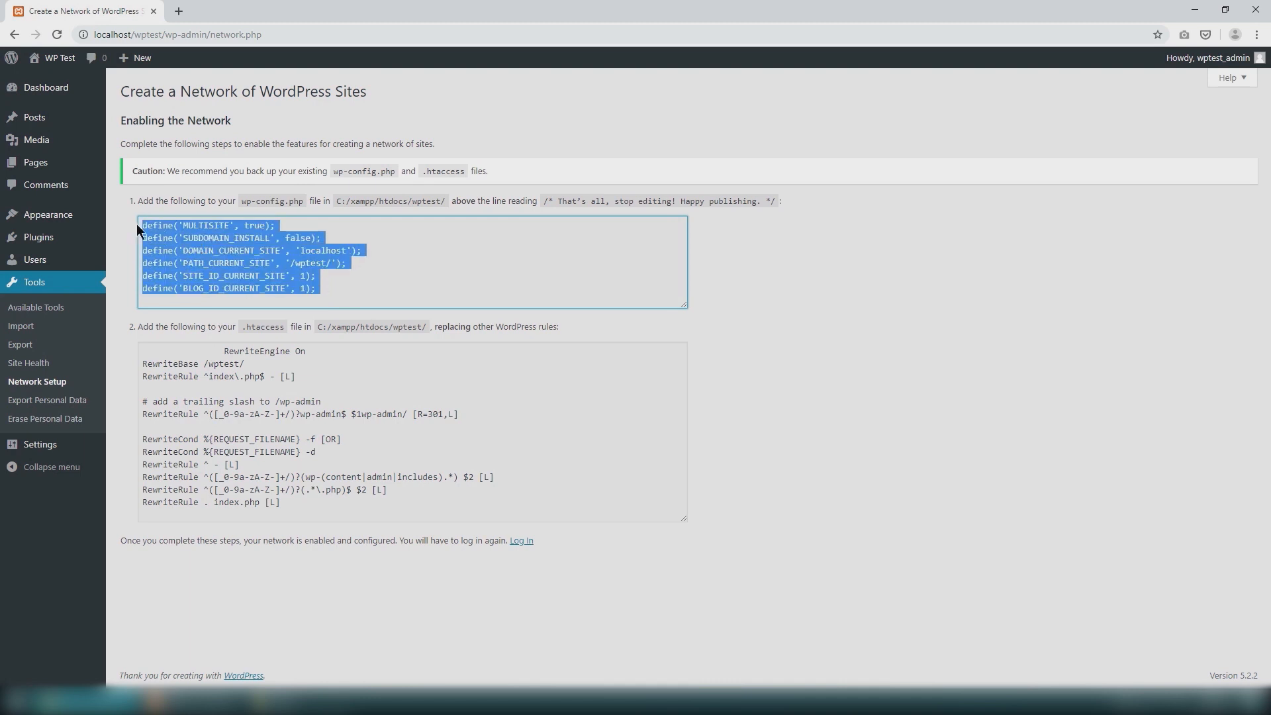
# - Paste the six multisite define lines into wp-config.php and save it
pyautogui.rightClick(460, 399)
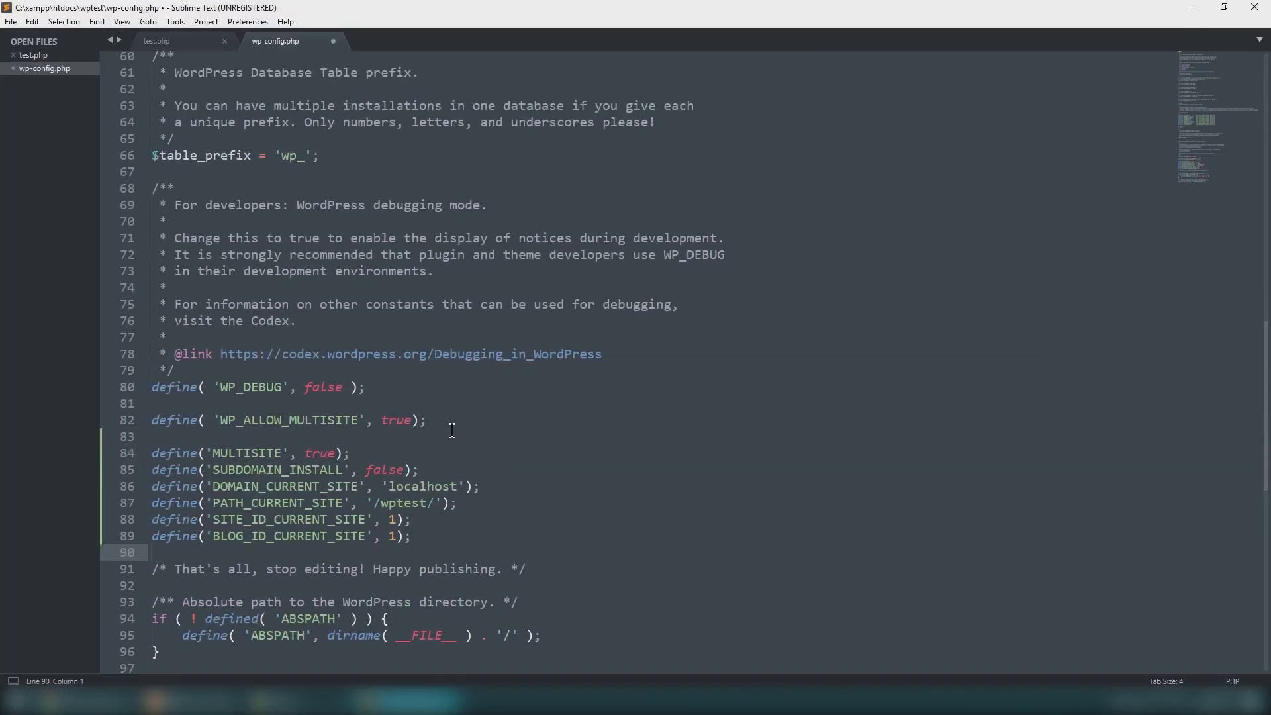
pyautogui.press('ctrl+s')
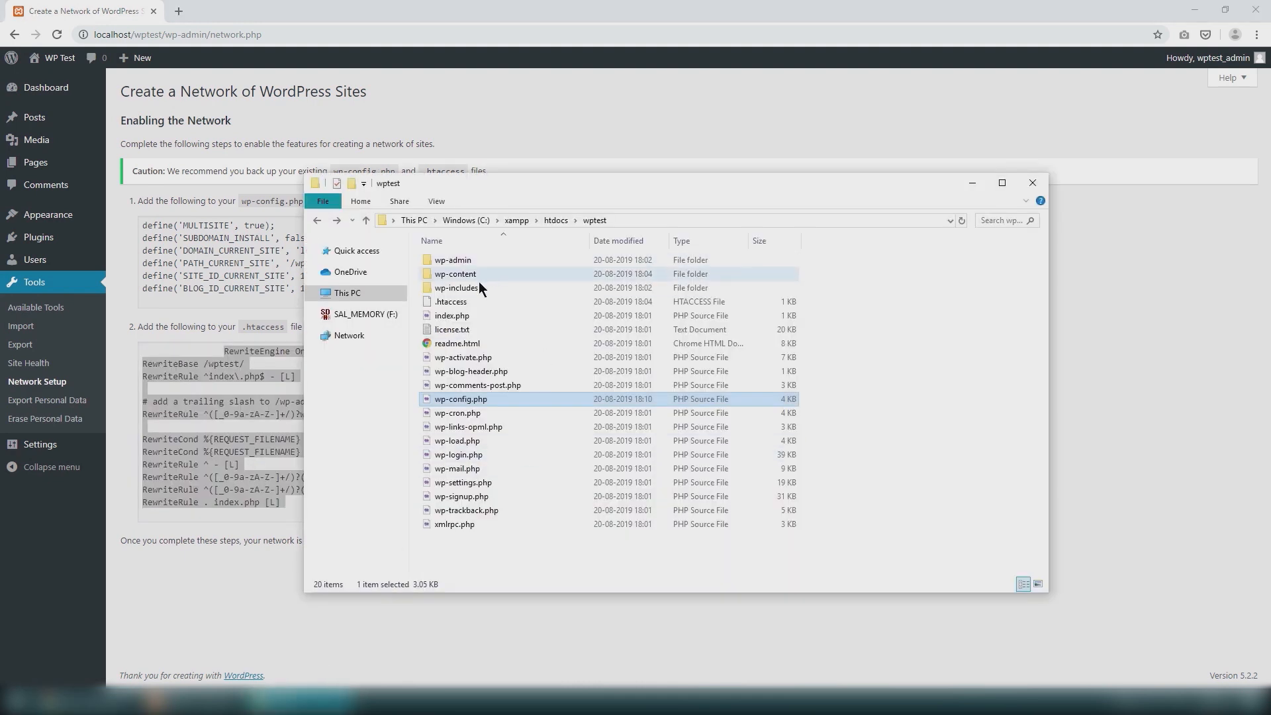
# - Put the network rewrite rules into the wptest .htaccess file and save it
pyautogui.click(451, 302)
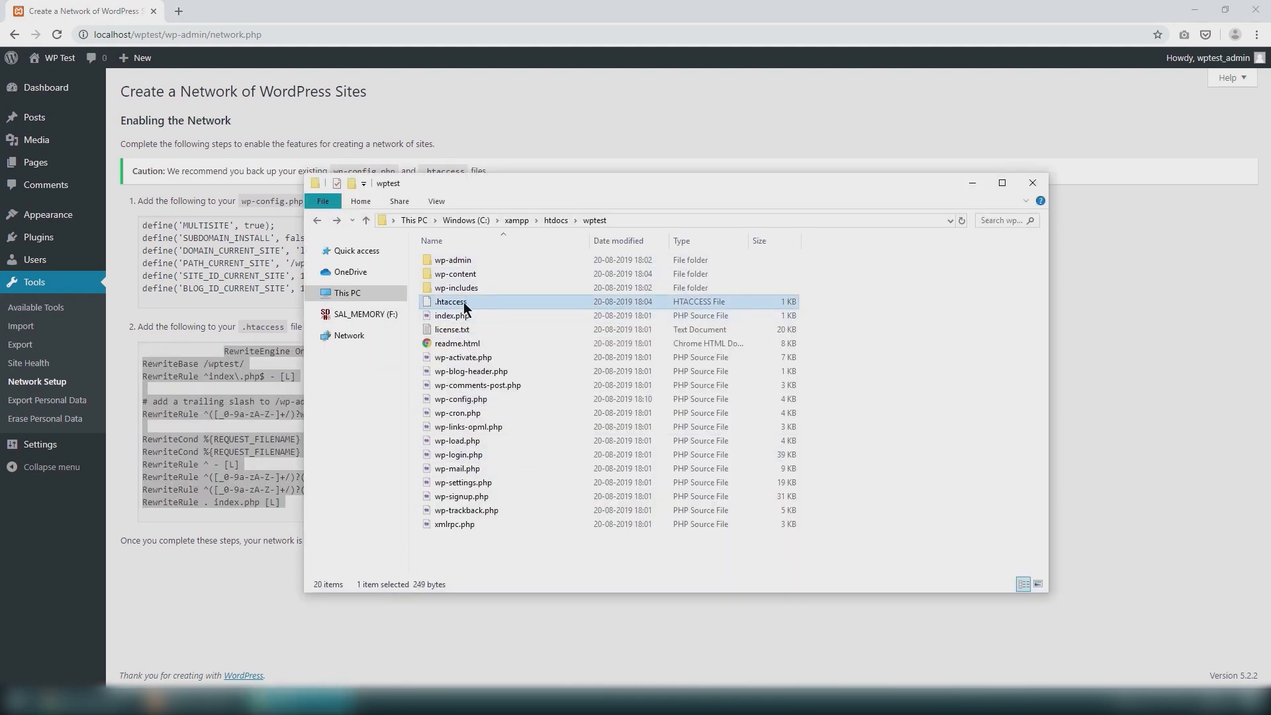
pyautogui.doubleClick(450, 300)
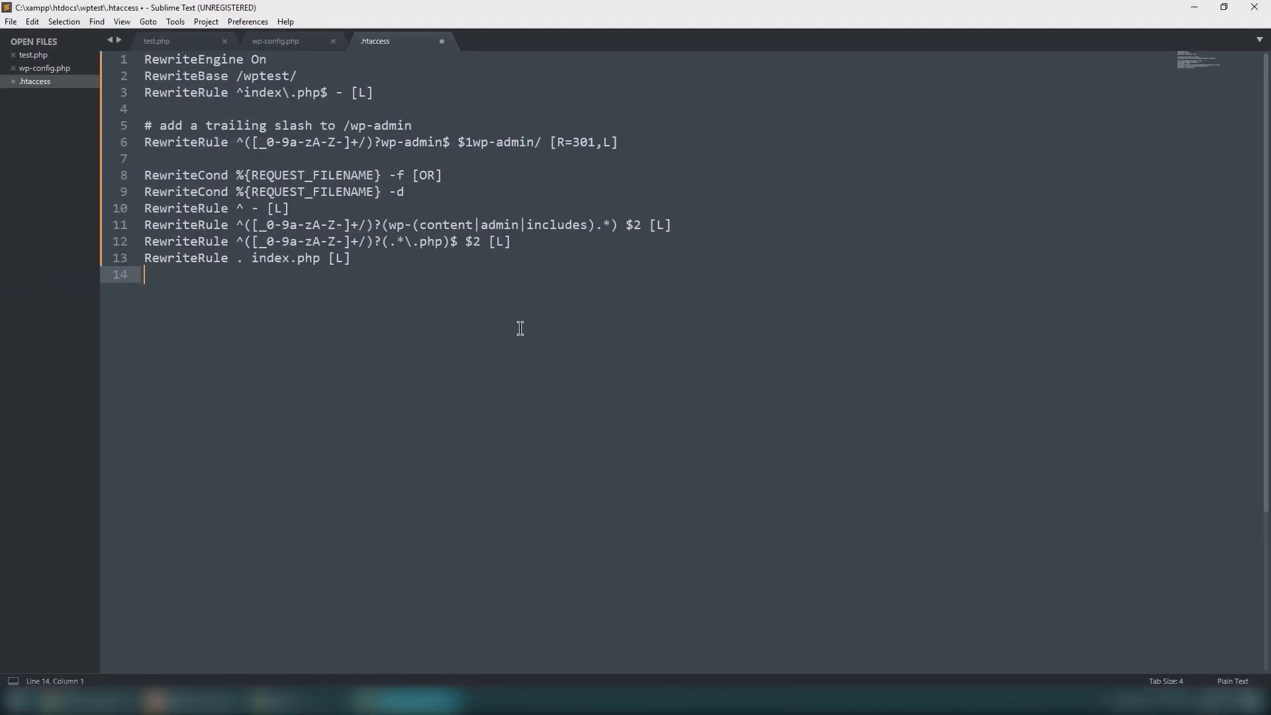
pyautogui.click(10, 21)
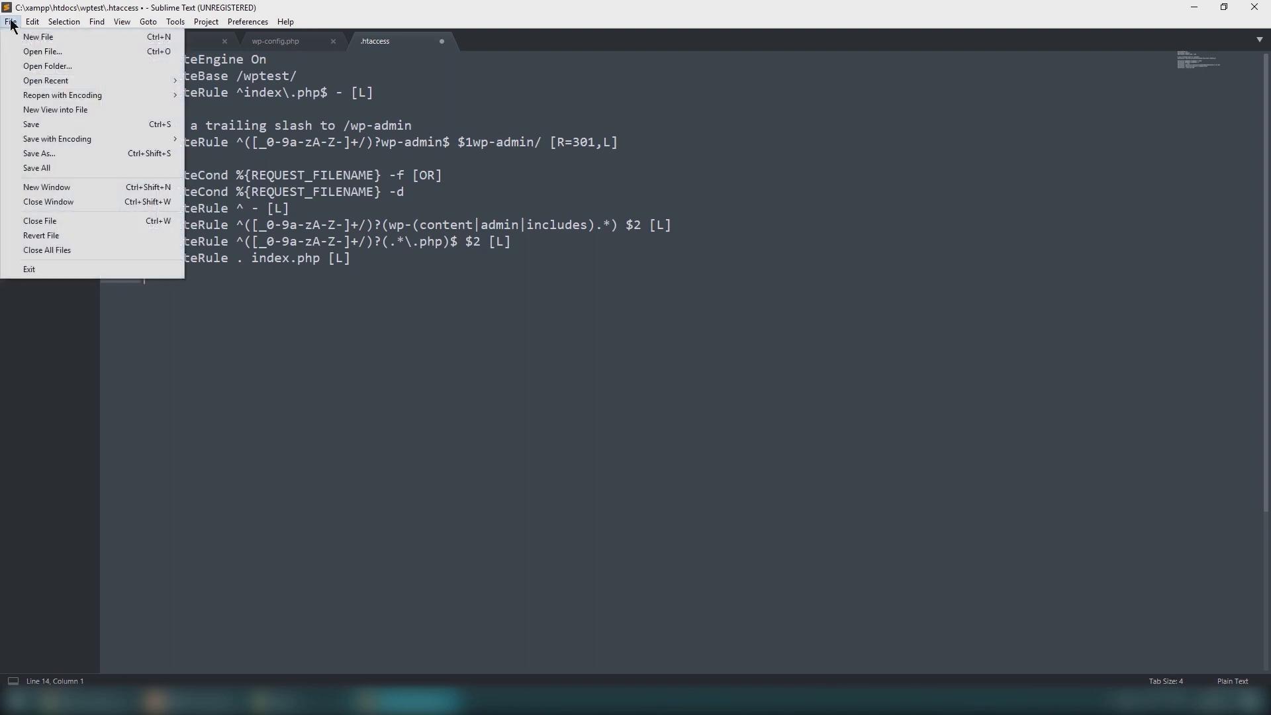
pyautogui.click(31, 124)
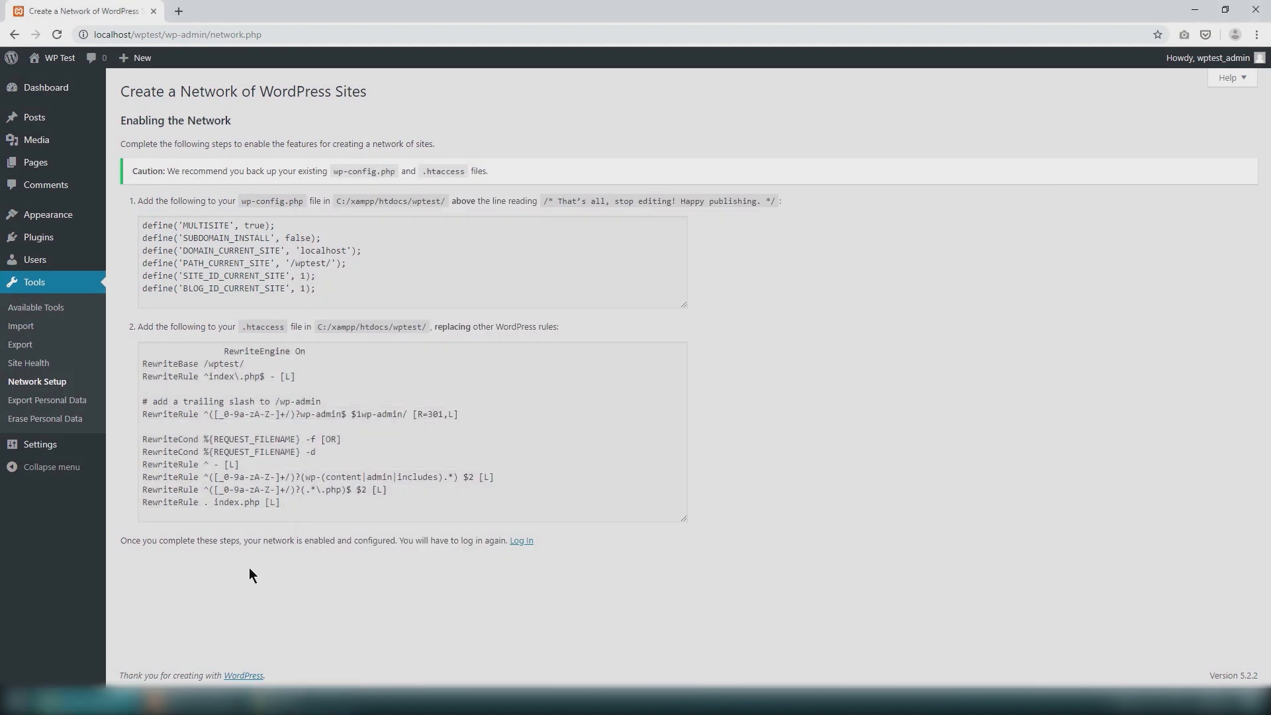
pyautogui.moveTo(260, 573)
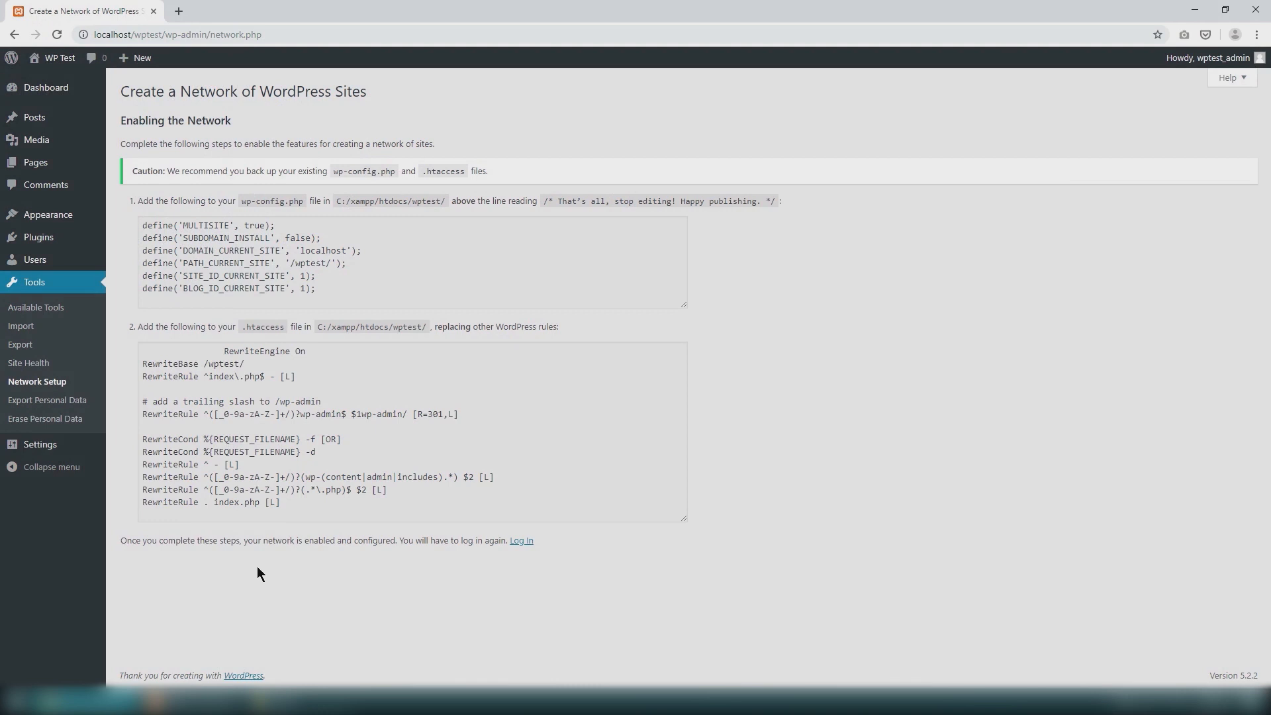
pyautogui.moveTo(456, 573)
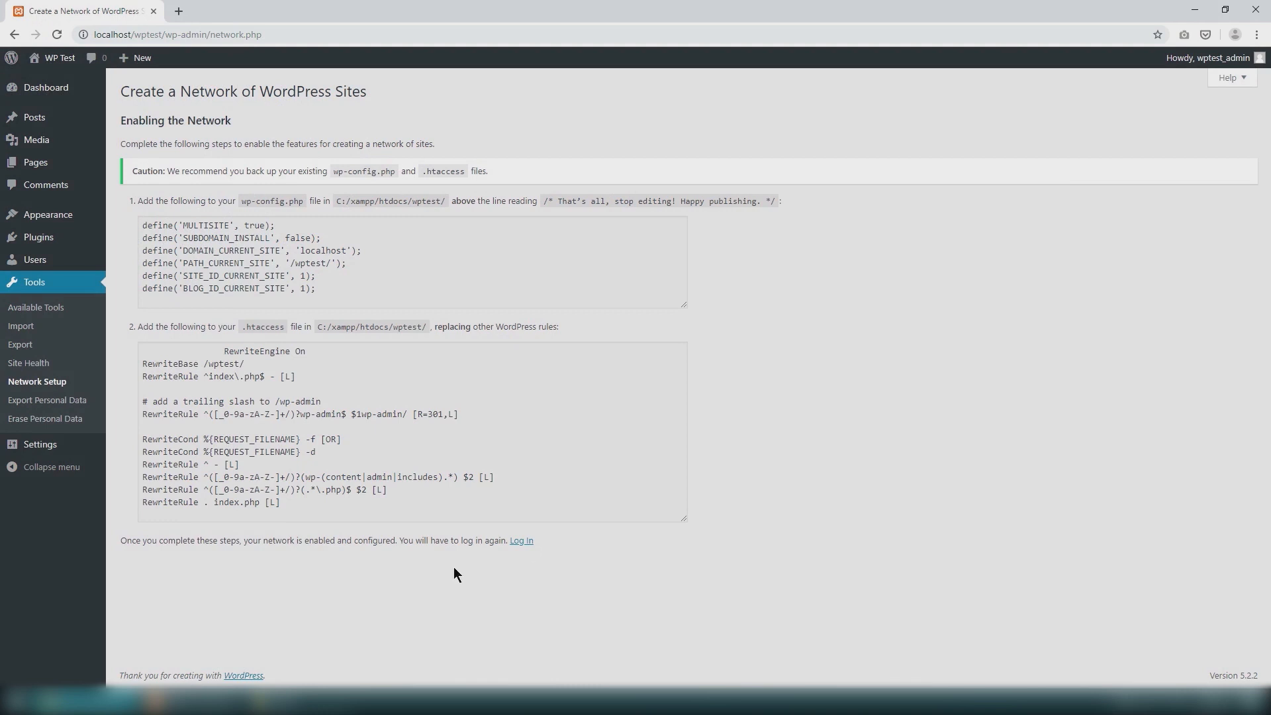
# - Log back in and reach My Sites > Network Admin > Sites, listing only localhost/wptest
pyautogui.click(521, 540)
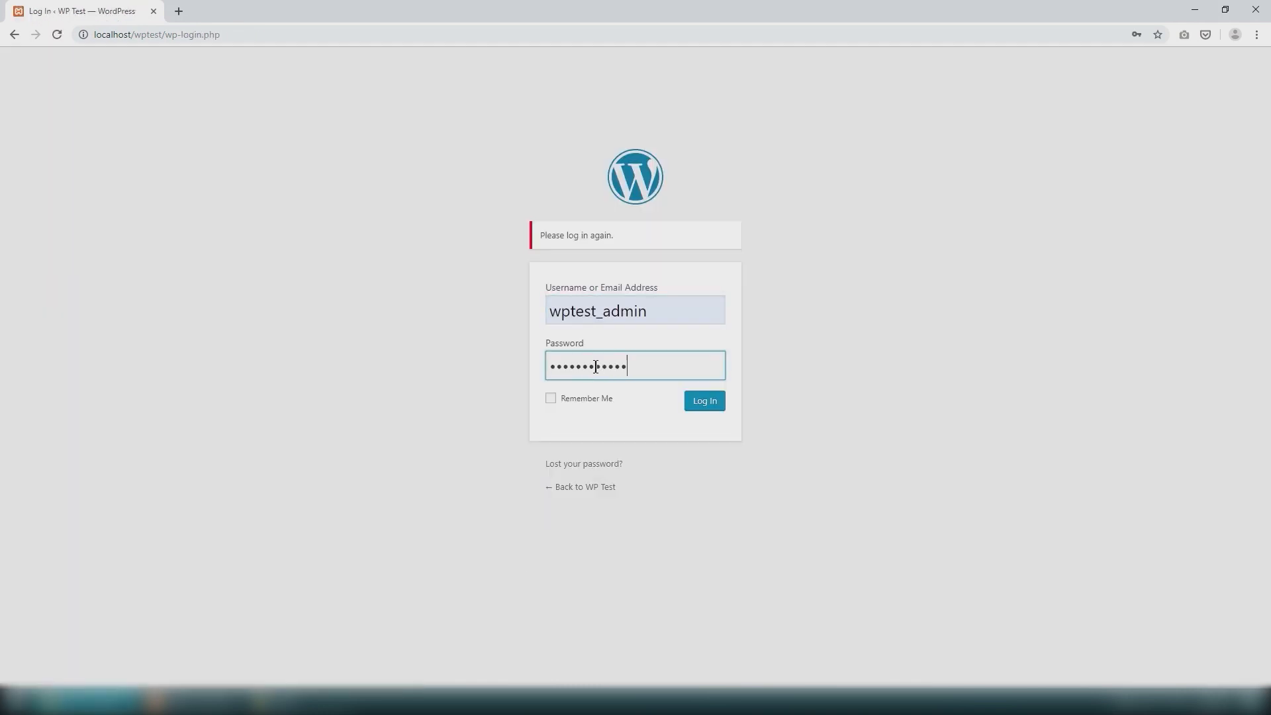
pyautogui.click(703, 399)
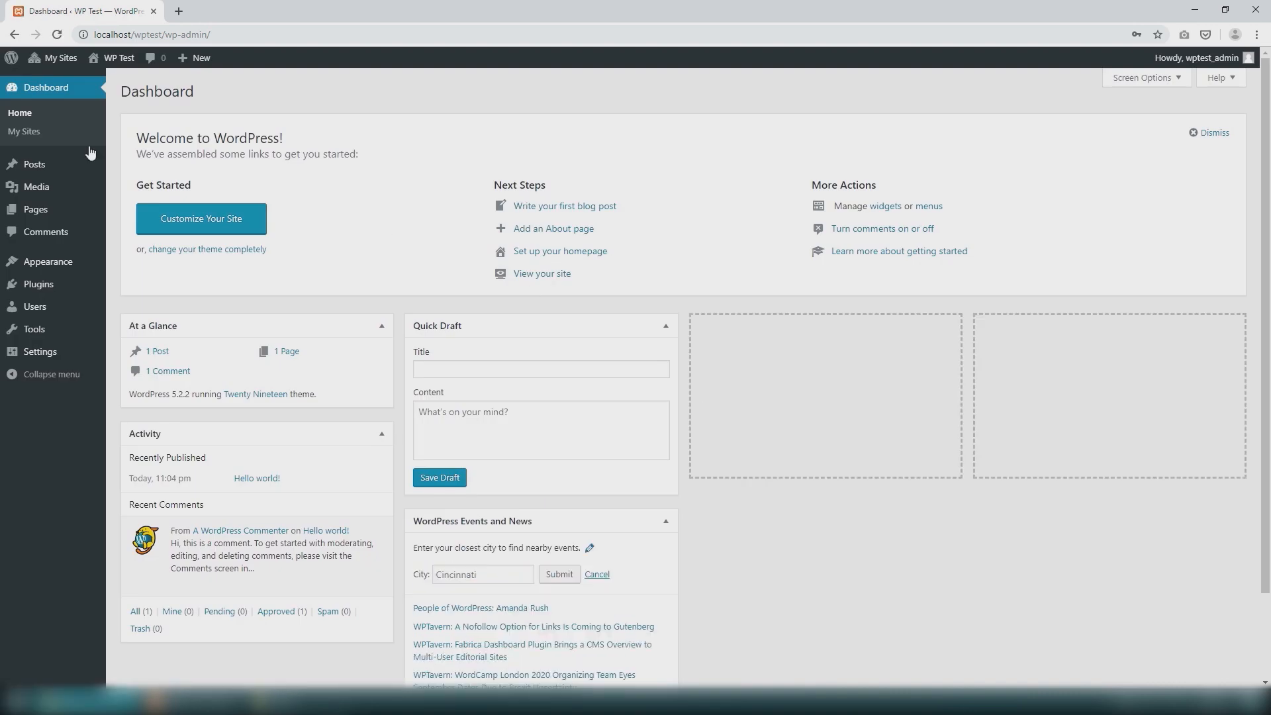
pyautogui.click(61, 57)
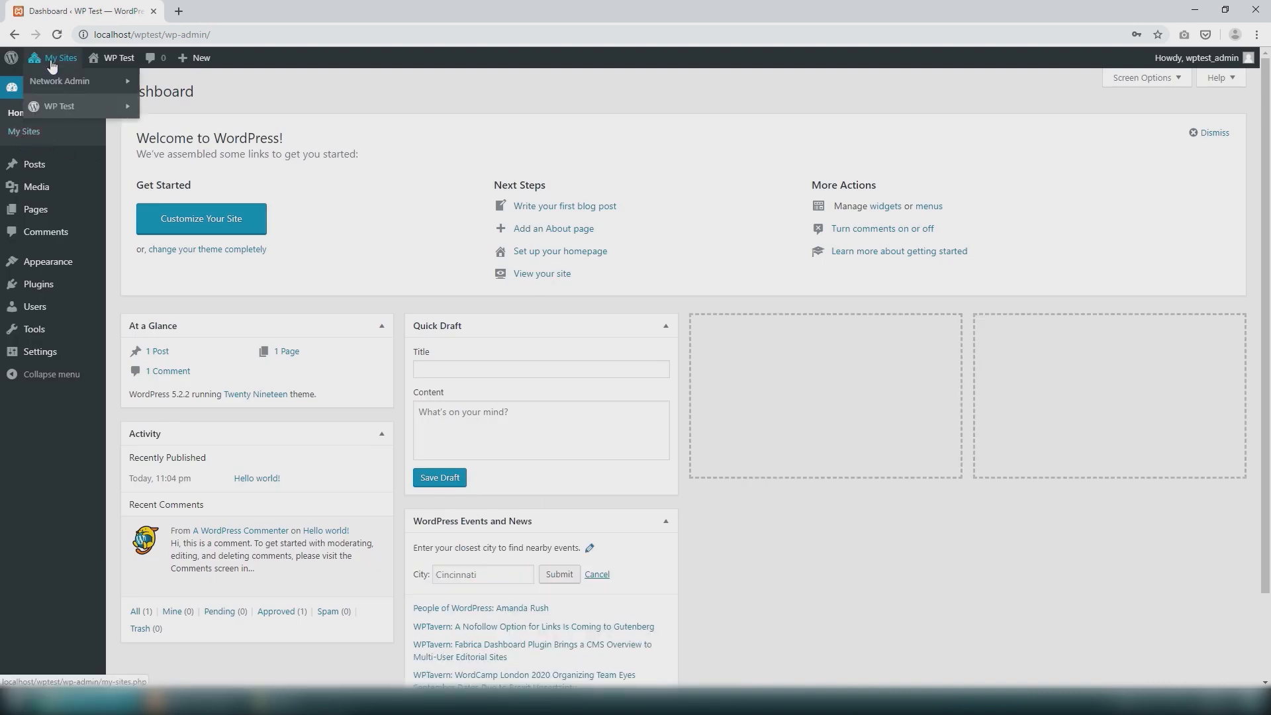
pyautogui.moveTo(58, 81)
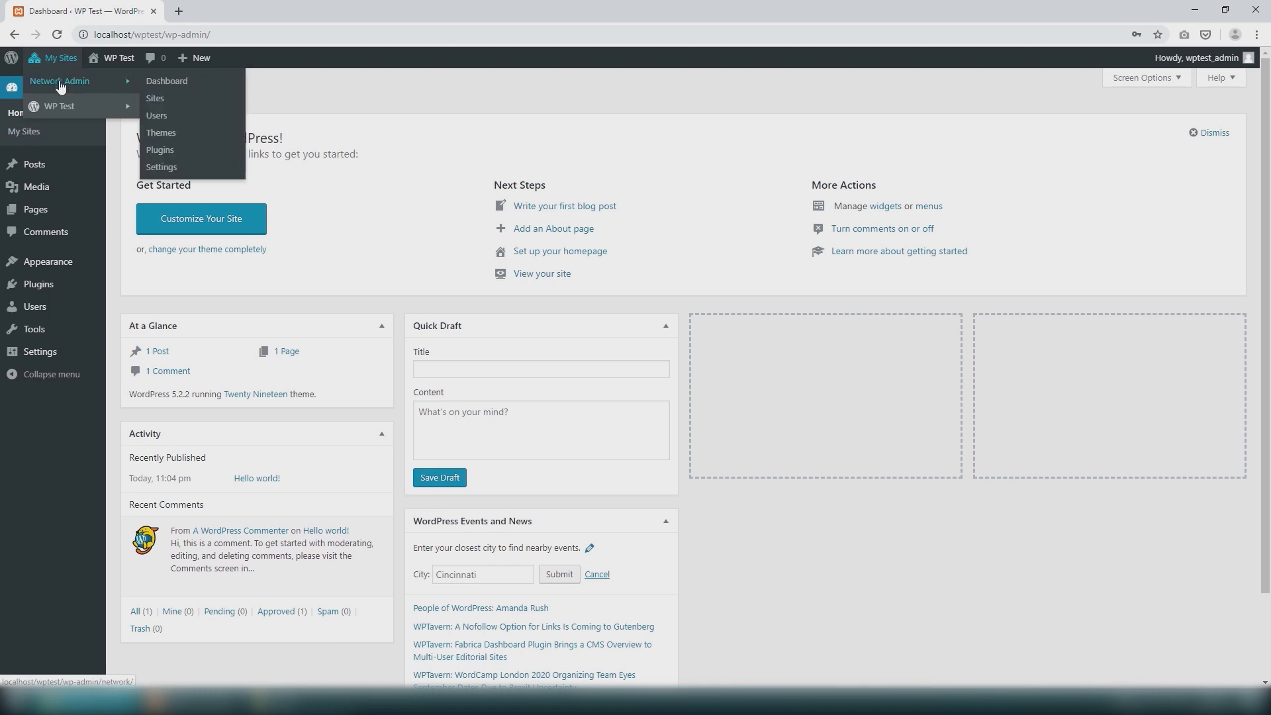
pyautogui.moveTo(153, 98)
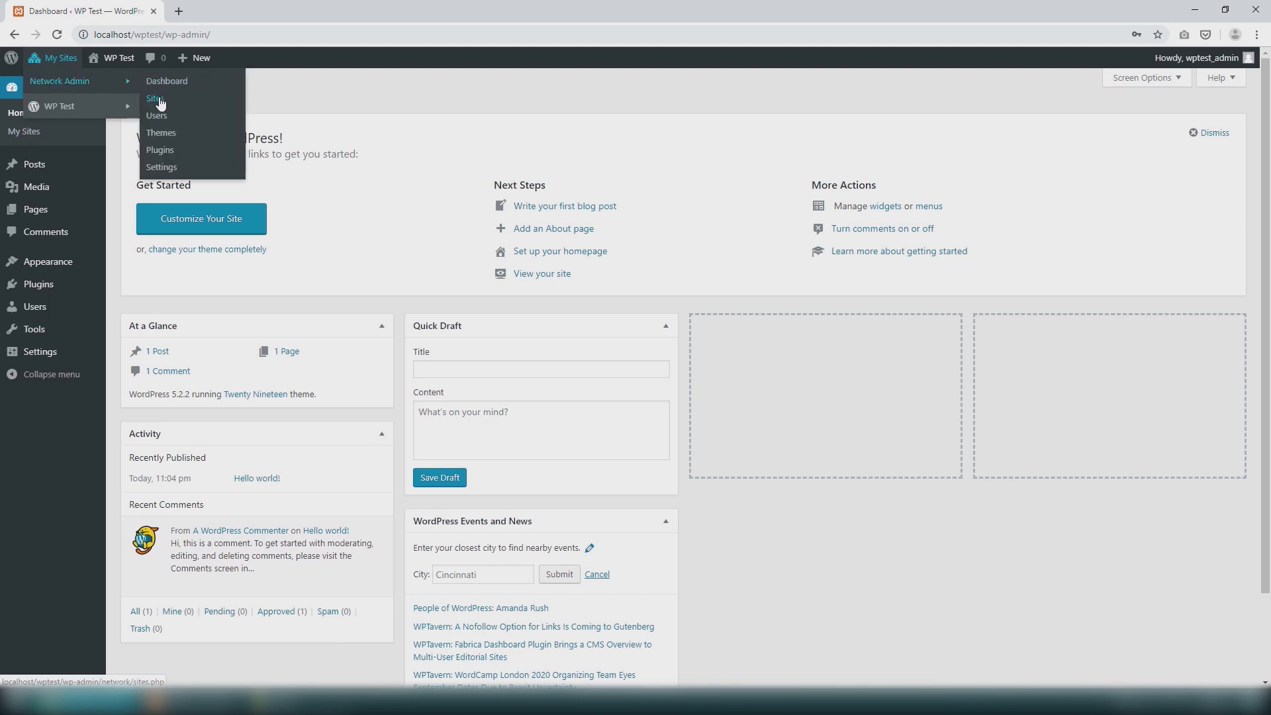
pyautogui.click(154, 98)
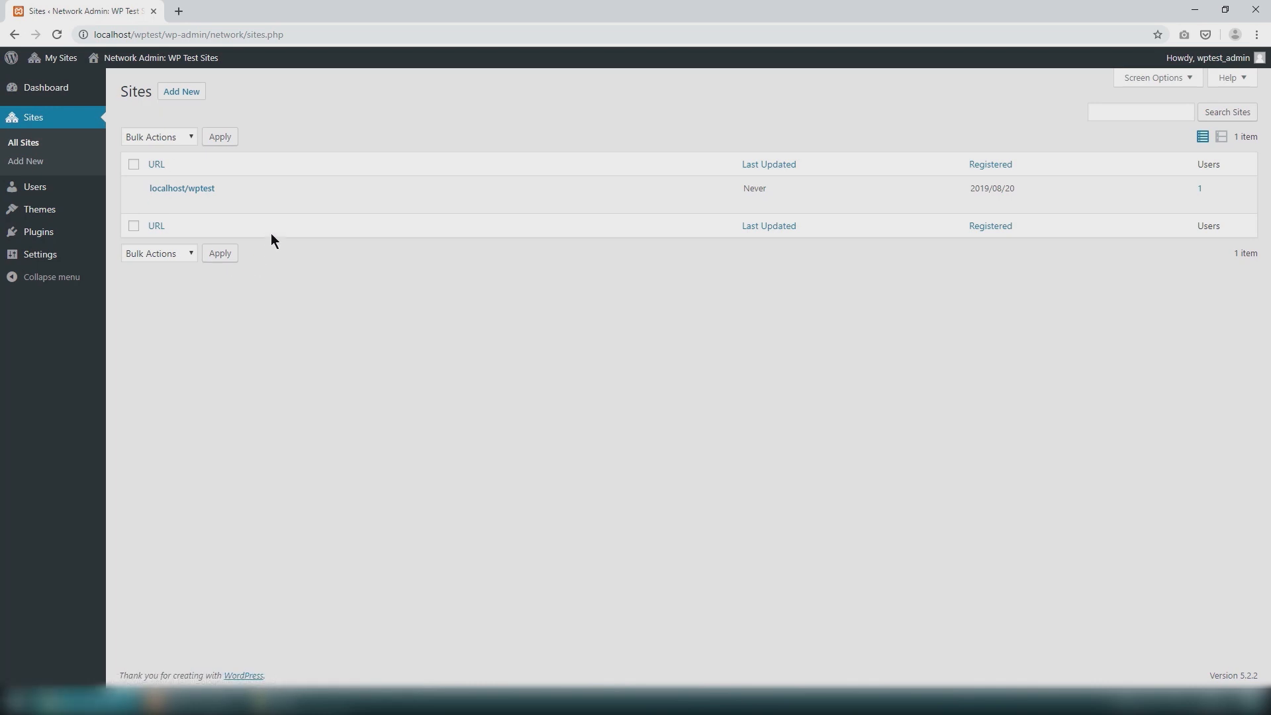
pyautogui.moveTo(289, 239)
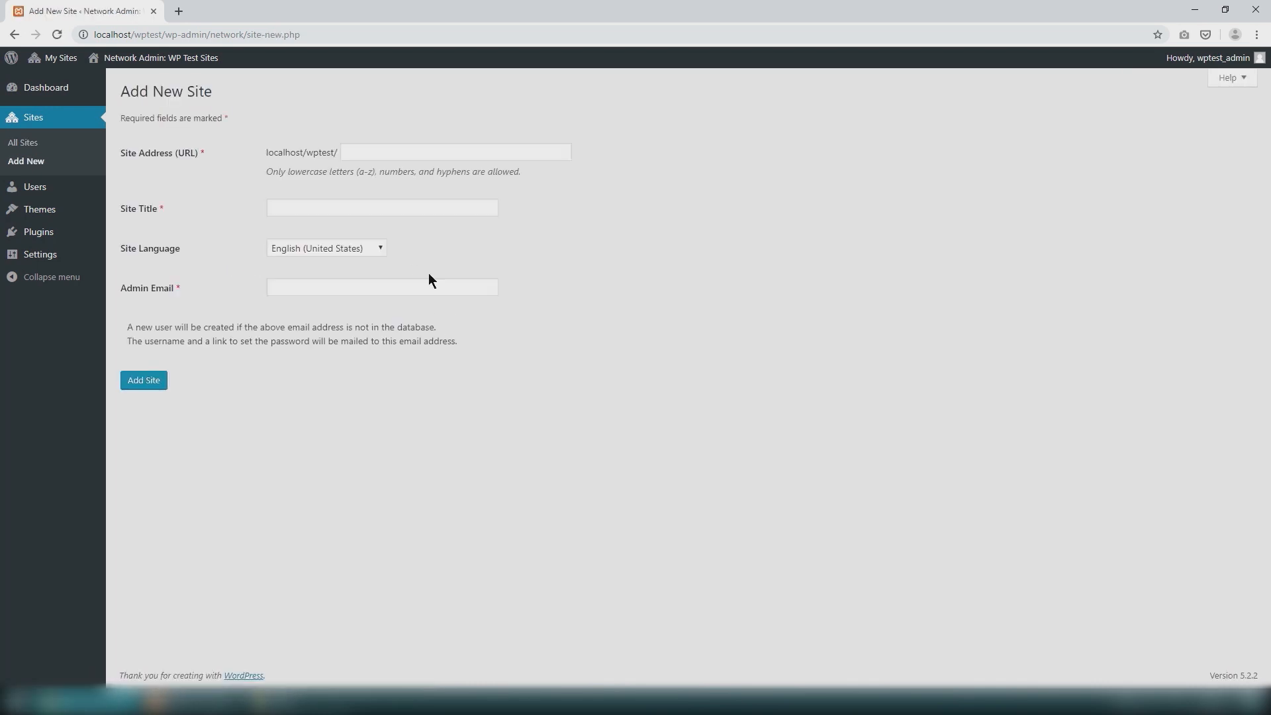
# - Add the sub-site 'plugins' titled 'WP Test Plugins' with a pluginsadmin@ admin email
pyautogui.write('plugins')
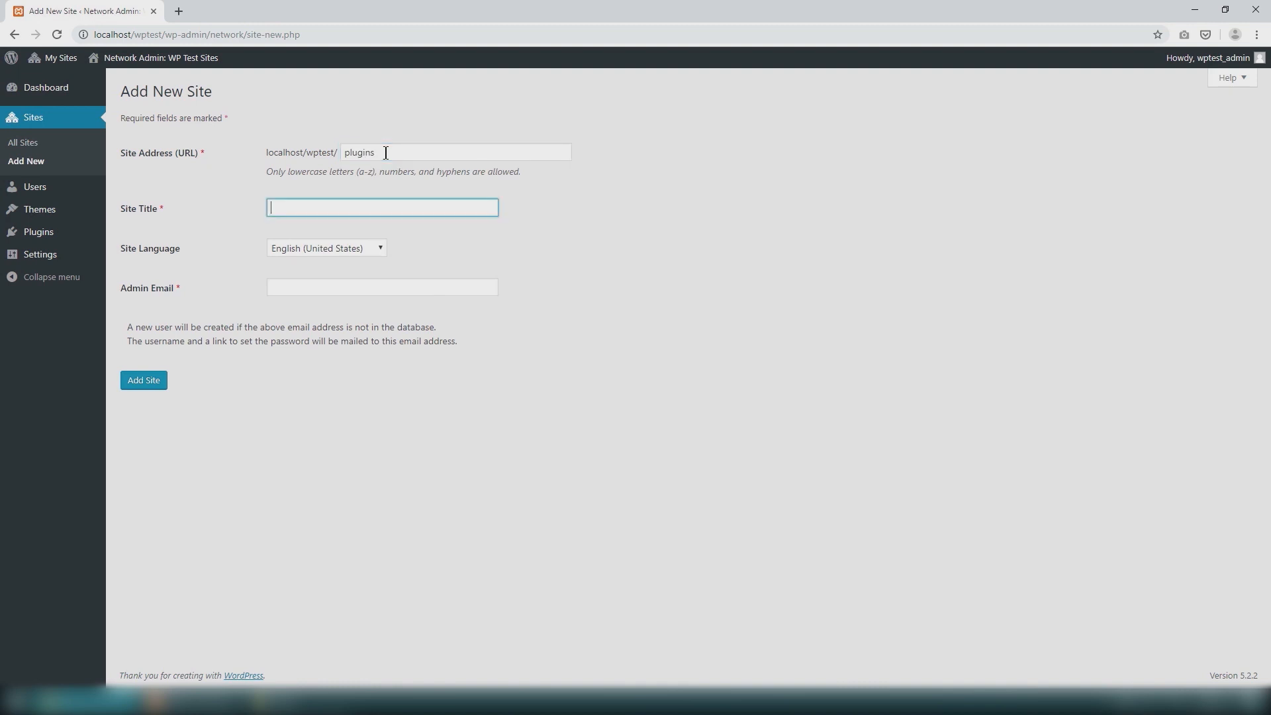
pyautogui.write('WP Test Plug')
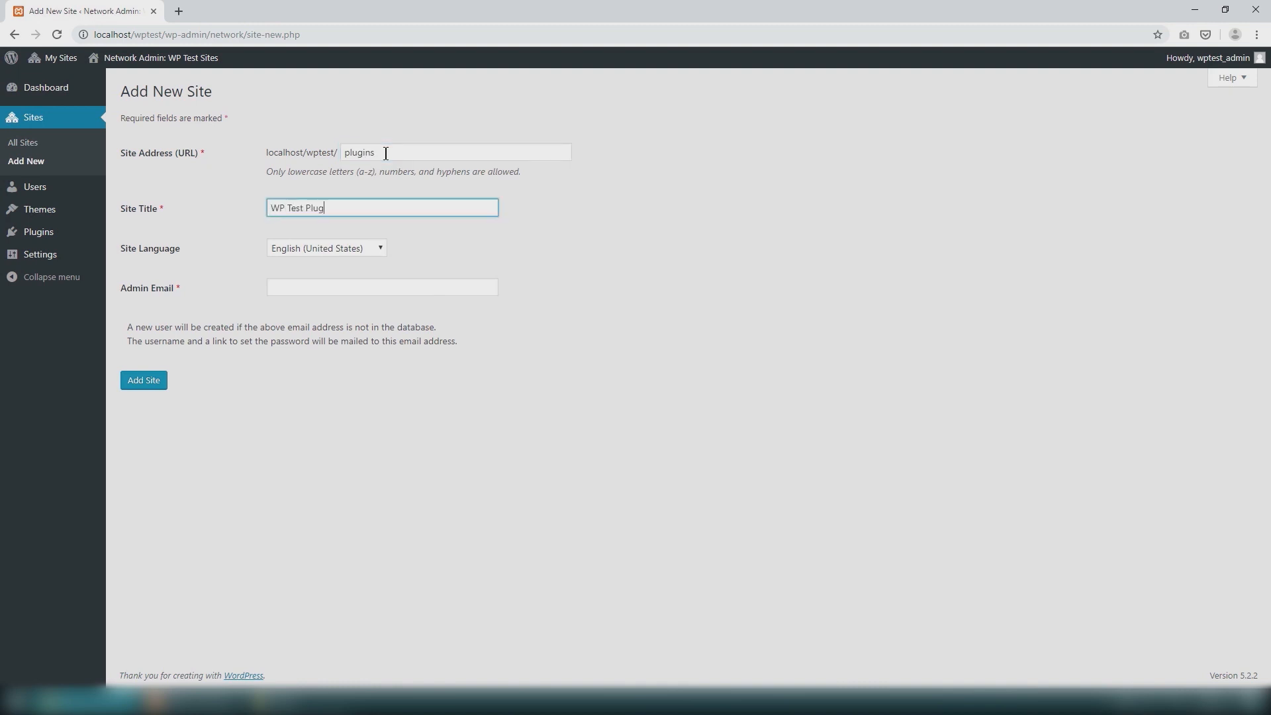
pyautogui.write('pluginsadmin@')
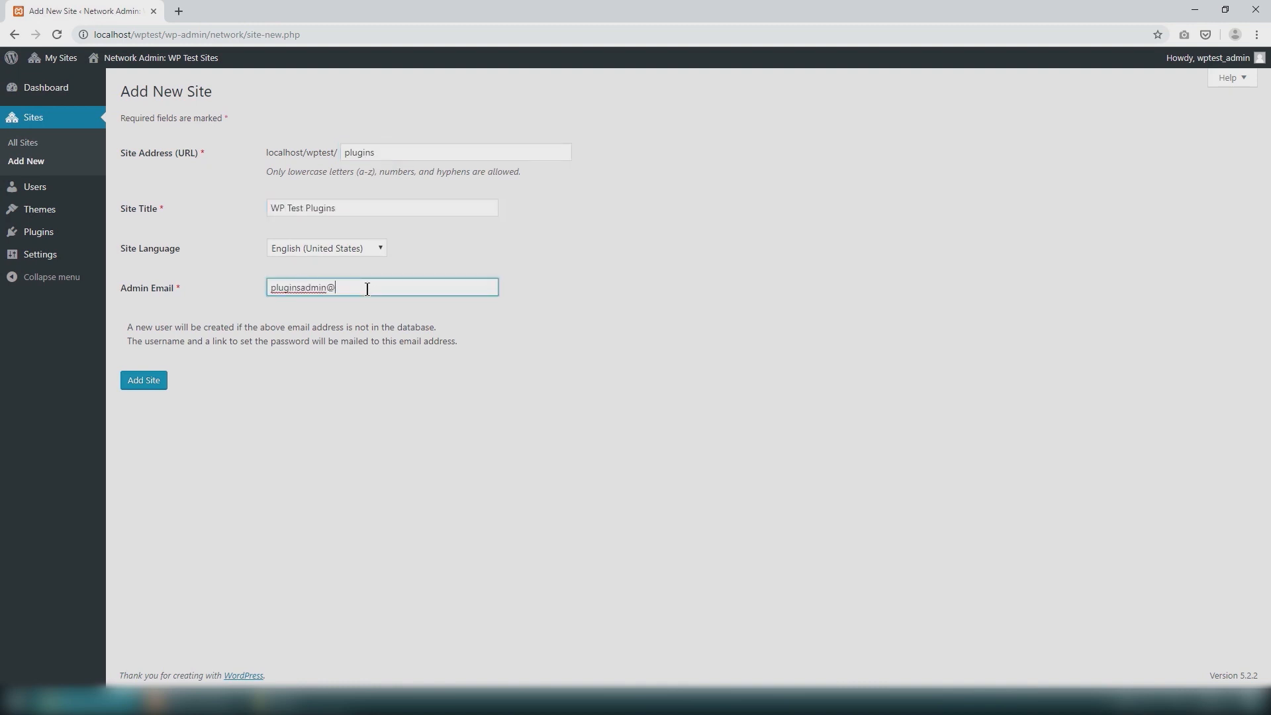
pyautogui.click(143, 380)
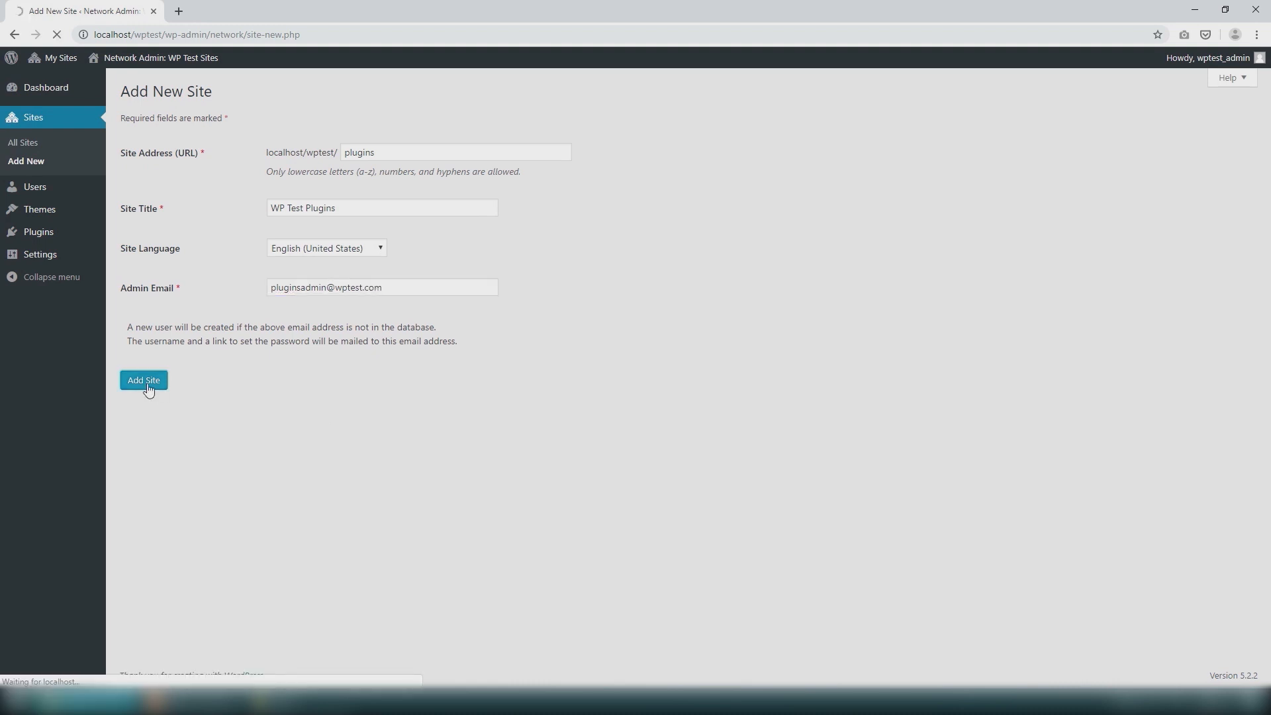
# - Visit the new sub-site's dashboard and return to the Network Admin Sites list showing two sites
pyautogui.click(143, 380)
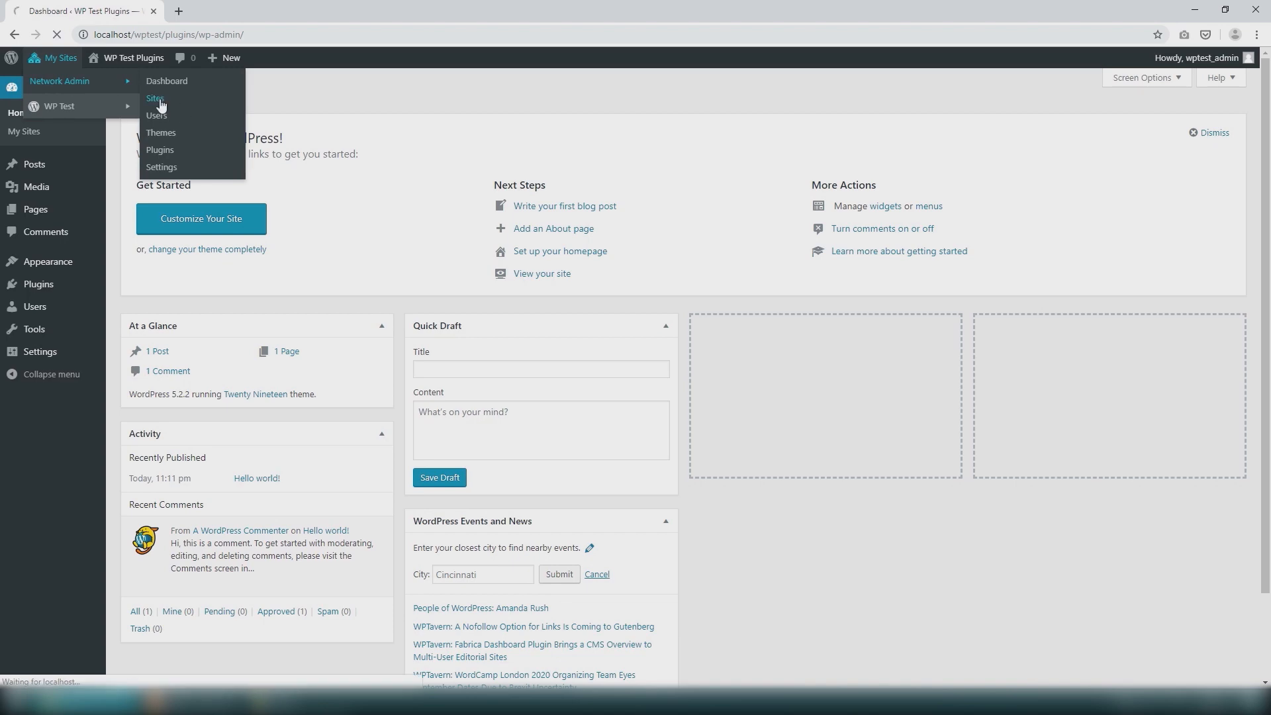
pyautogui.click(154, 98)
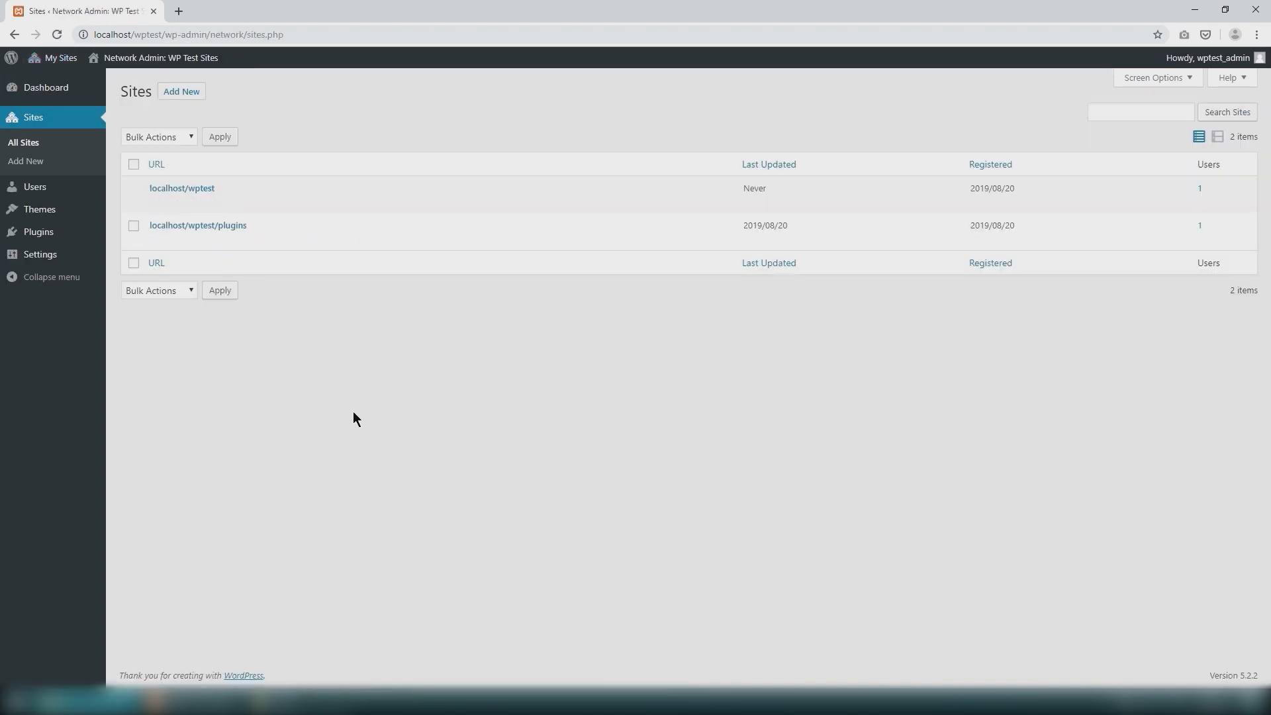